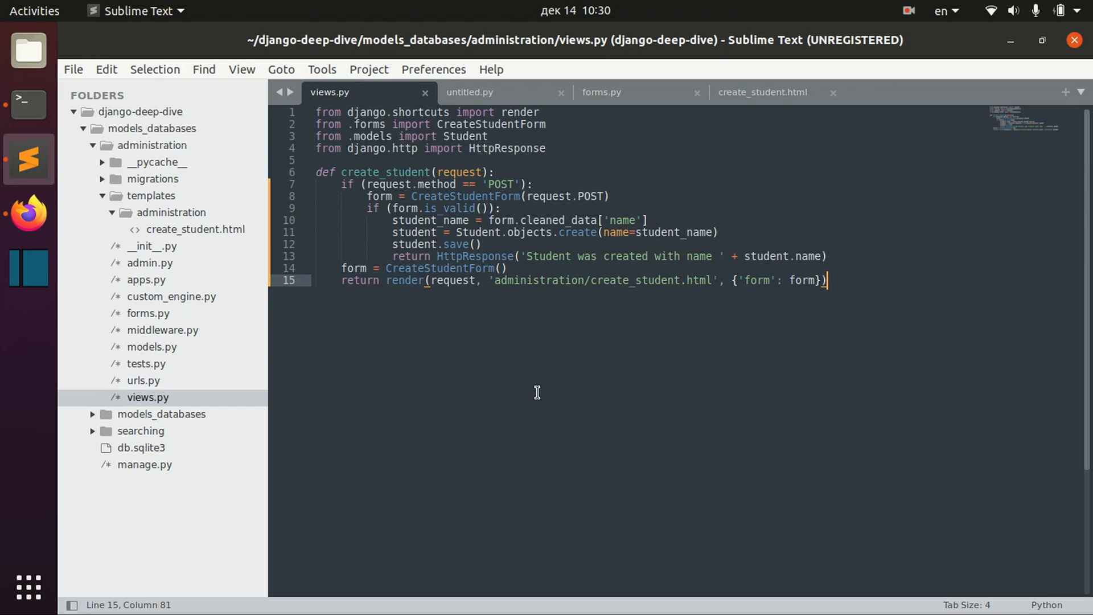
mouse_move(536, 386)
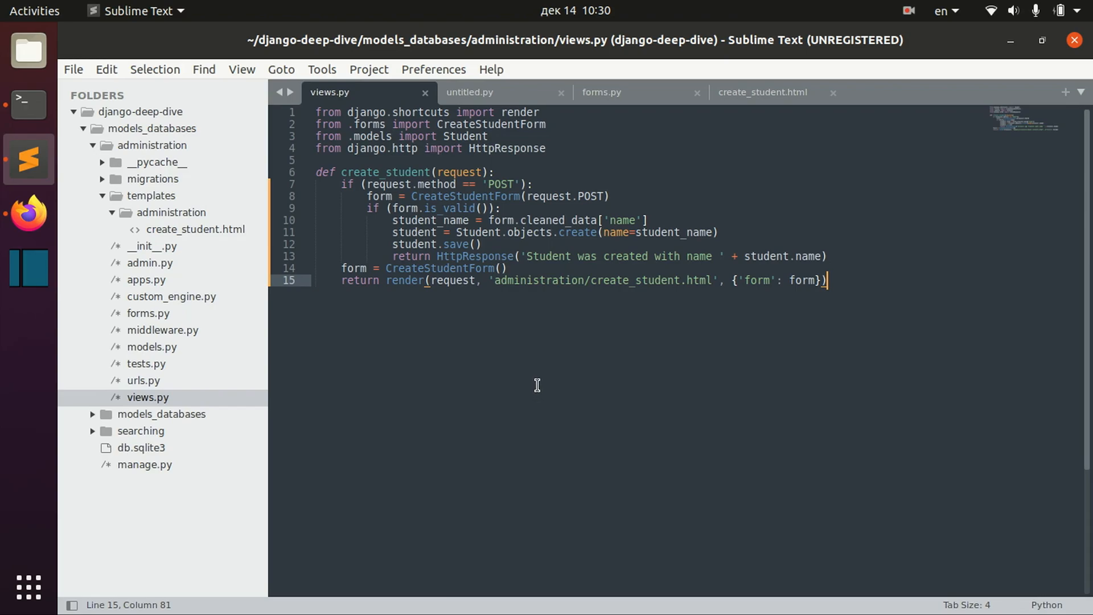
mouse_move(538, 310)
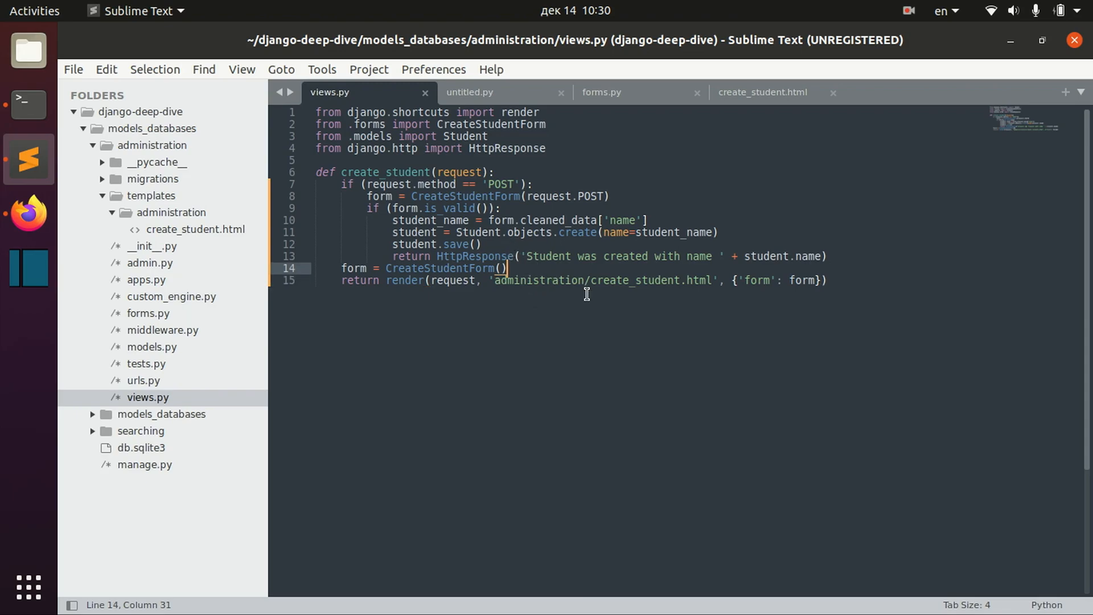
mouse_move(580, 290)
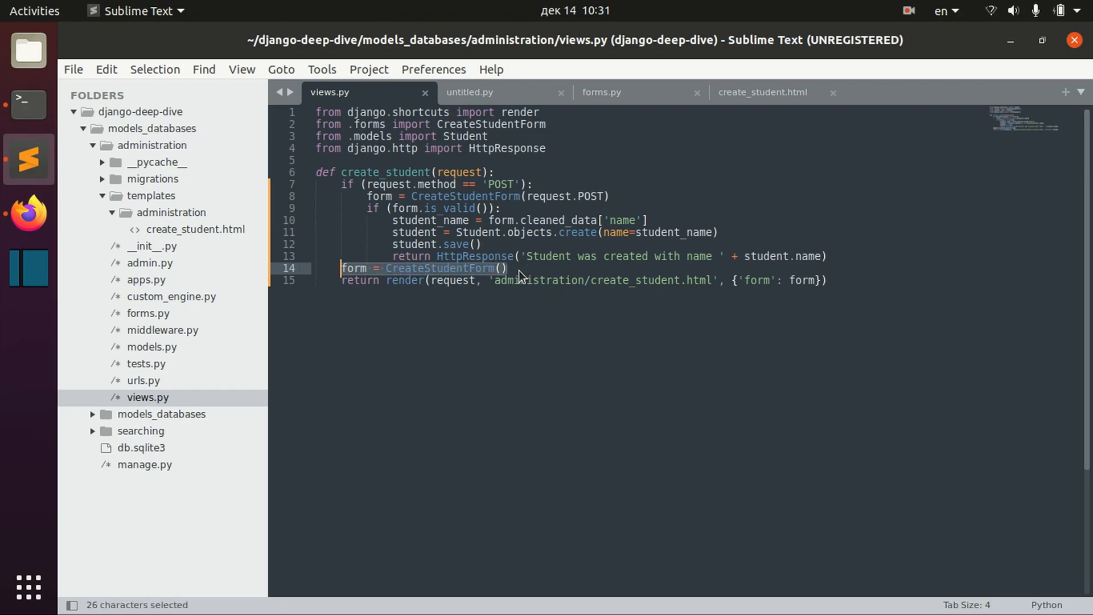
mouse_move(506, 274)
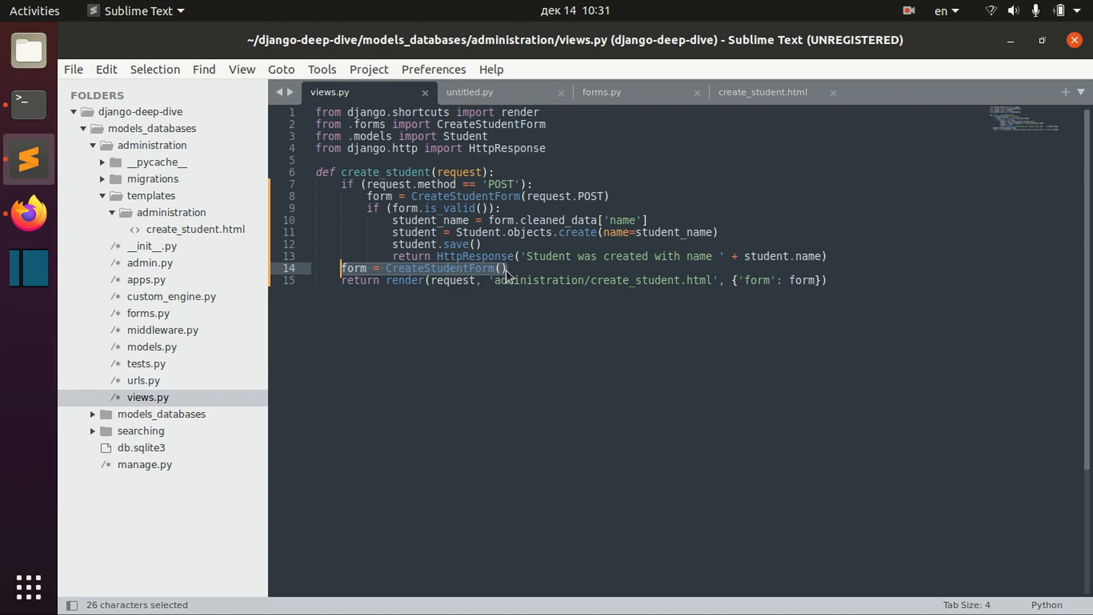
Check the rendered create-student page and its Student name field, then return to the editor
left_click(500, 268)
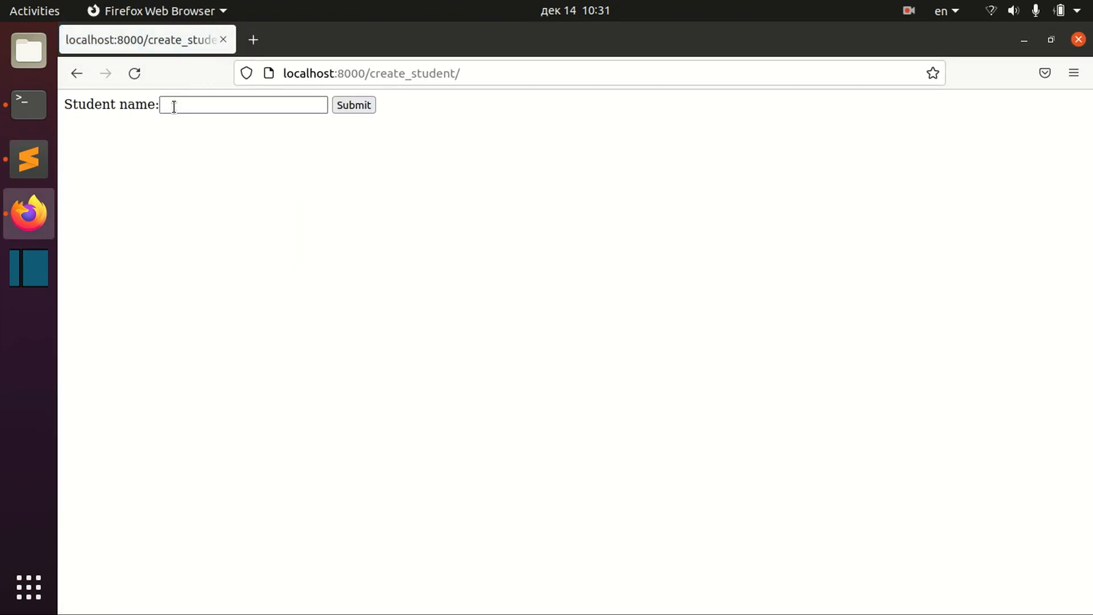
left_click(242, 105)
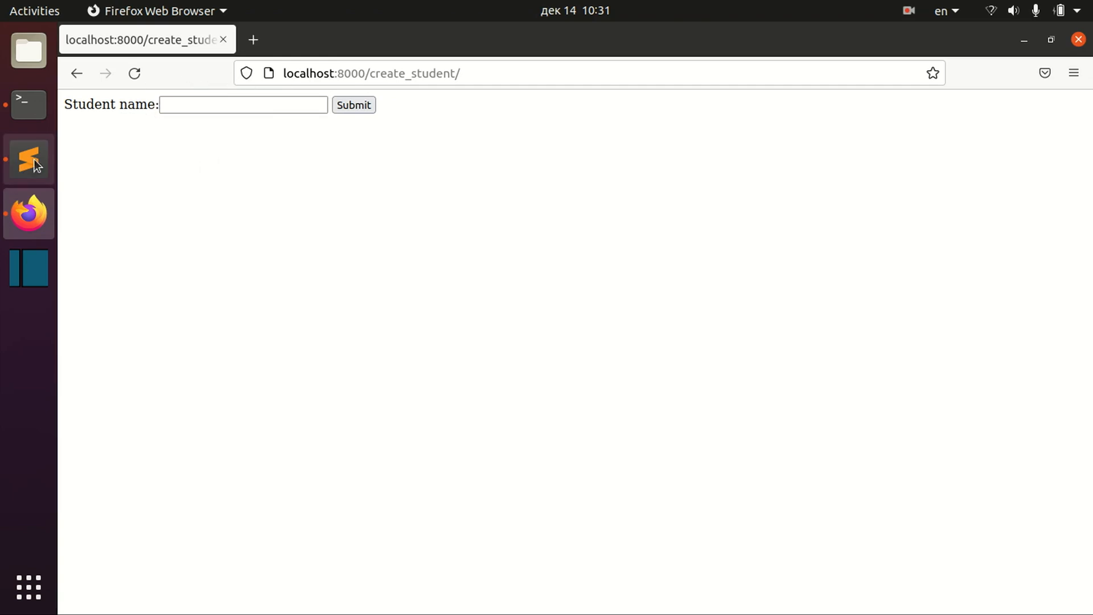
left_click(27, 160)
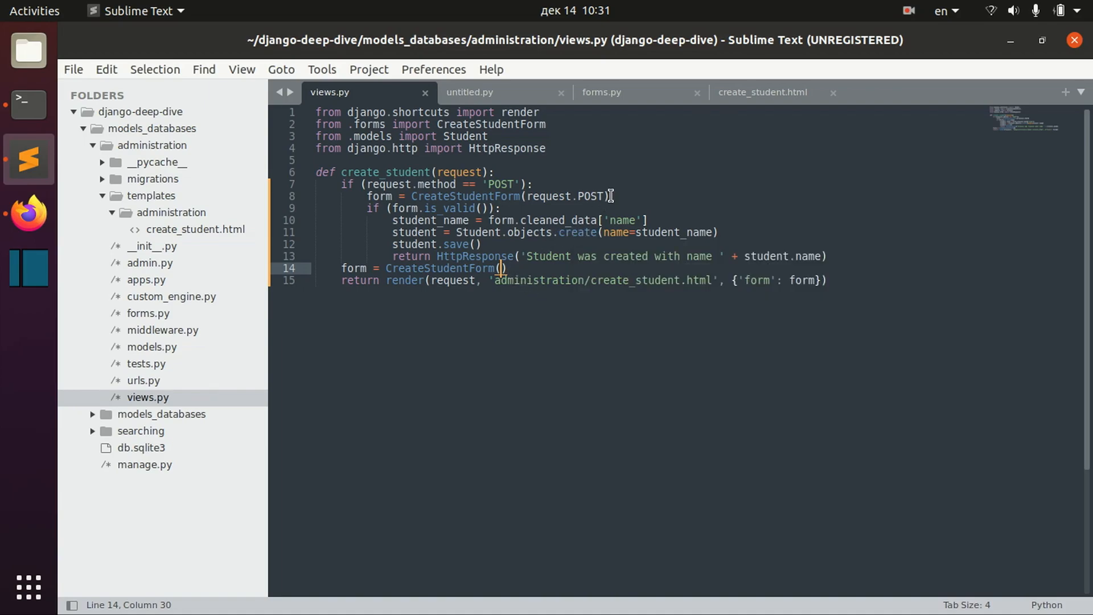
Review the bound POST form line and confirm the field name in forms.py
left_click(610, 196)
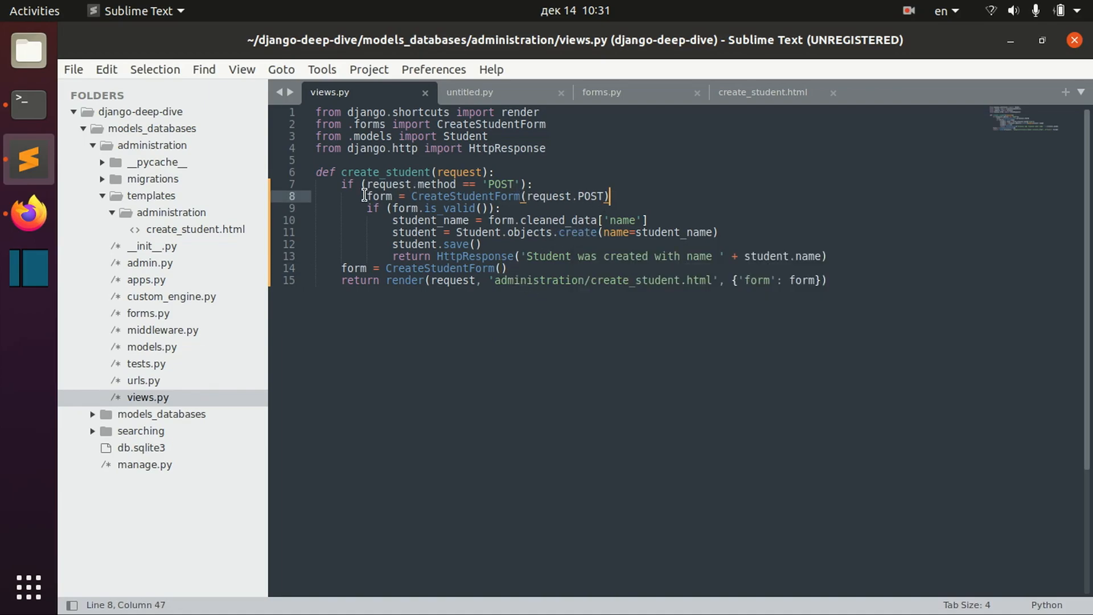
left_click_drag(368, 196, 610, 196)
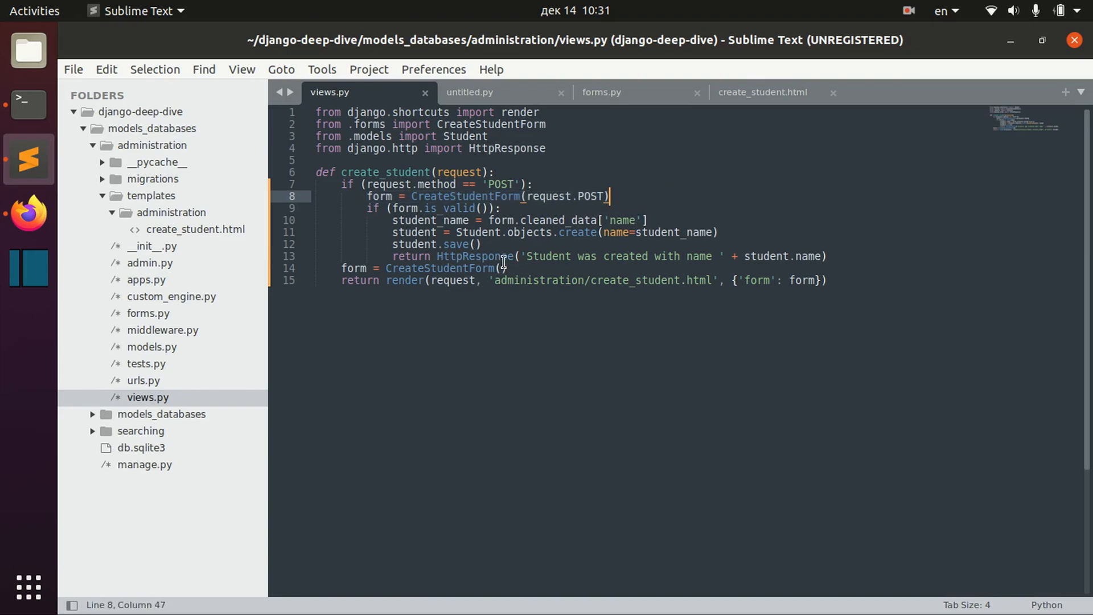
left_click(497, 272)
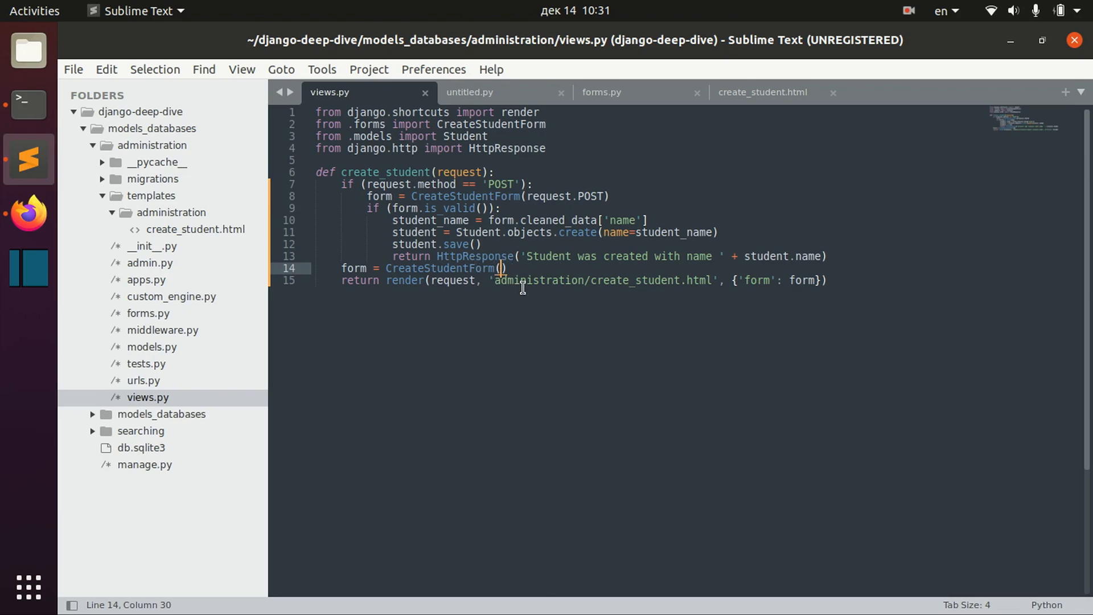
left_click(602, 91)
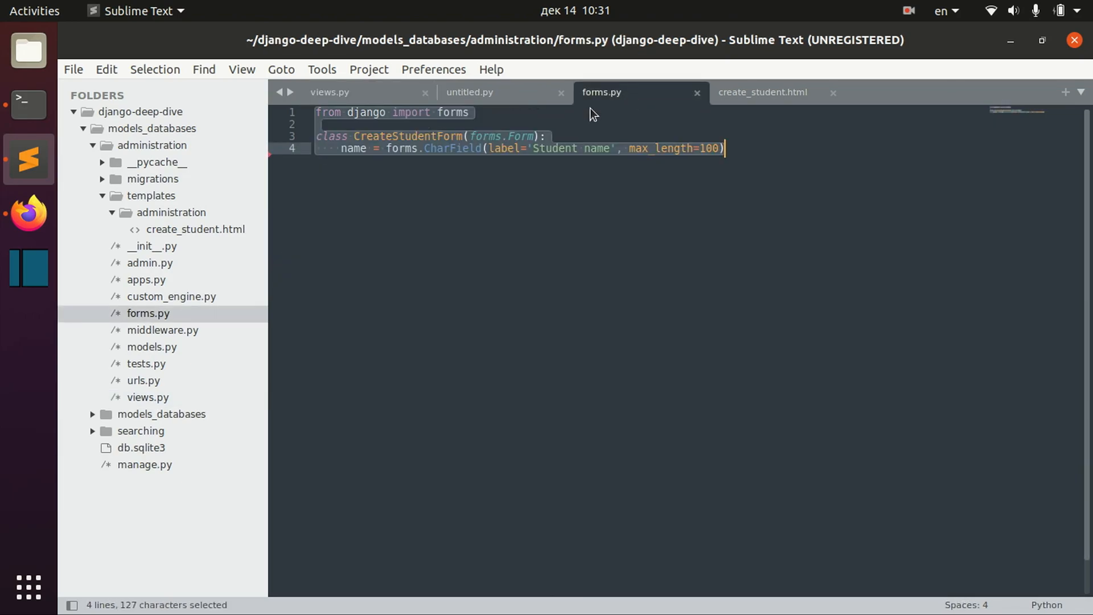
double_click(352, 148)
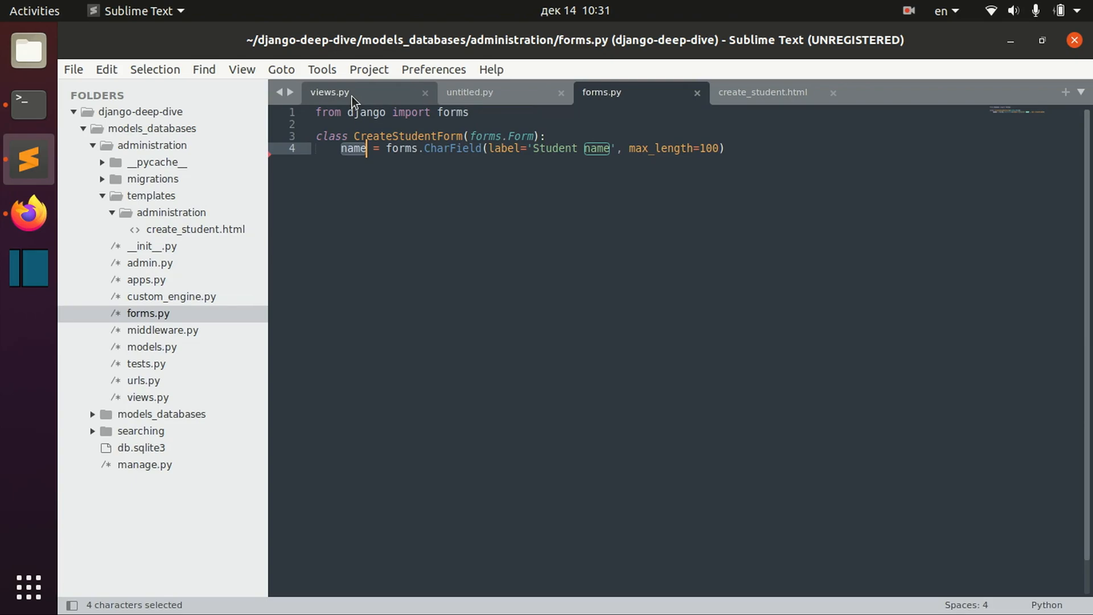
left_click(328, 92)
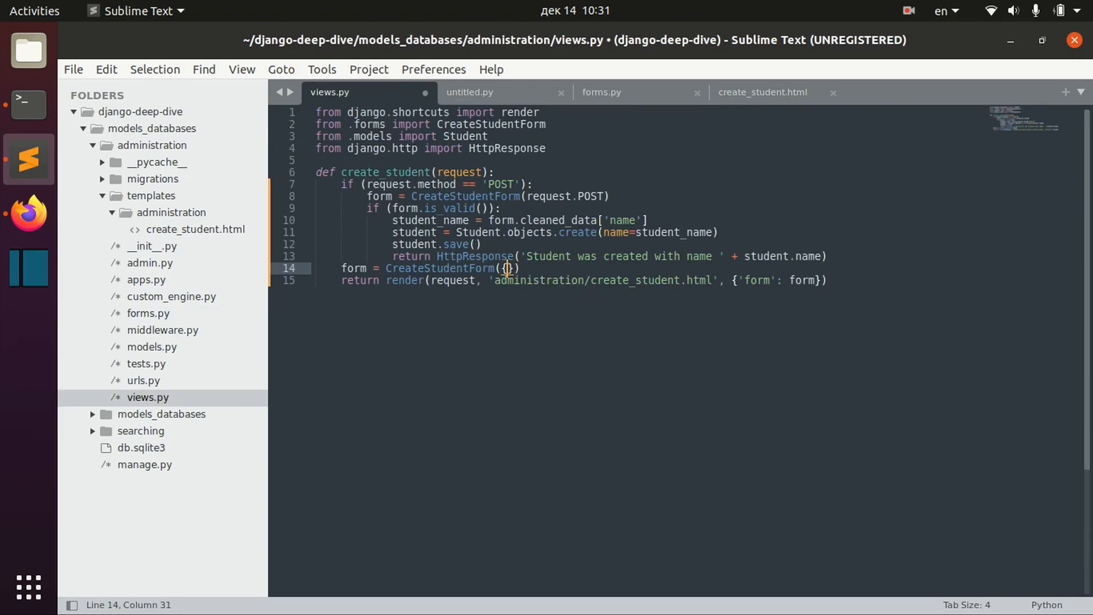
Pass {'name': 'John'} as initial data to the GET-branch CreateStudentForm
type("'name'")
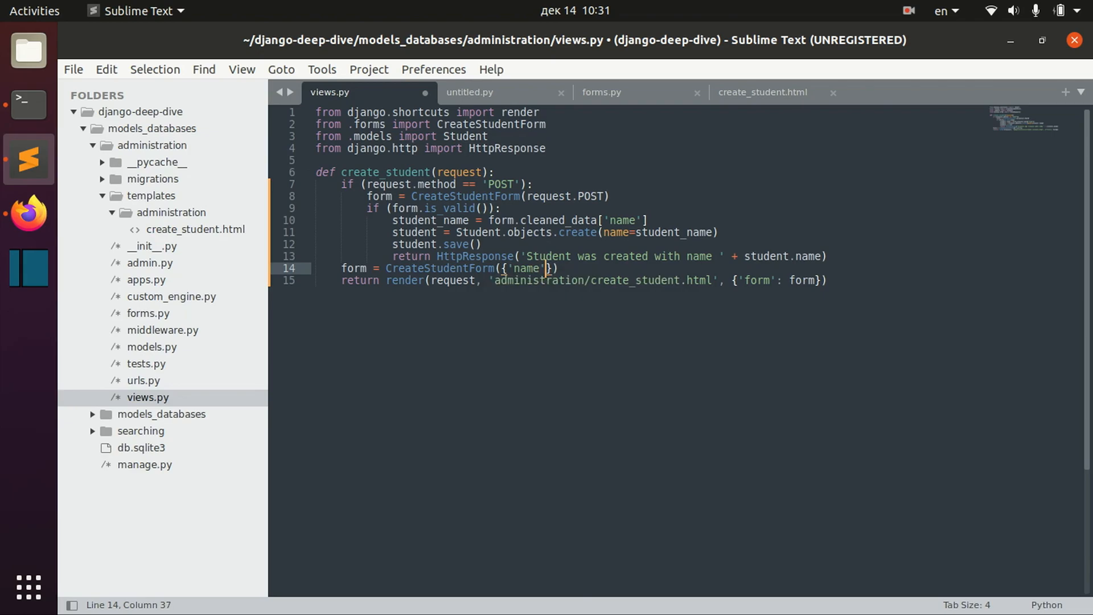
type(": 'John'")
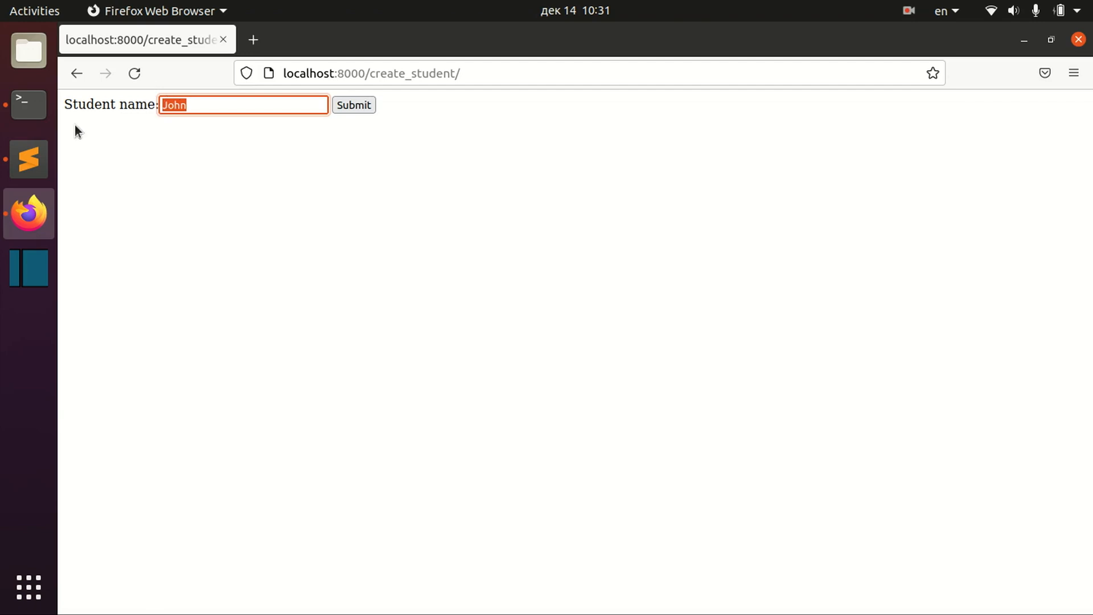
left_click(28, 159)
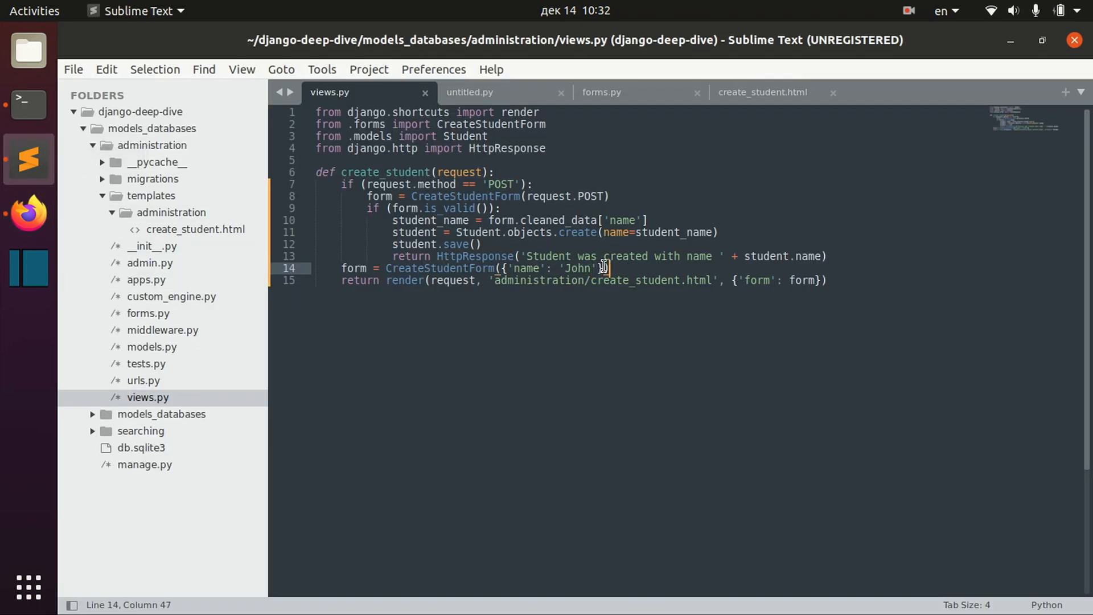
Add graduated = forms.BooleanField() under the name field in CreateStudentForm
left_click_drag(605, 267, 641, 280)
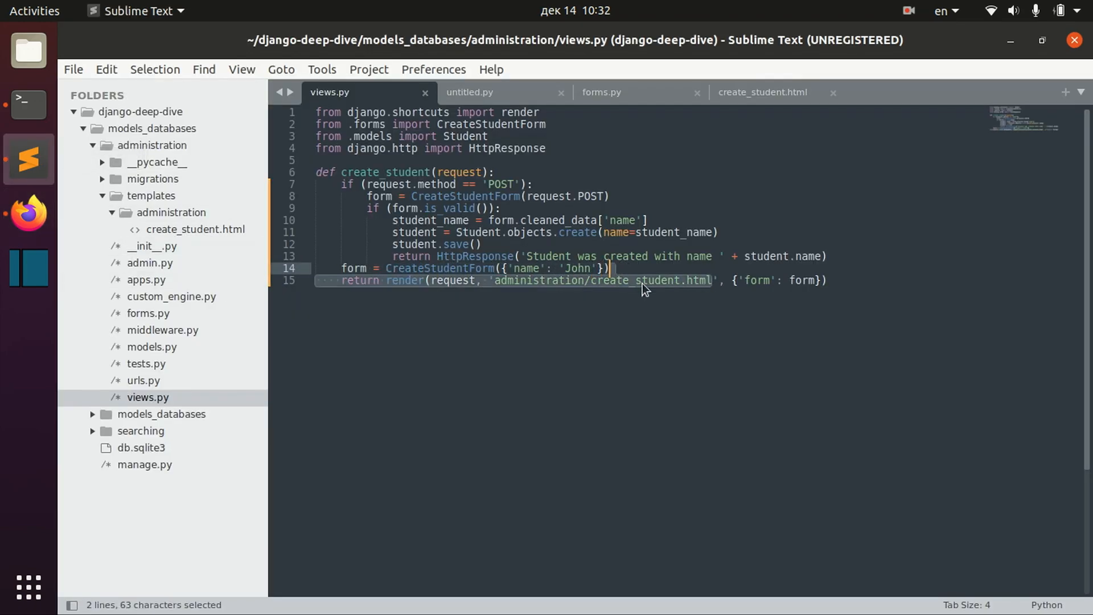
left_click(608, 268)
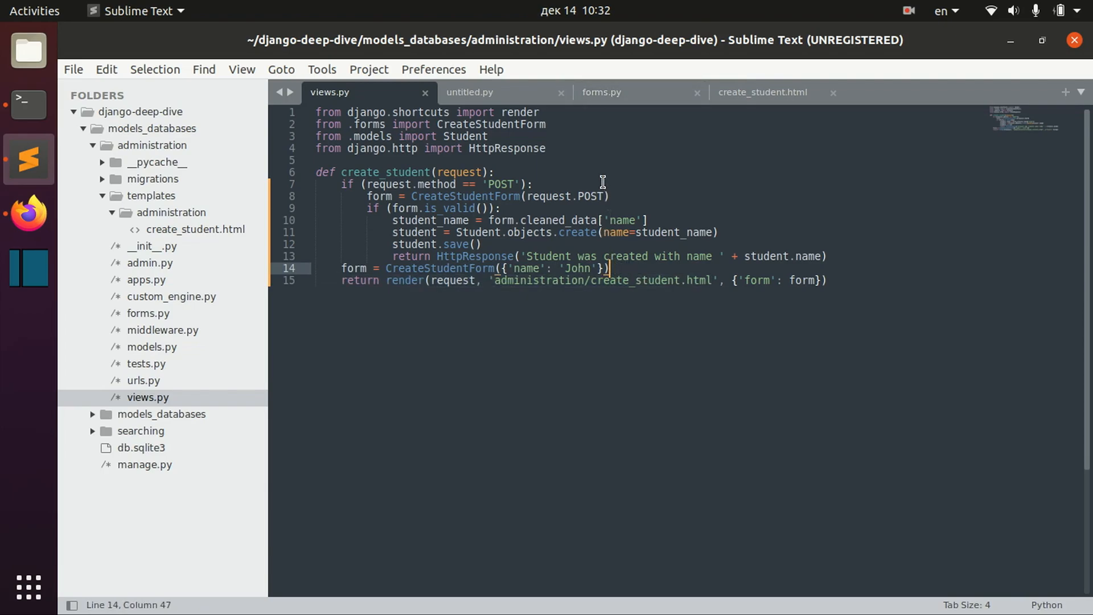
left_click(600, 91)
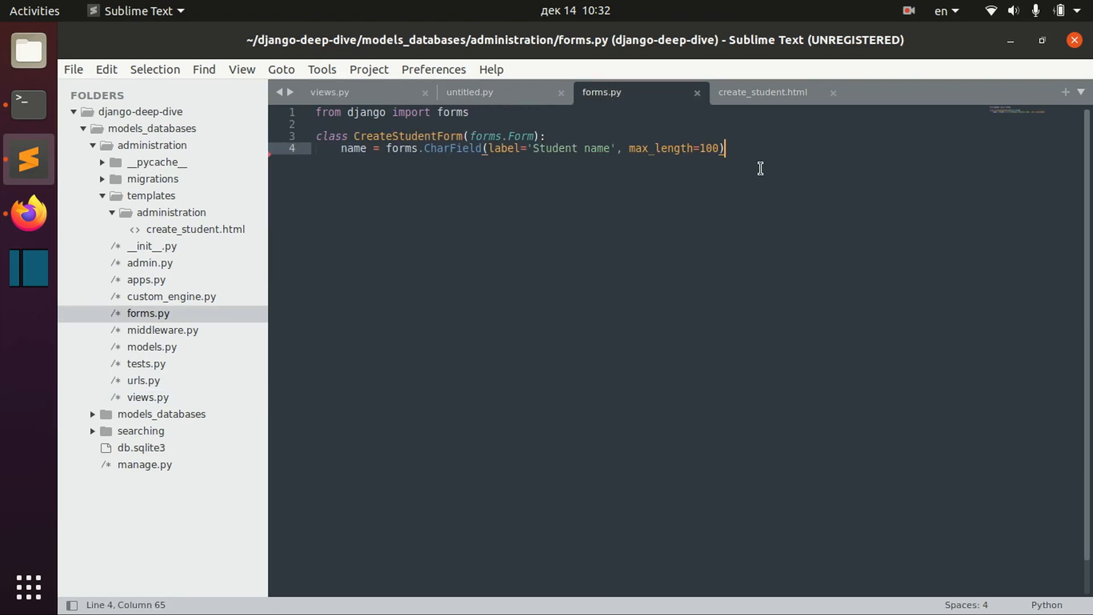
mouse_move(349, 124)
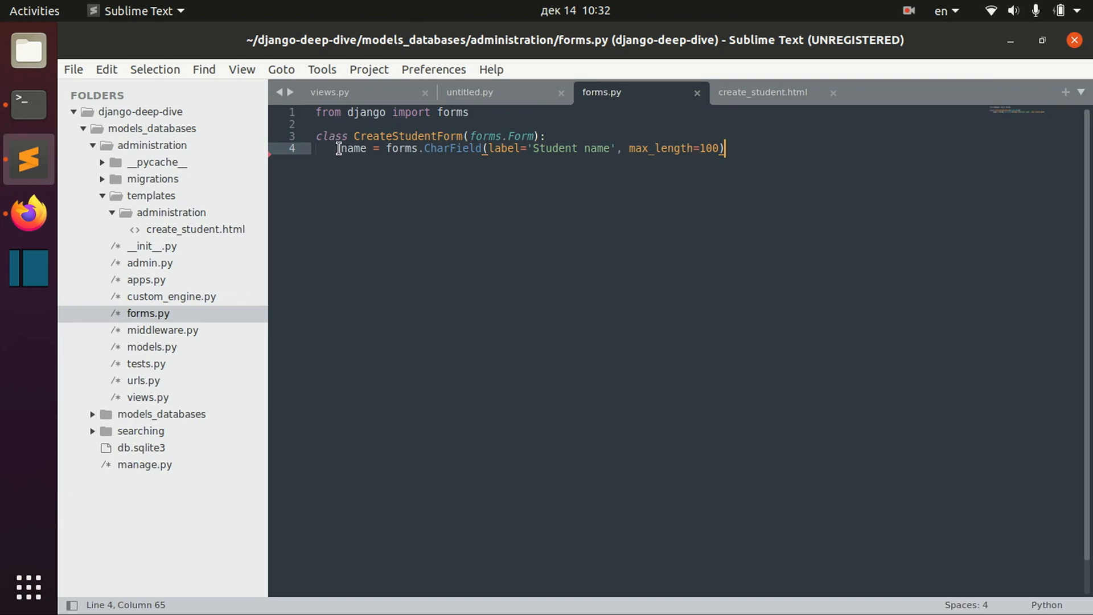
mouse_move(712, 180)
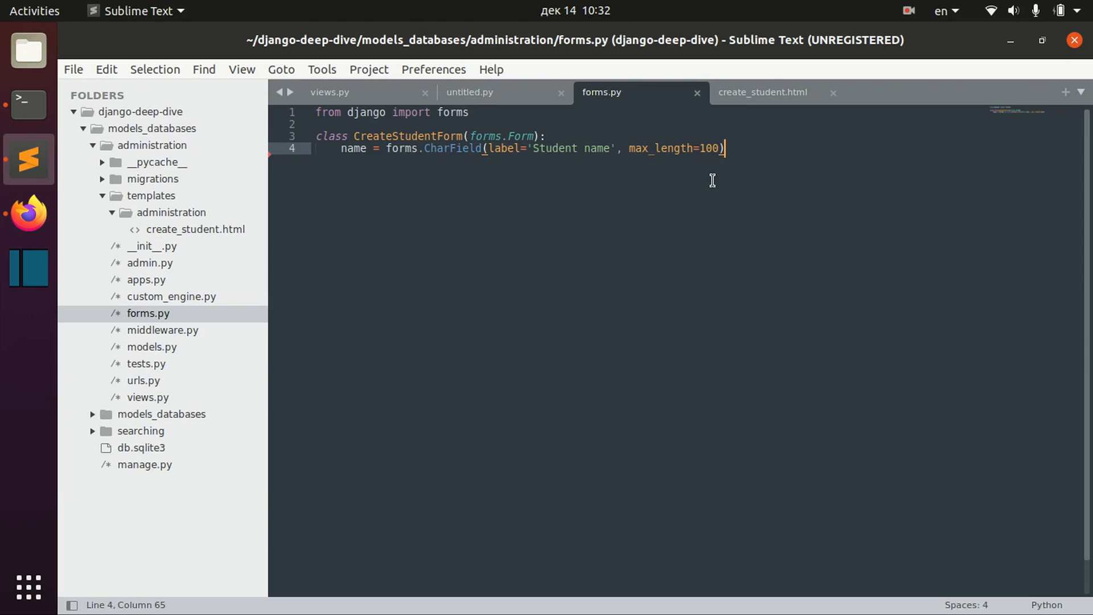
mouse_move(749, 188)
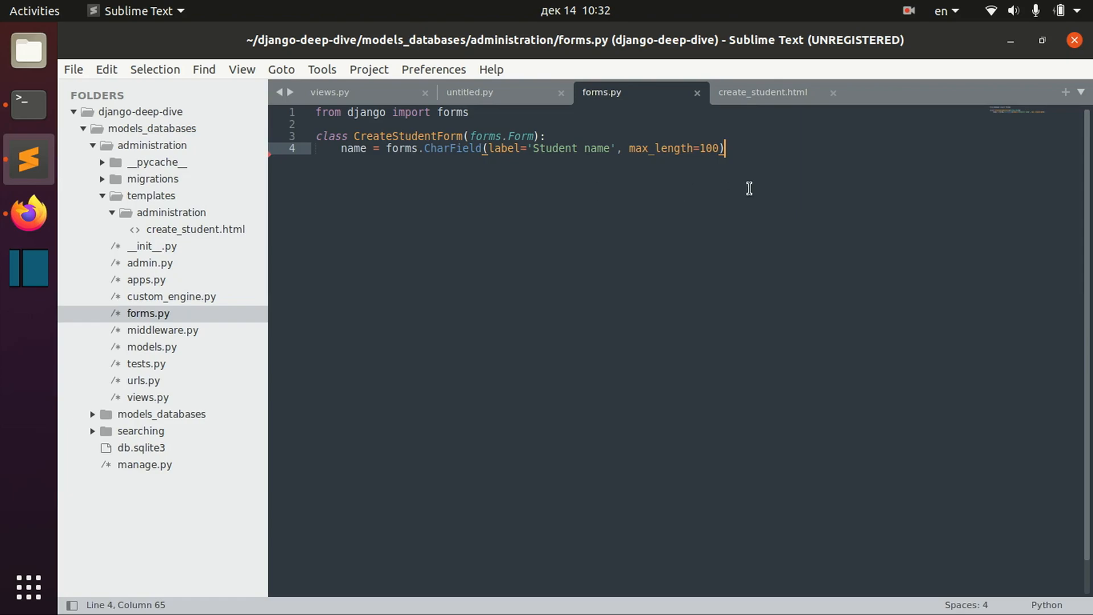
type("graduated =")
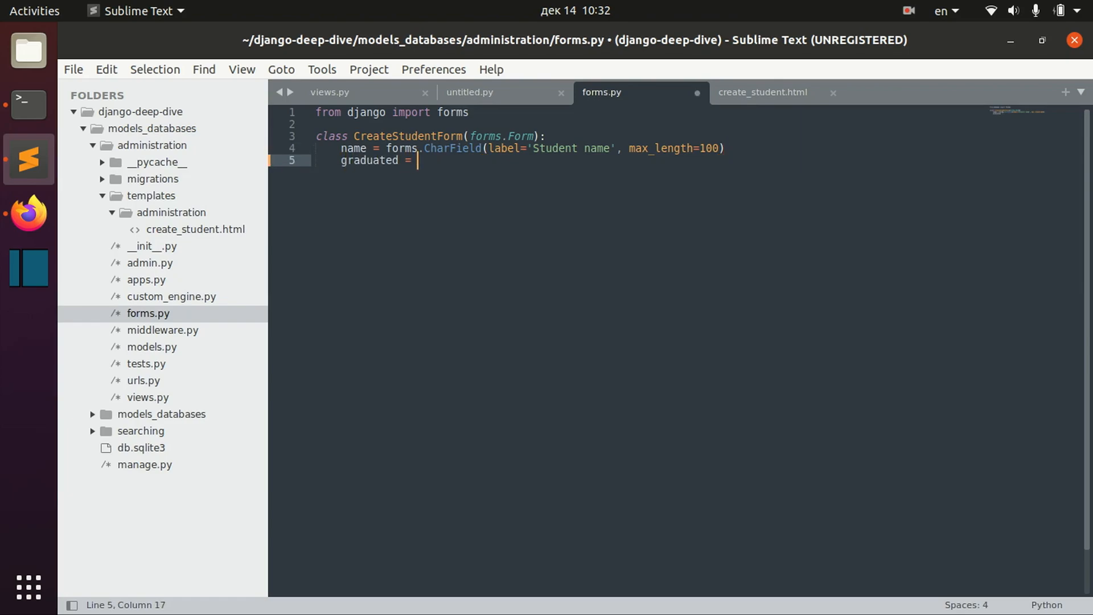
type("forms.BooleanField(")
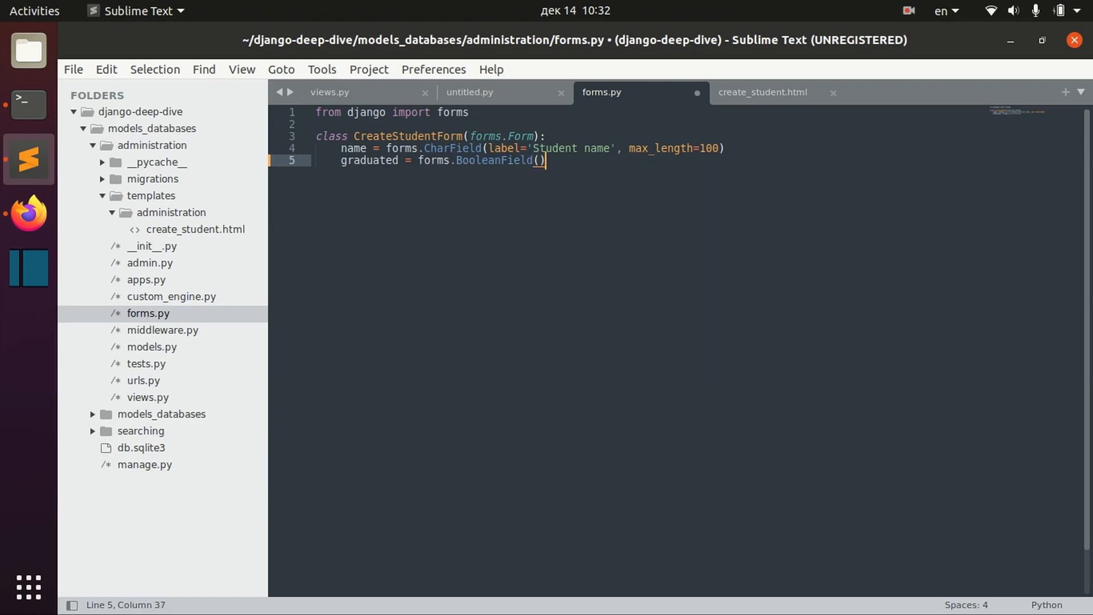
left_click(27, 101)
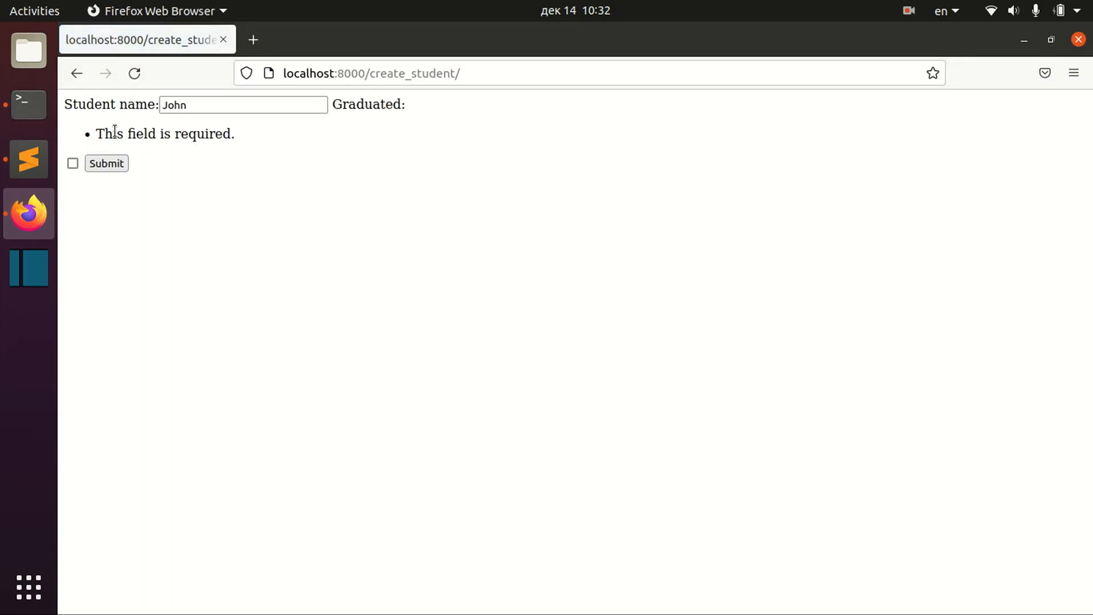
mouse_move(332, 130)
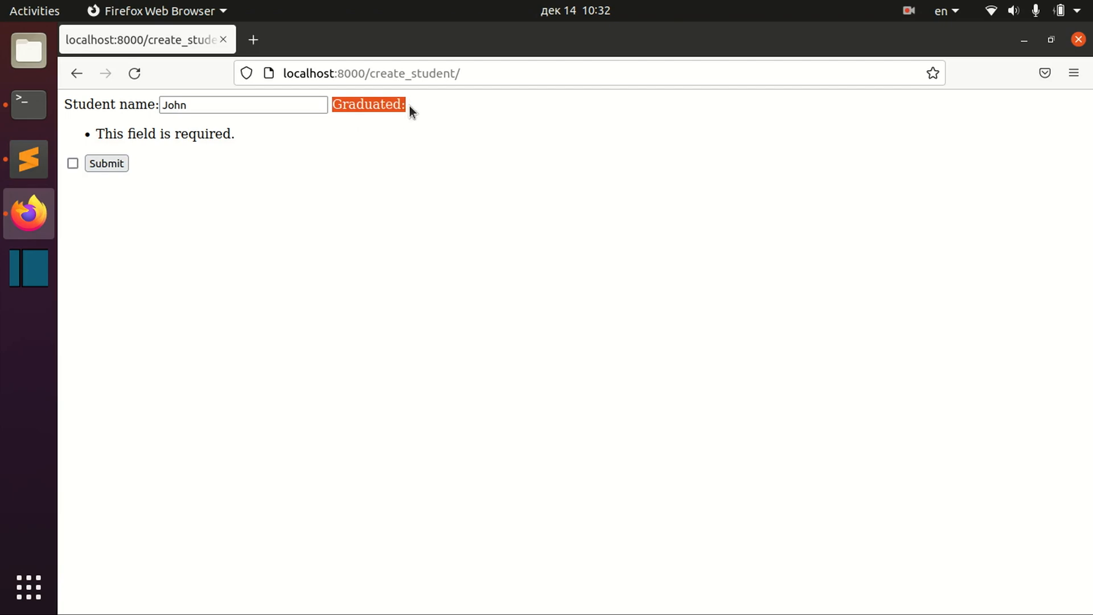
Return to forms.py after seeing the Graduated required-field error
left_click(27, 159)
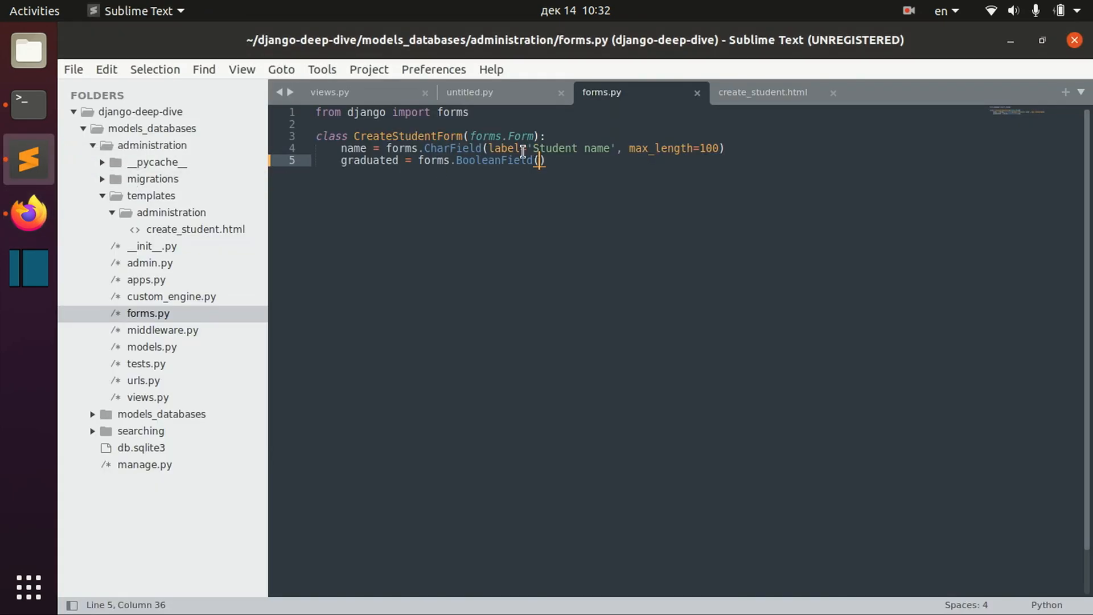
Give the graduated BooleanField required=False so the checkbox is optional
type("required=")
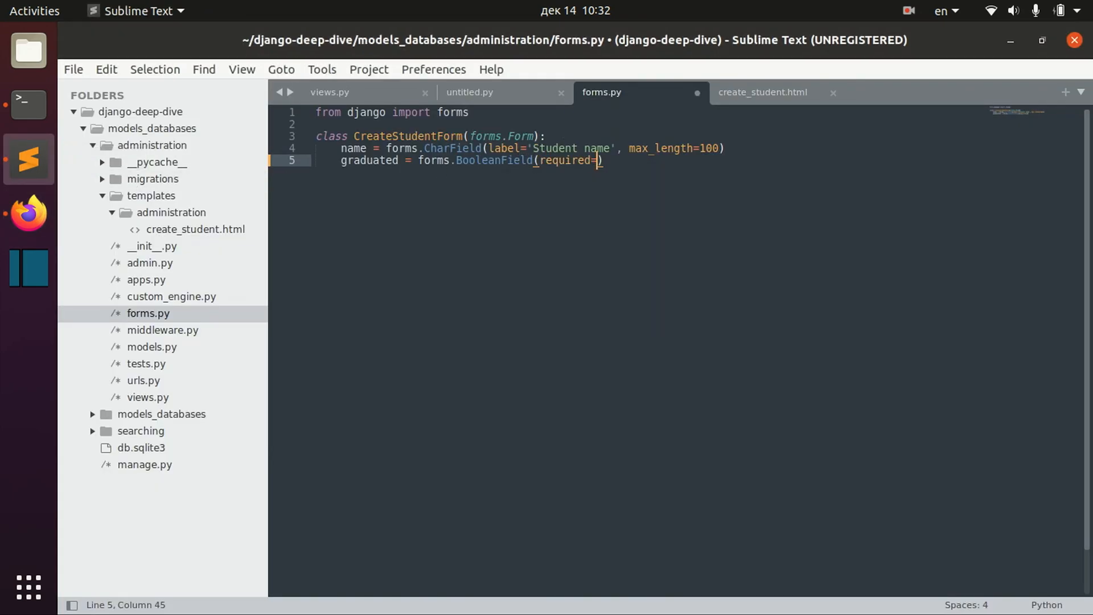
type("False")
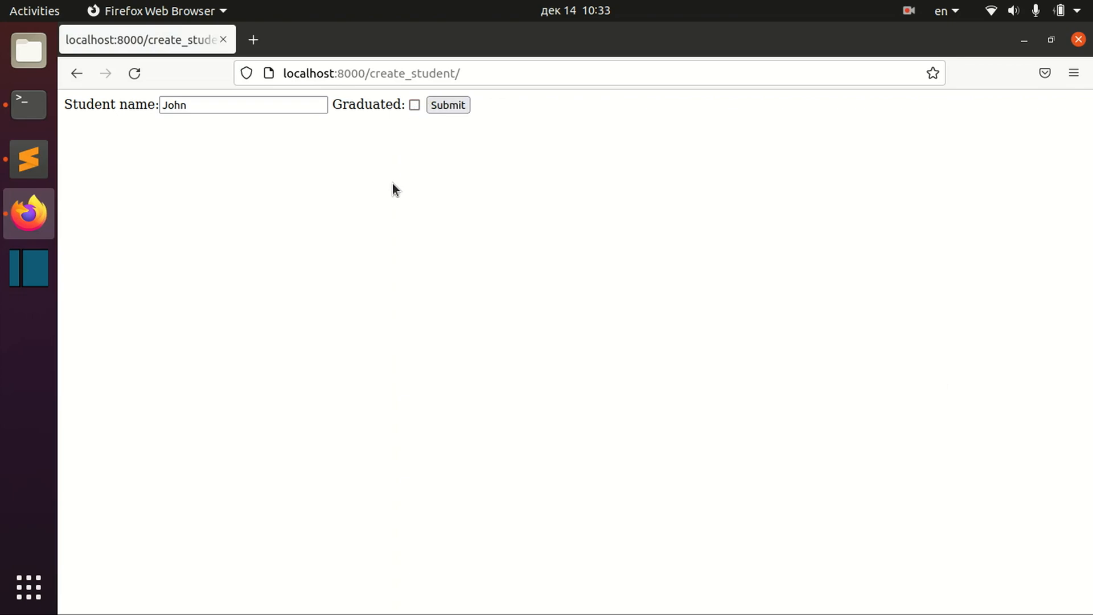
Reload localhost:8000/create_student/ to confirm the form loads without errors
left_click(29, 159)
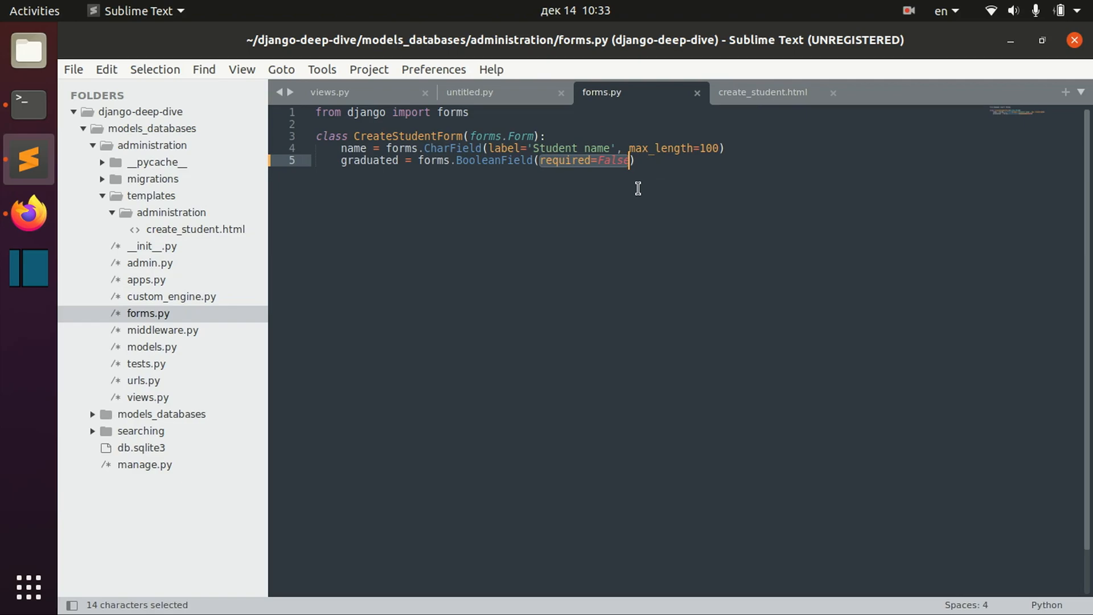
Inspect the required=False argument before starting a new line below graduated
double_click(451, 148)
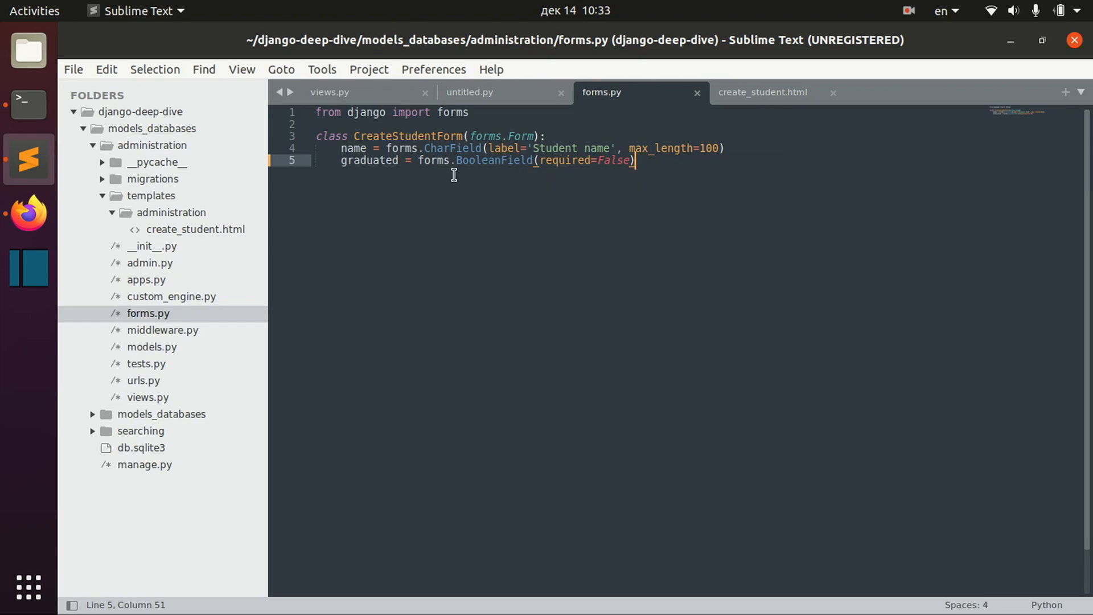
mouse_move(656, 174)
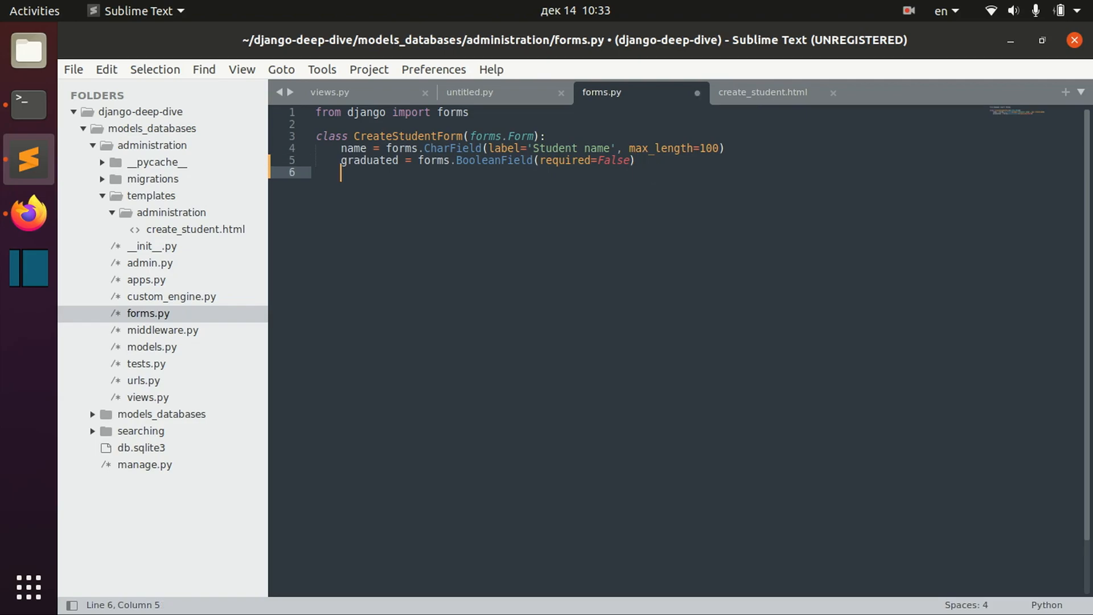
Add a bio CharField labelled Student bio with max_length 10000 and check it in the browser
type("bio =")
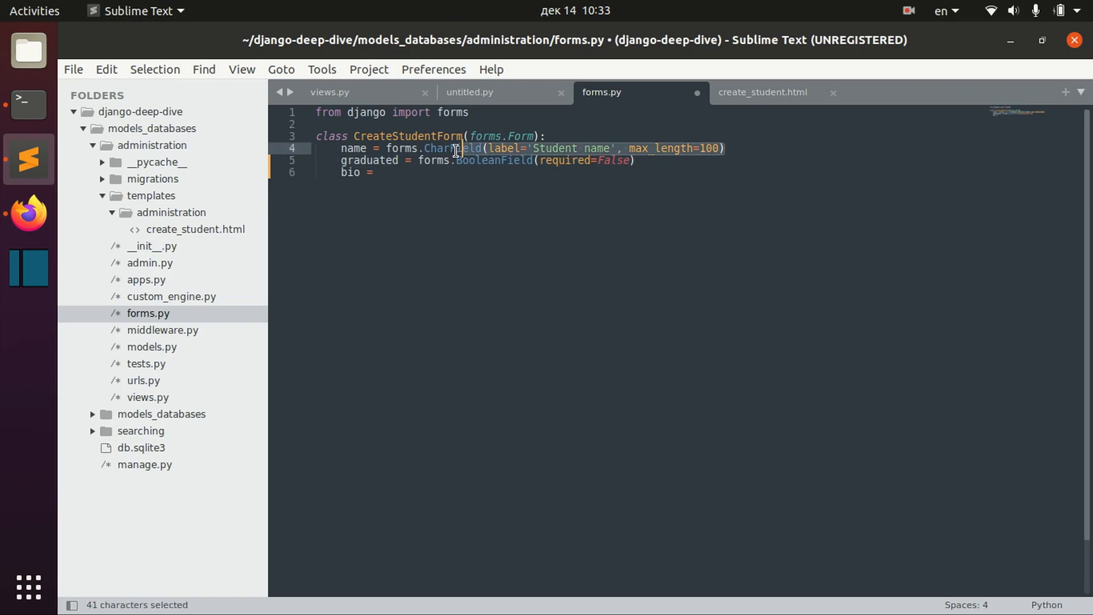
left_click(380, 172)
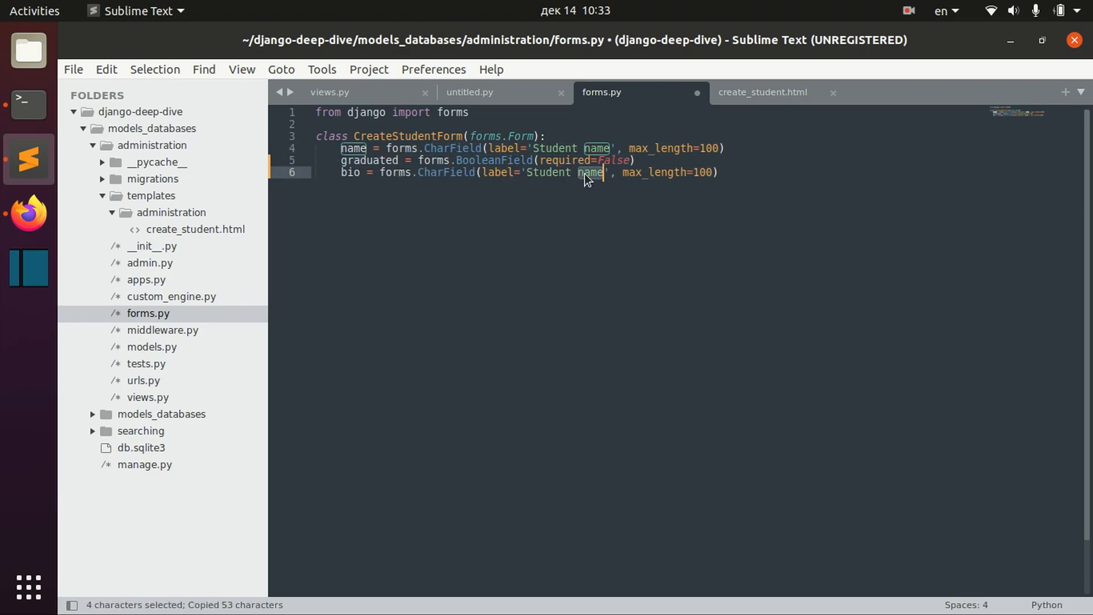
type("bio")
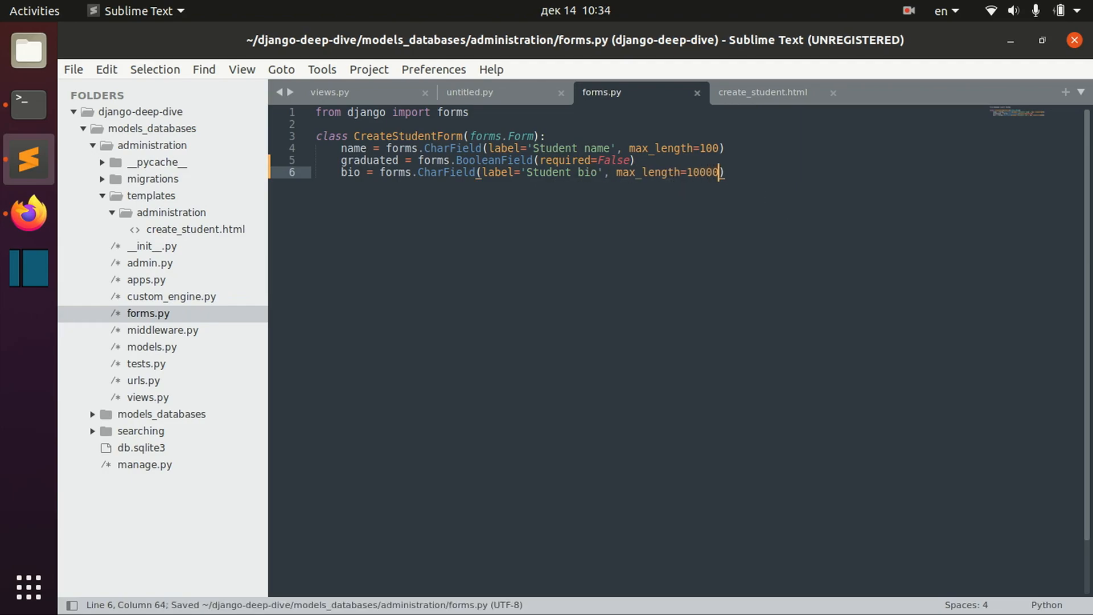
mouse_move(694, 177)
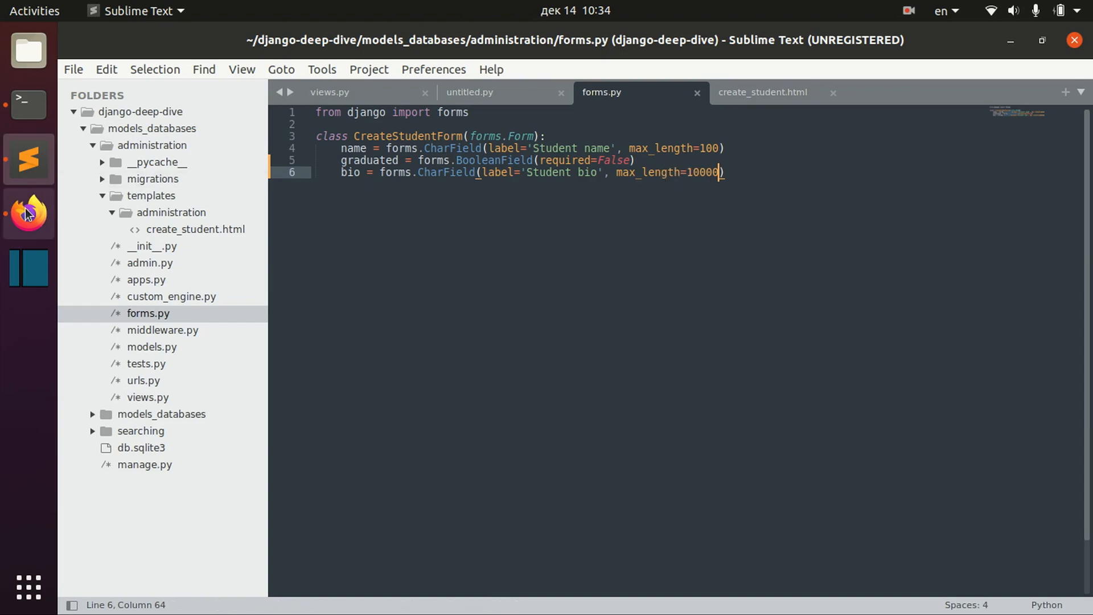
left_click(28, 214)
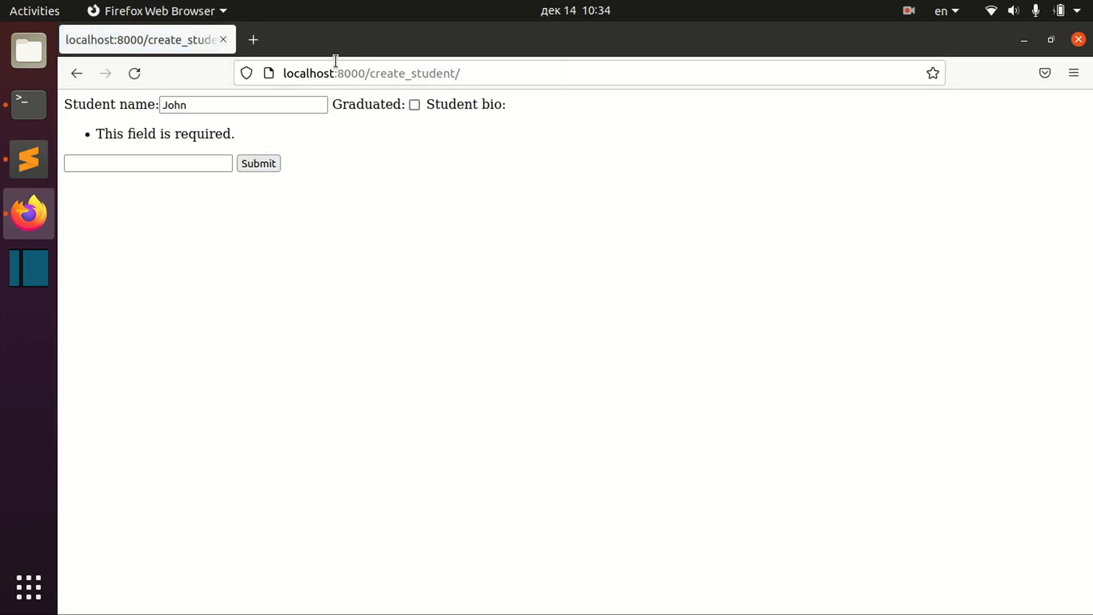
Add required=False to the bio CharField and check the Student bio input
left_click(29, 159)
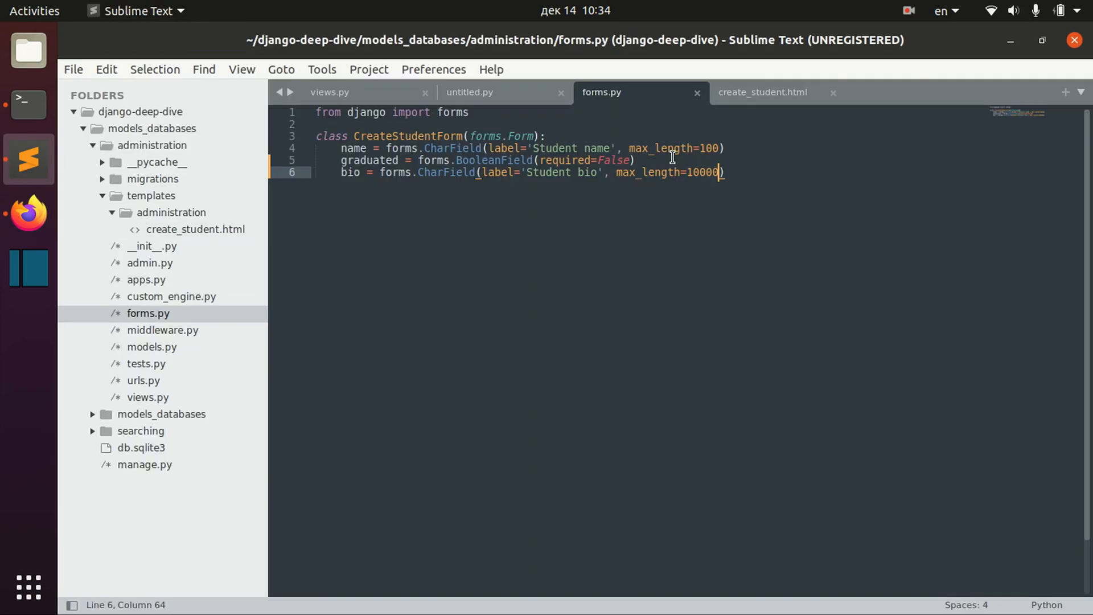
type(", required=")
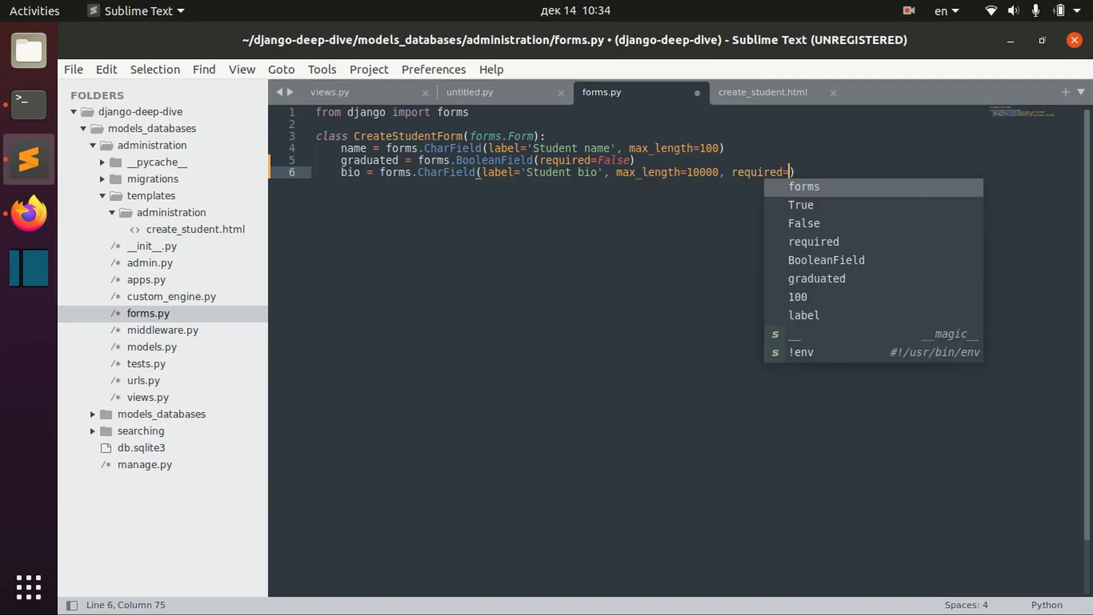
type("False")
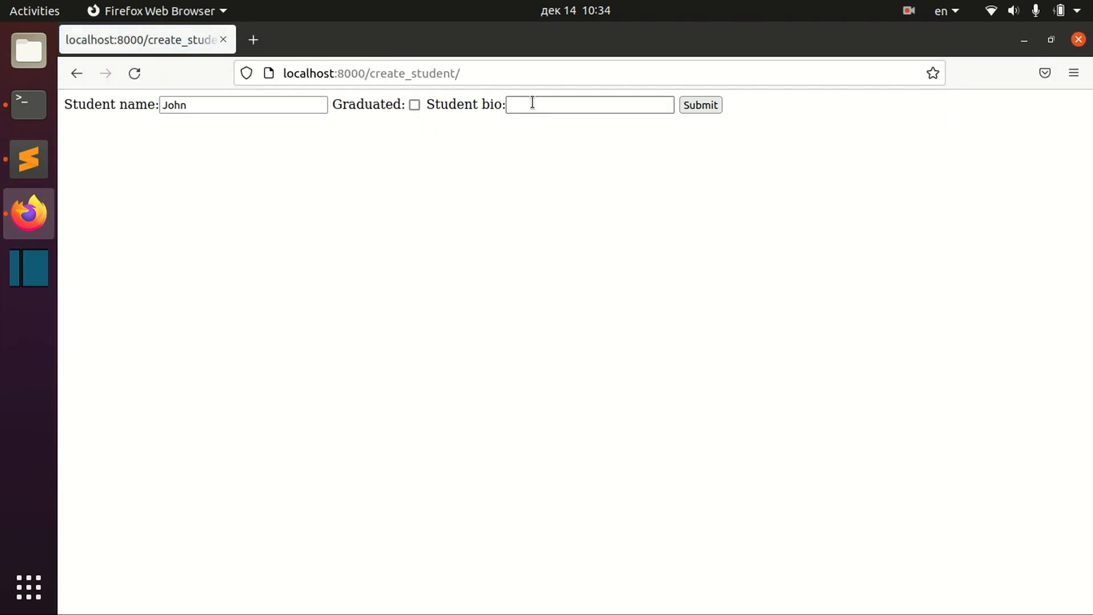
left_click(588, 105)
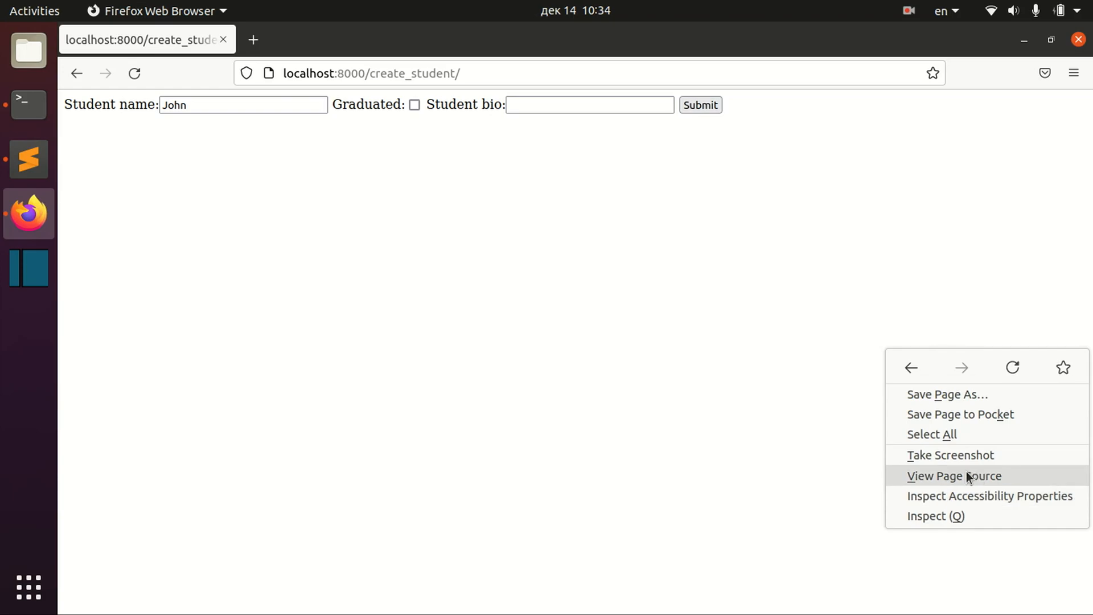
View the page source confirming bio is a text input, test typing in it, then return to the editor
left_click(954, 476)
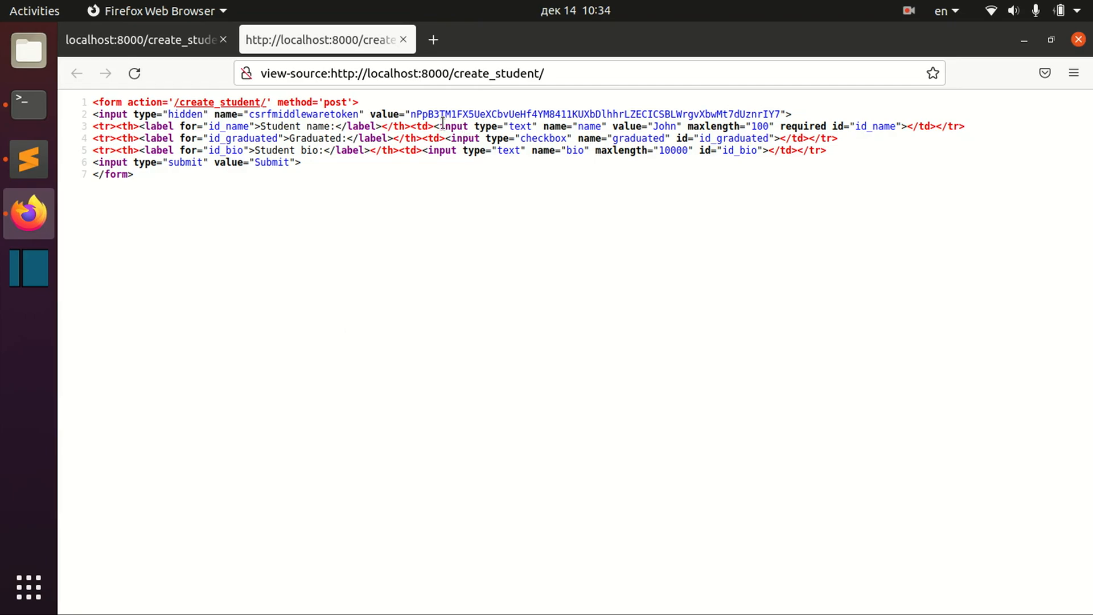
double_click(485, 126)
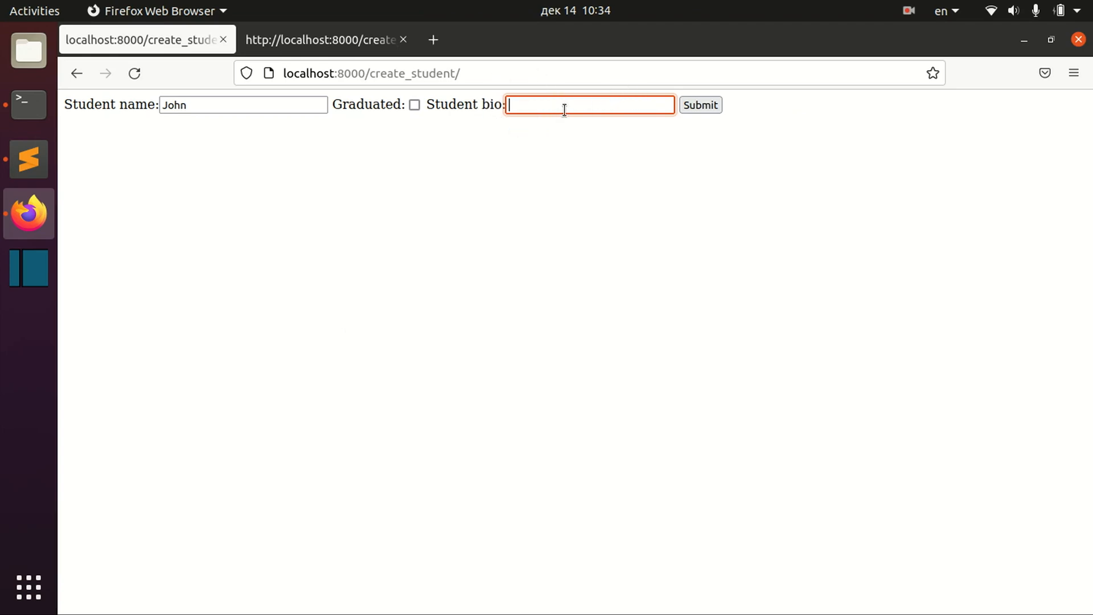
type("ssssssssssssssssssssssss ds")
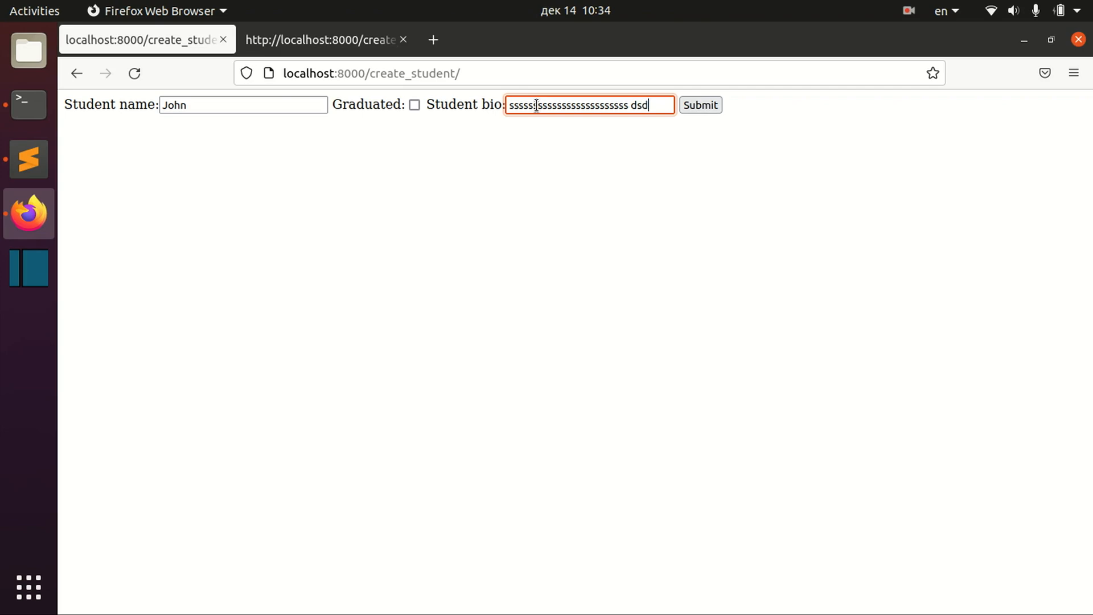
type("dddddddddddddddddddddd d")
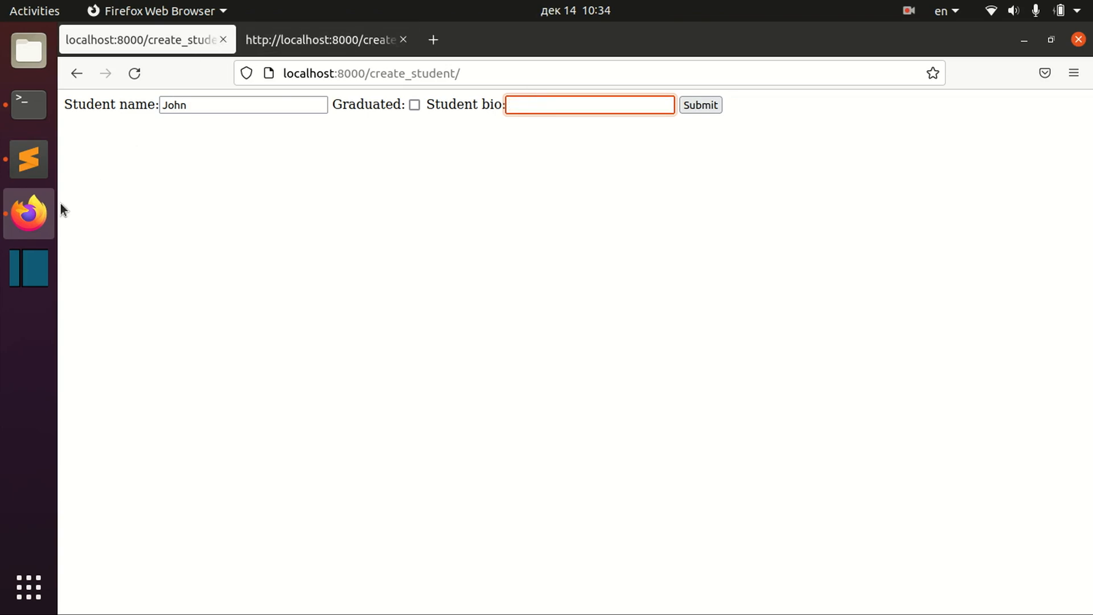
left_click(27, 160)
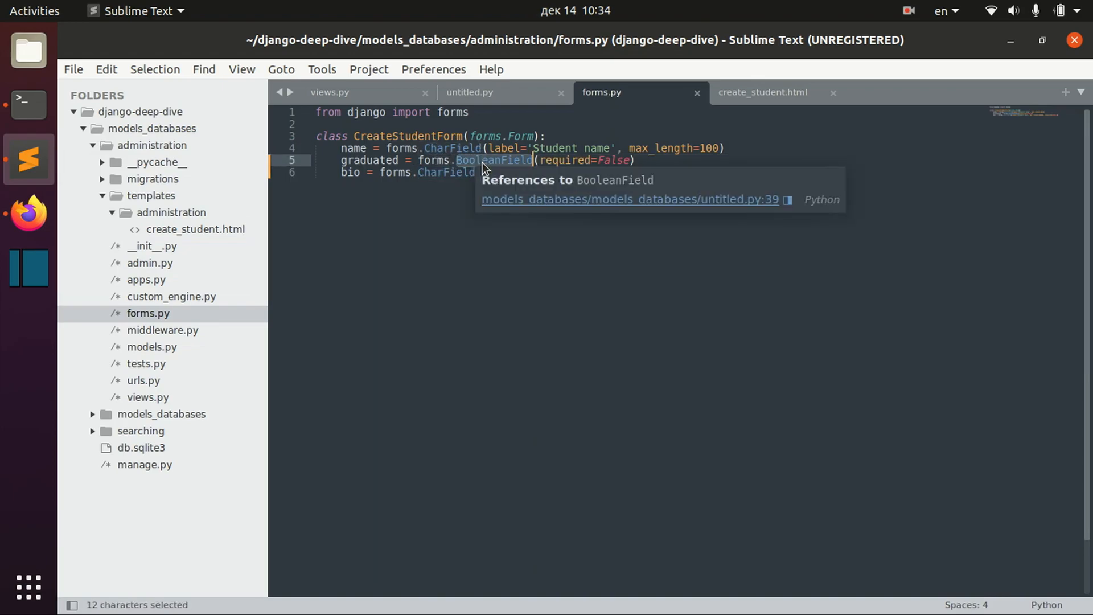
Give the bio CharField label 'Student bio', max_length 10000, required=False and a forms.Textarea widget, then save
type("(label='Student bio', max_length=10000, required=False)")
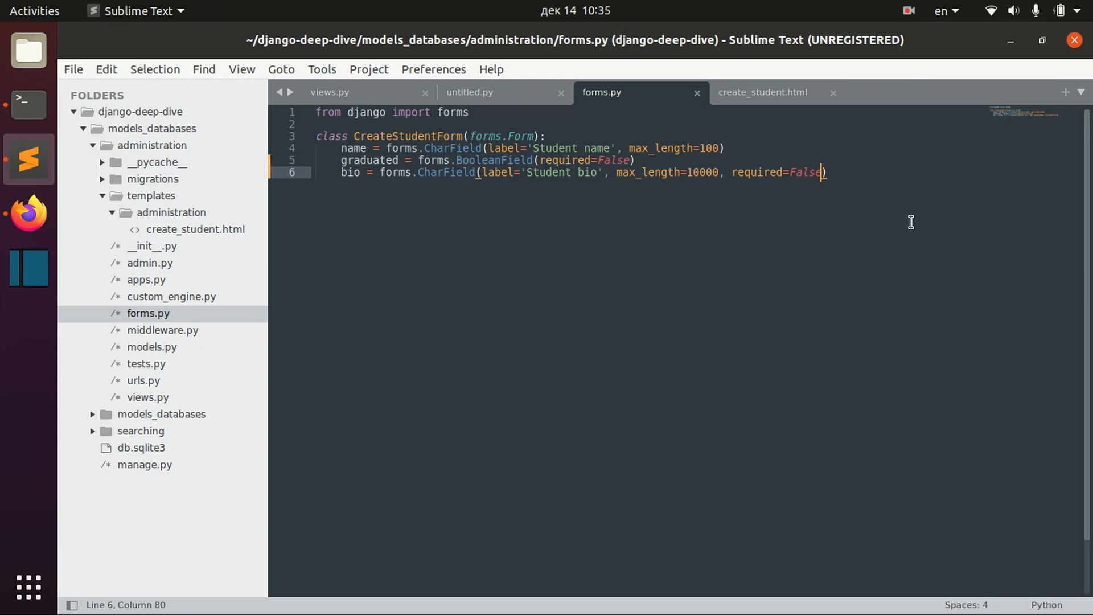
mouse_move(440, 174)
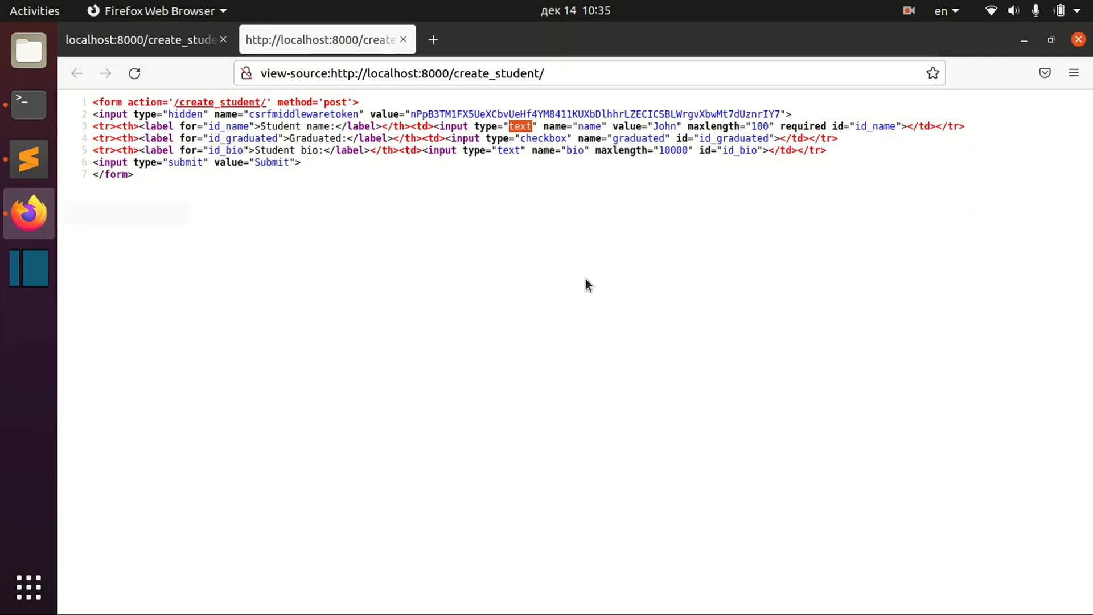
left_click(145, 40)
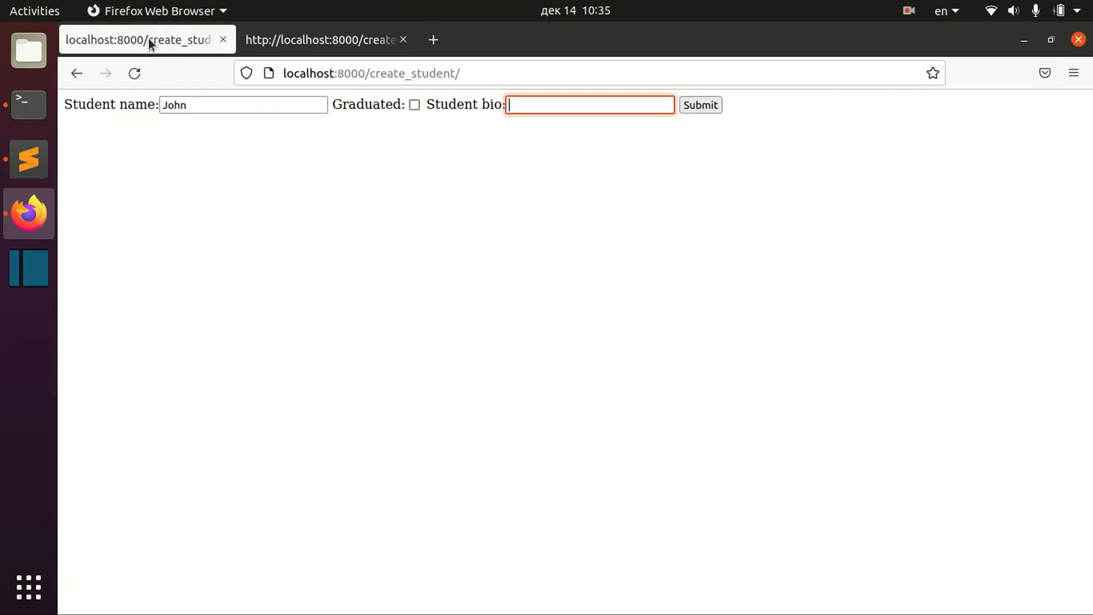
left_click(27, 159)
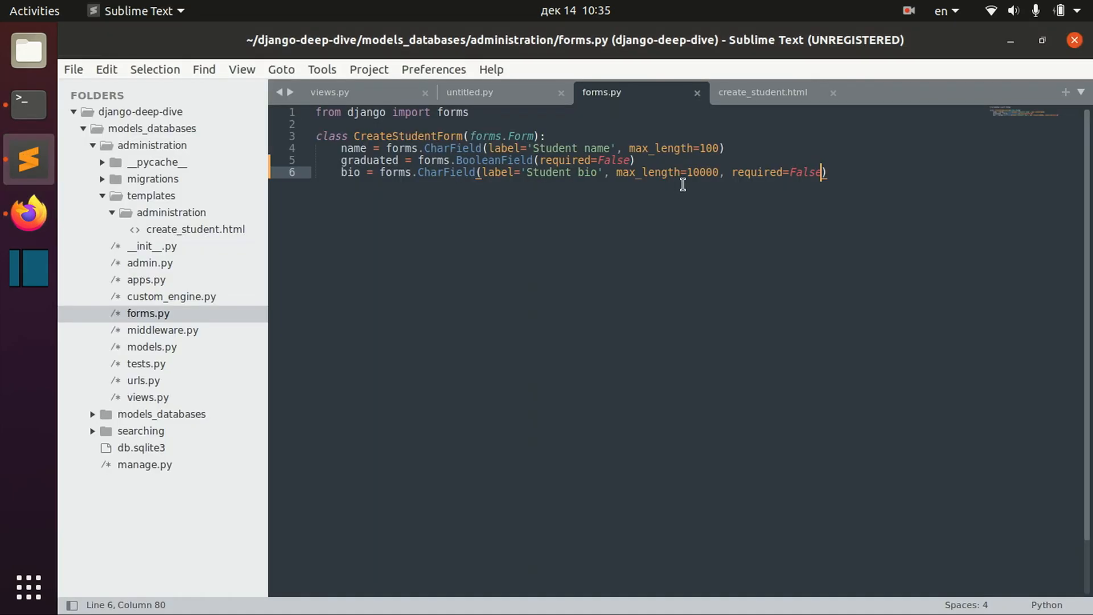
type(", widget=forms.Textarea")
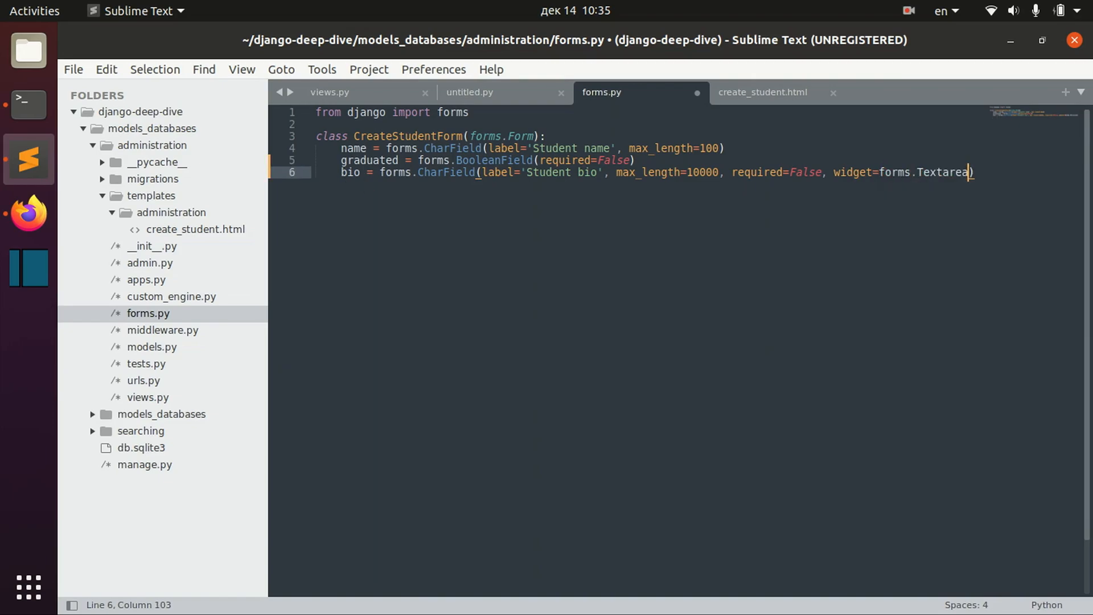
key("ctrl+s")
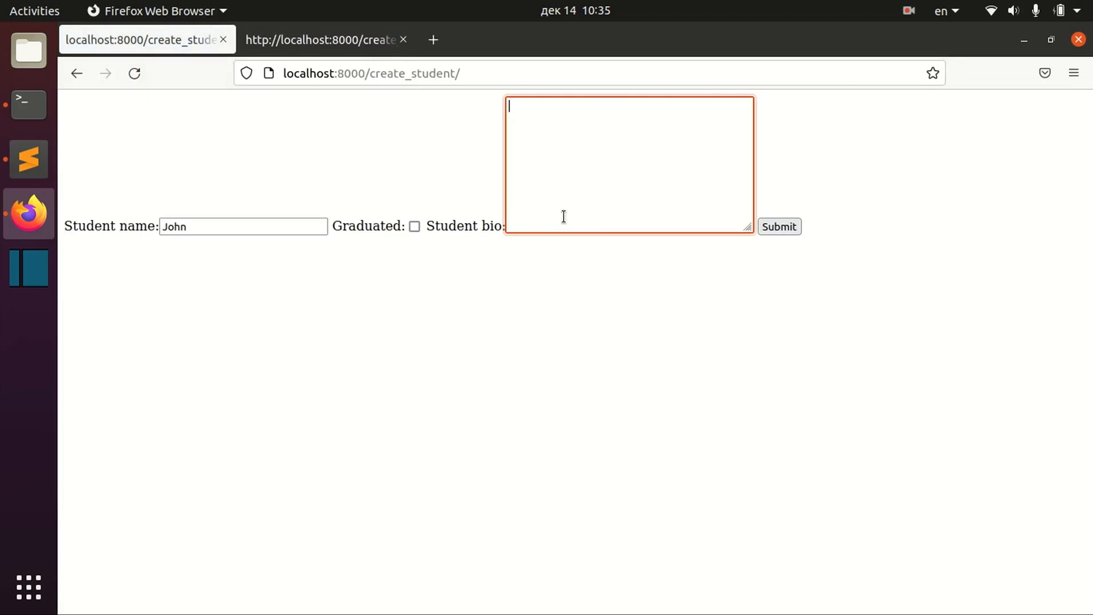
Enter sample text in the bio textarea and view the page source showing the 40x10 textarea markup
type("sdfsdf dsjkf sd")
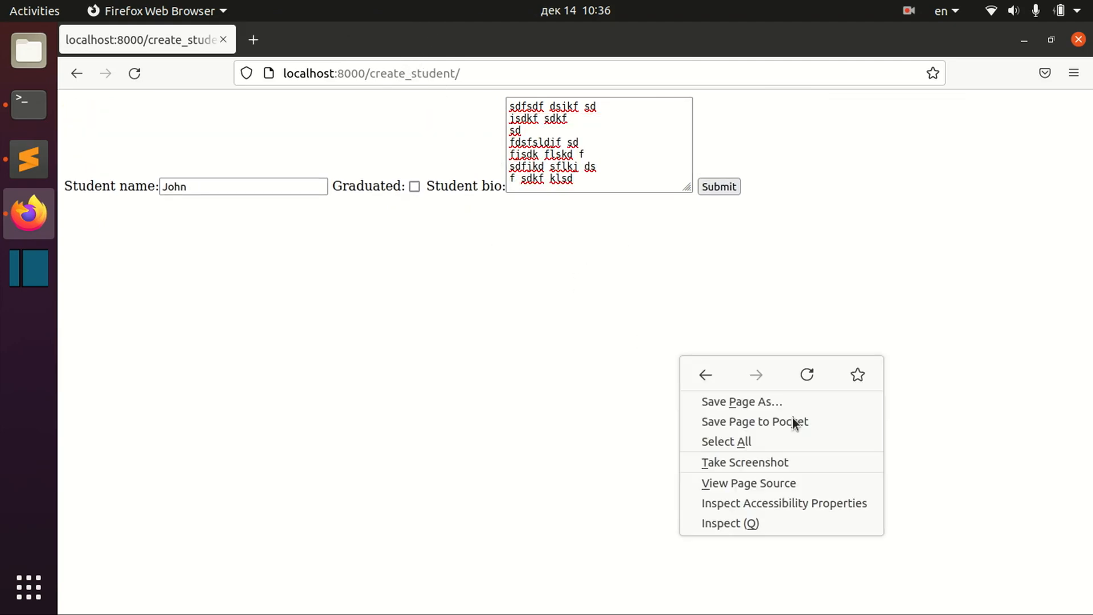
left_click(748, 483)
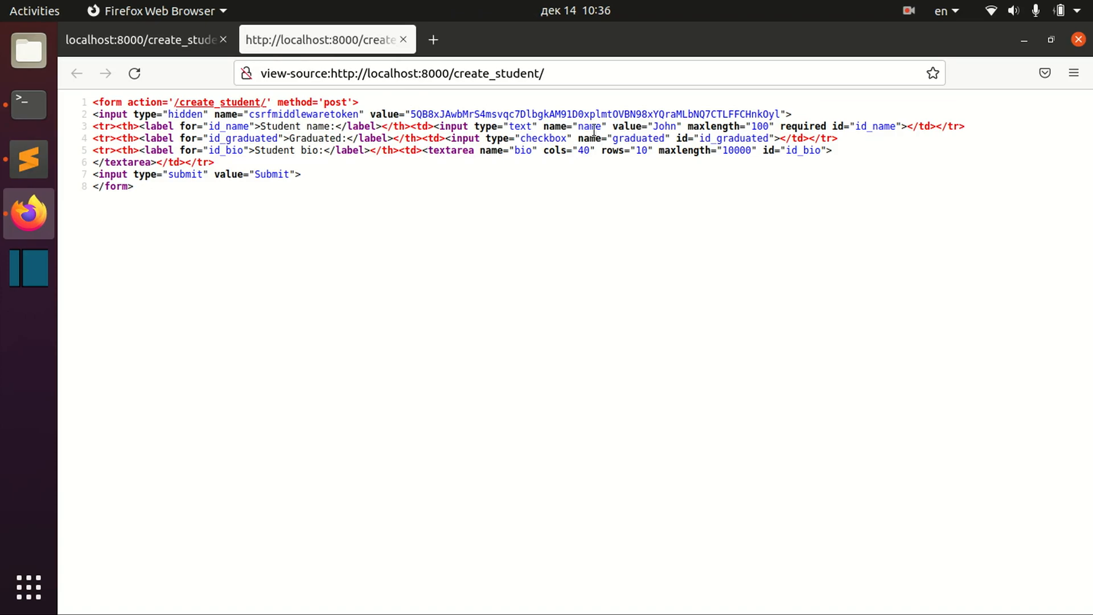
mouse_move(565, 165)
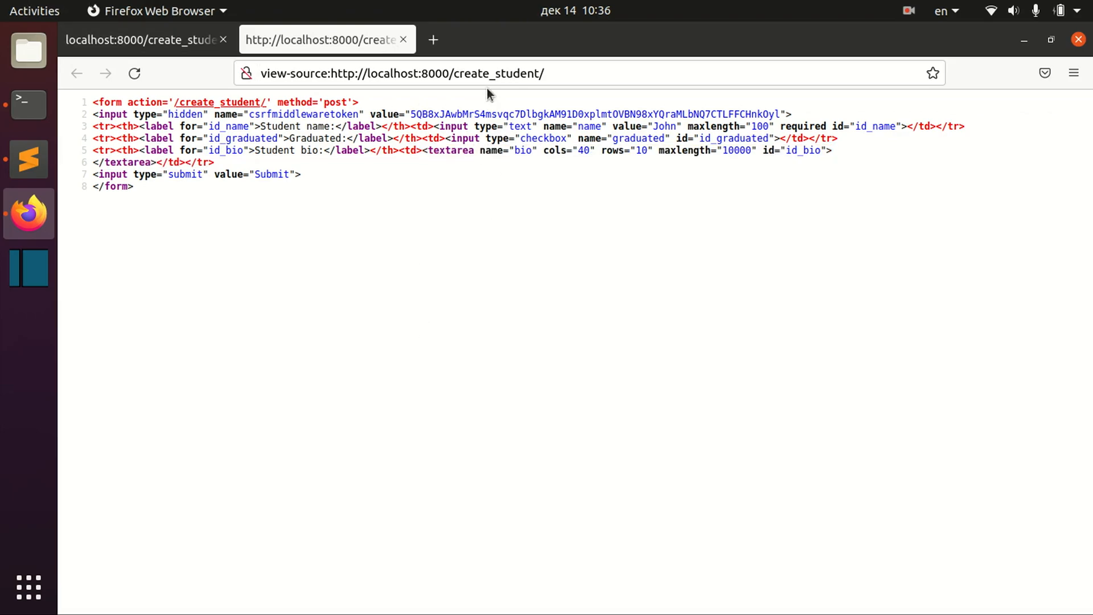
left_click(28, 159)
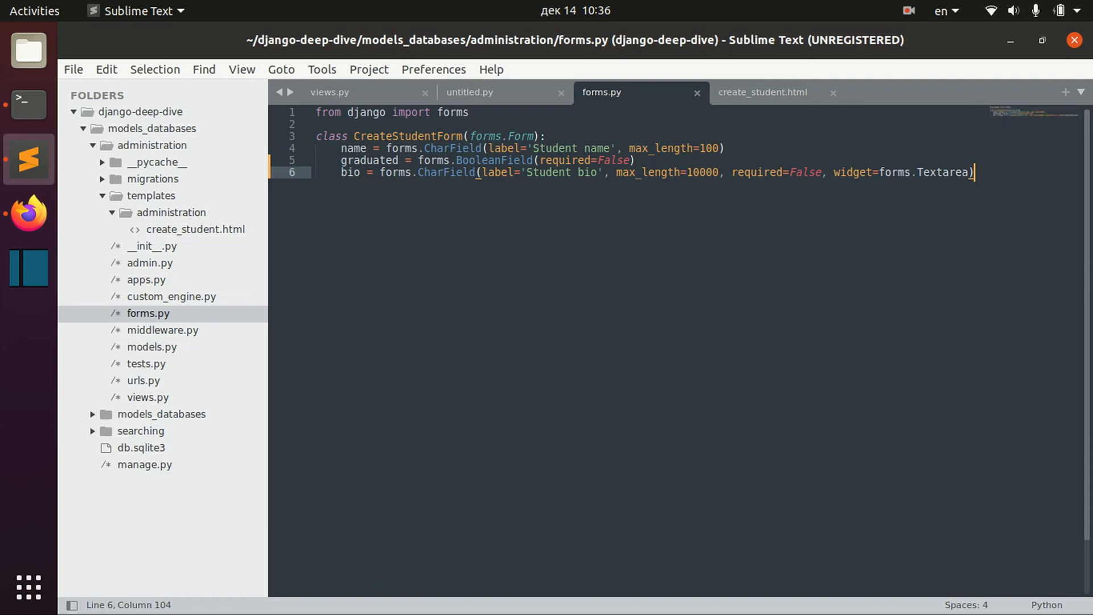
Save forms.py with the Textarea-based bio field
key("ctrl+s")
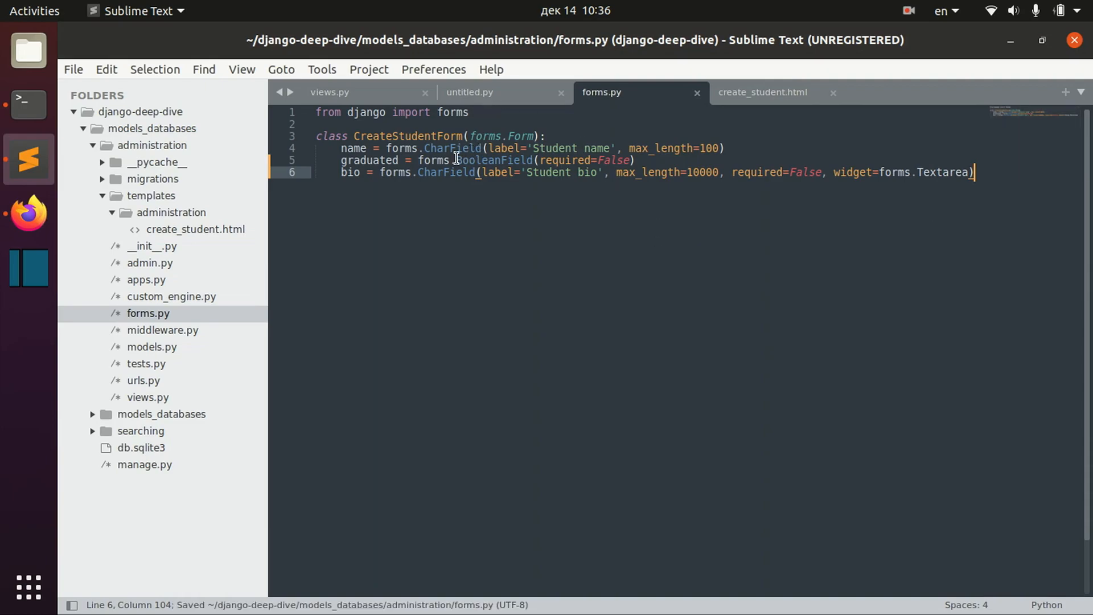
mouse_move(143, 263)
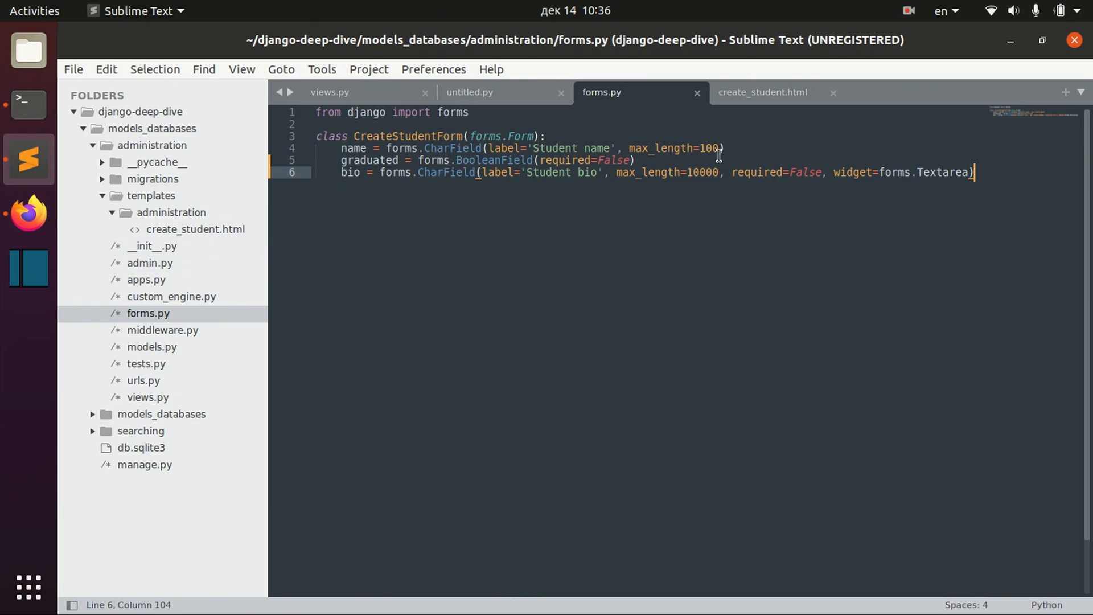
mouse_move(667, 164)
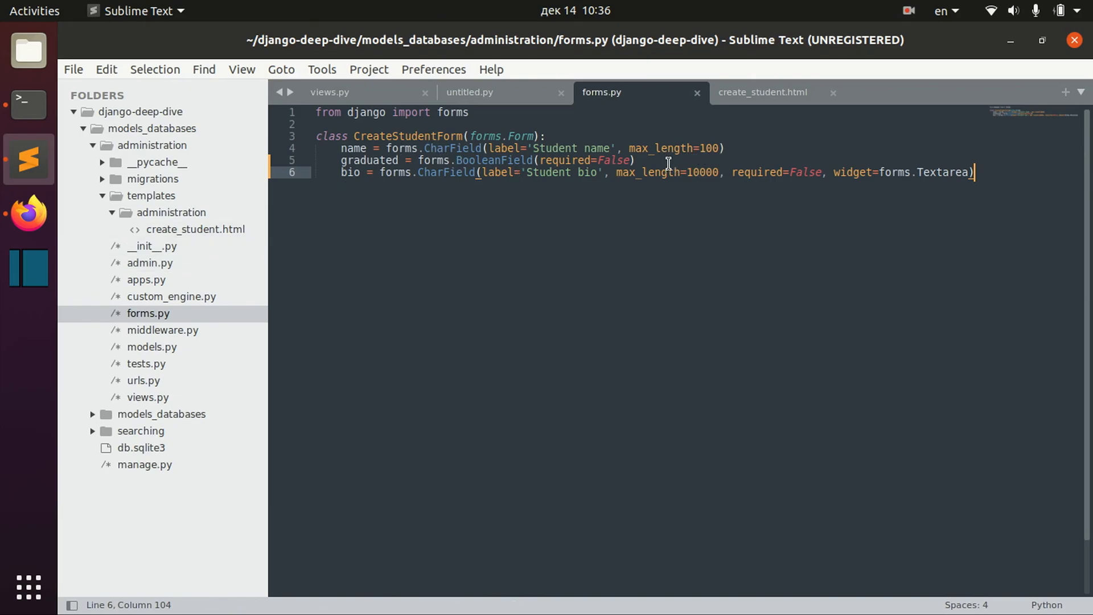
mouse_move(724, 134)
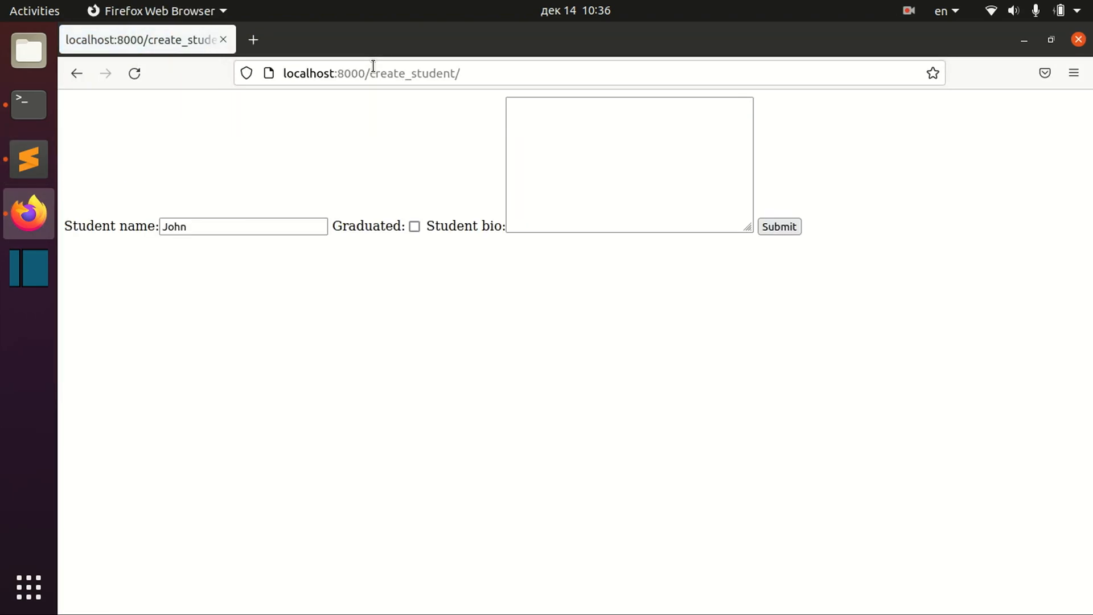
Change {{ form }} to {{ form.as_p }}, save, and check the paragraph layout in Firefox
left_click(28, 159)
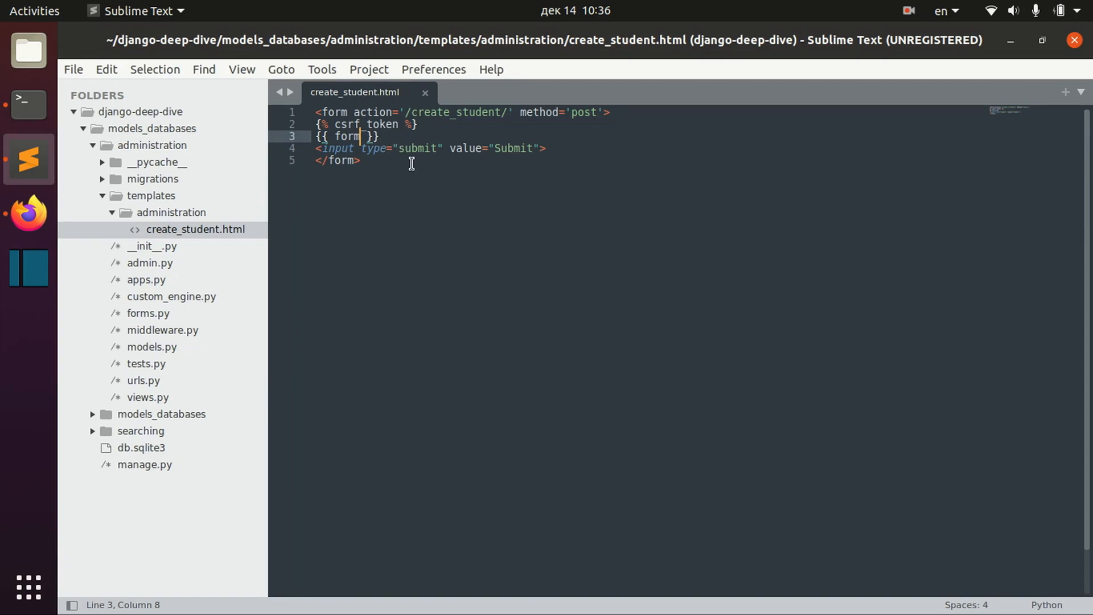
type(".as_p")
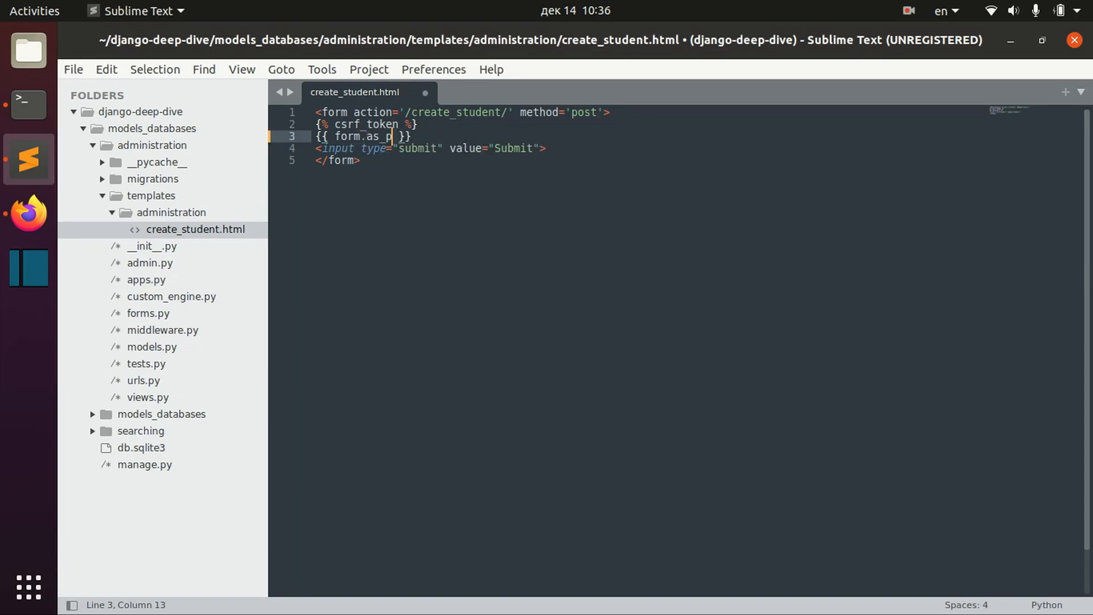
key("ctrl+s")
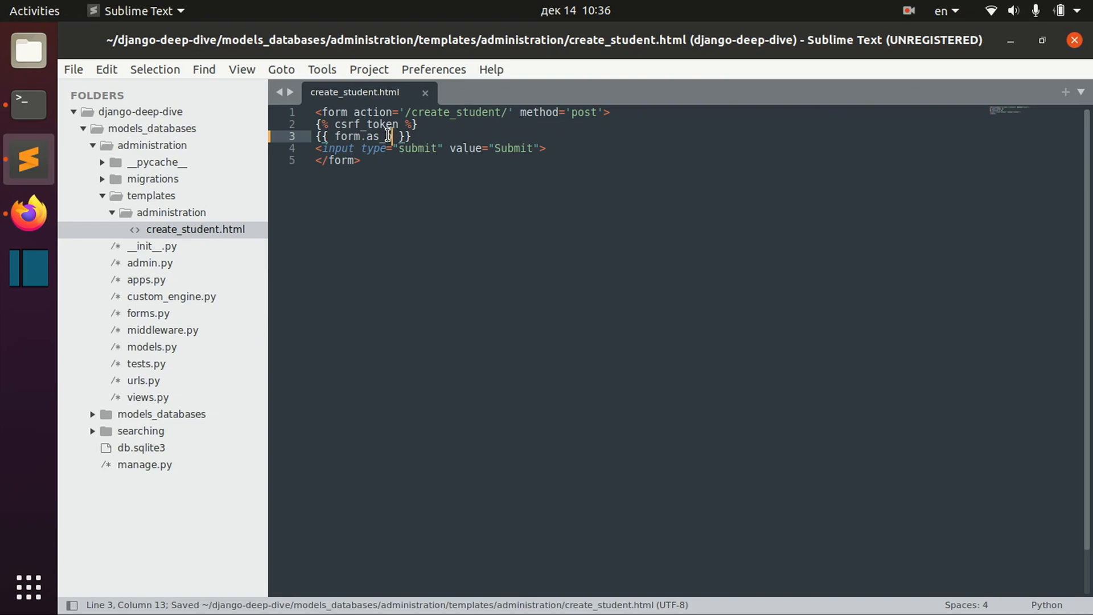
double_click(387, 135)
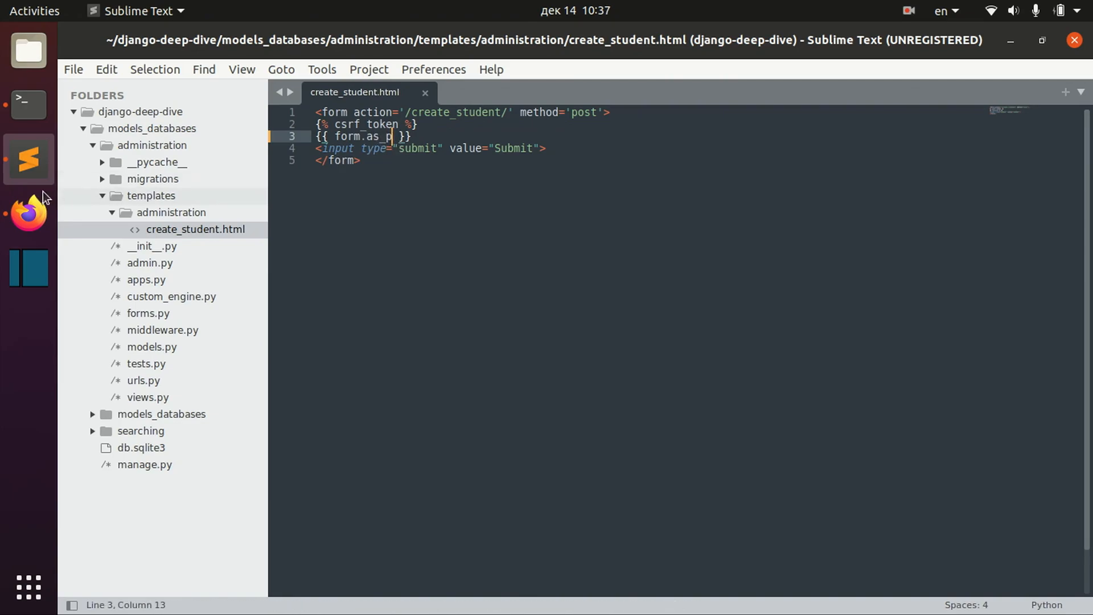
left_click(28, 214)
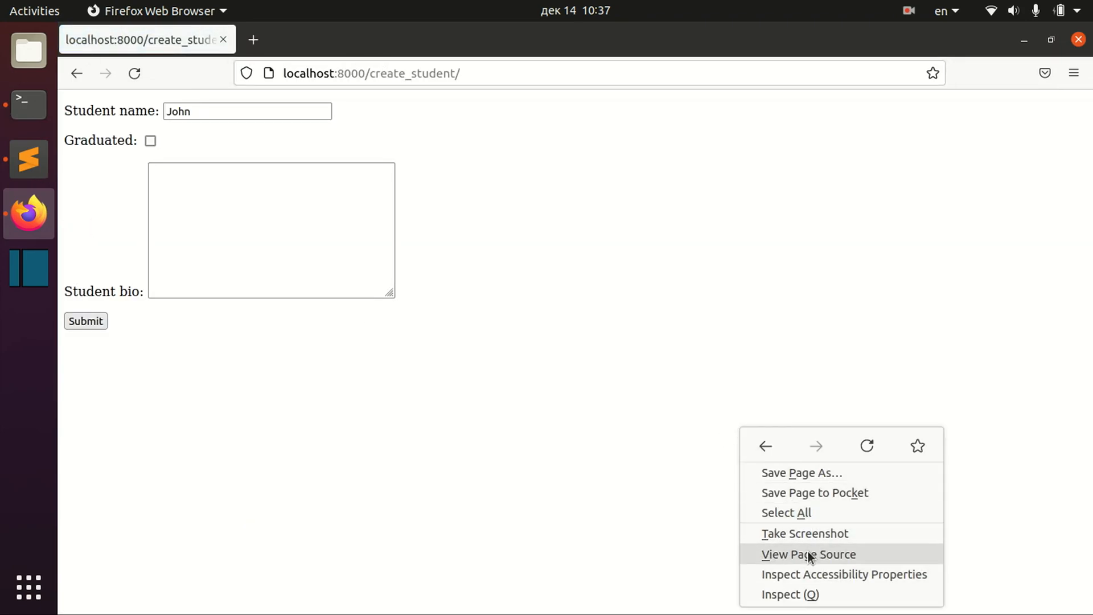
View the page source and highlight the generated tr/th table tags
left_click(808, 554)
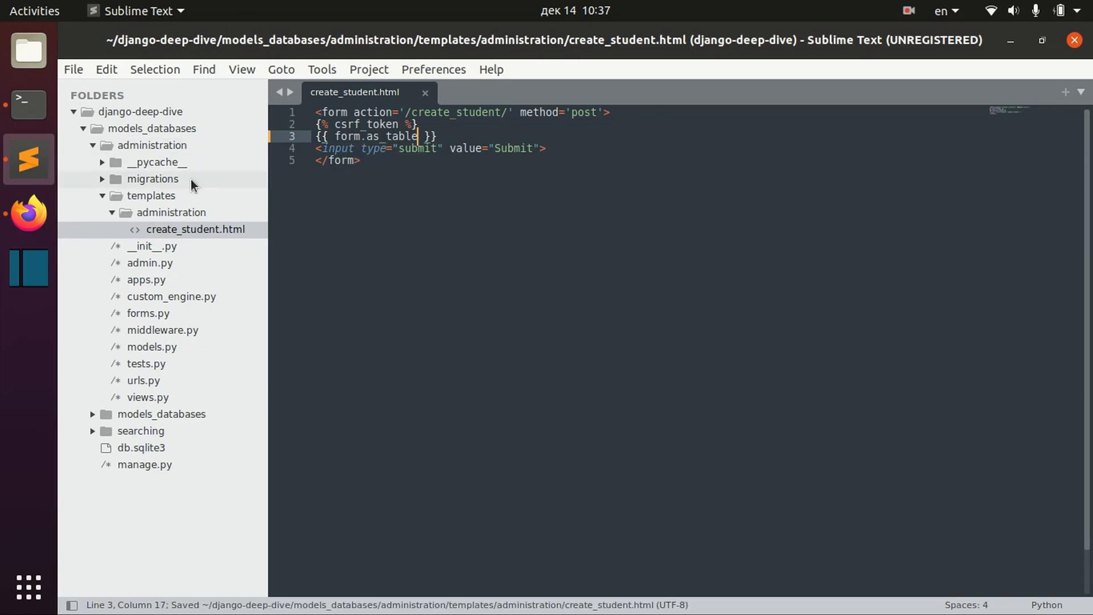
left_click(28, 215)
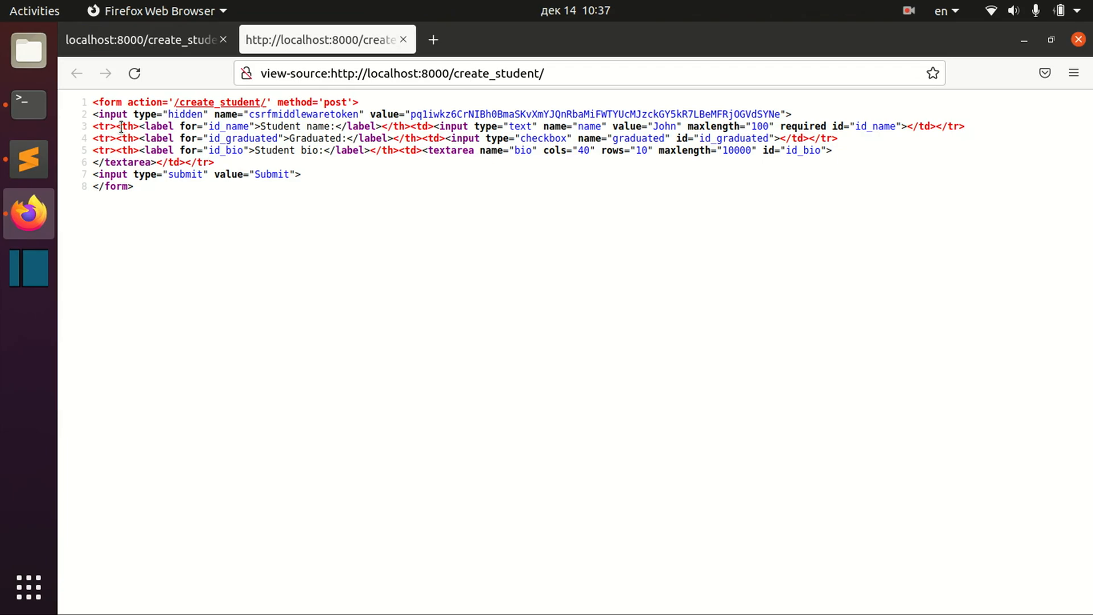
double_click(115, 127)
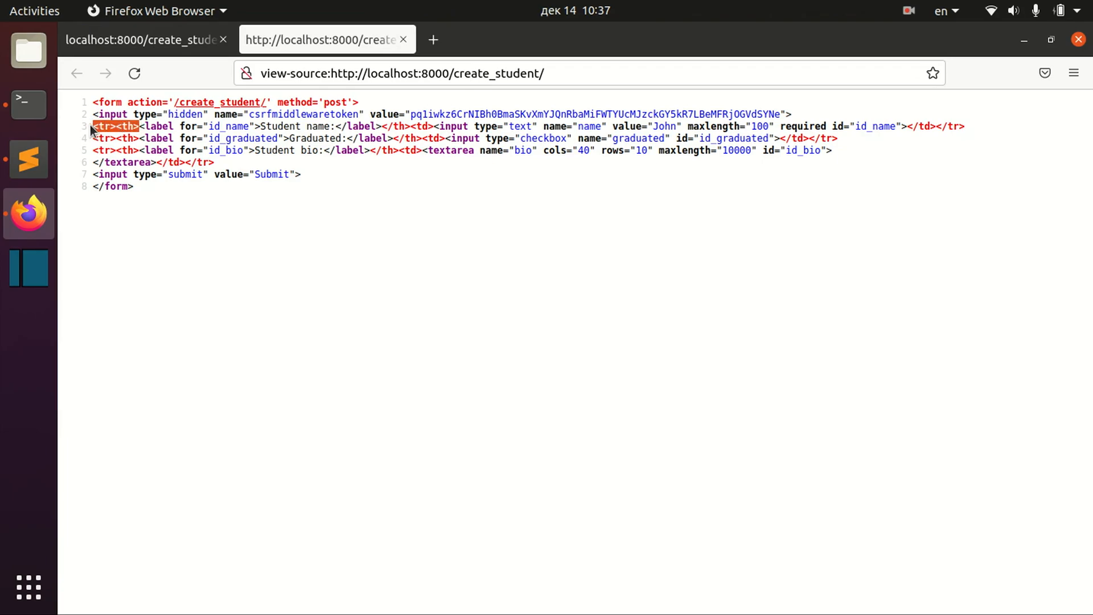
mouse_move(147, 40)
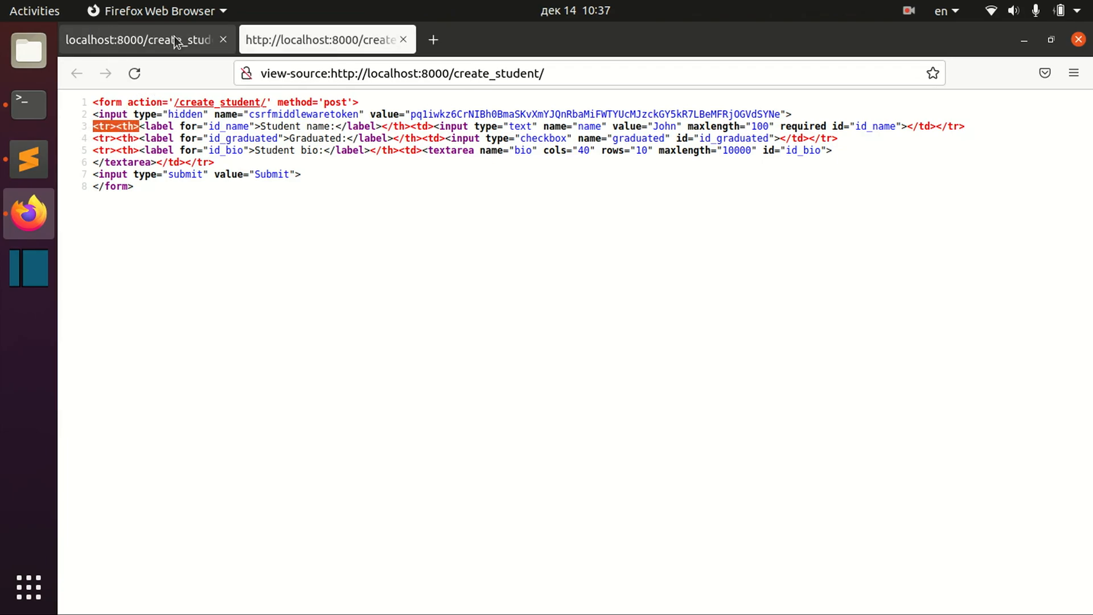
left_click(28, 159)
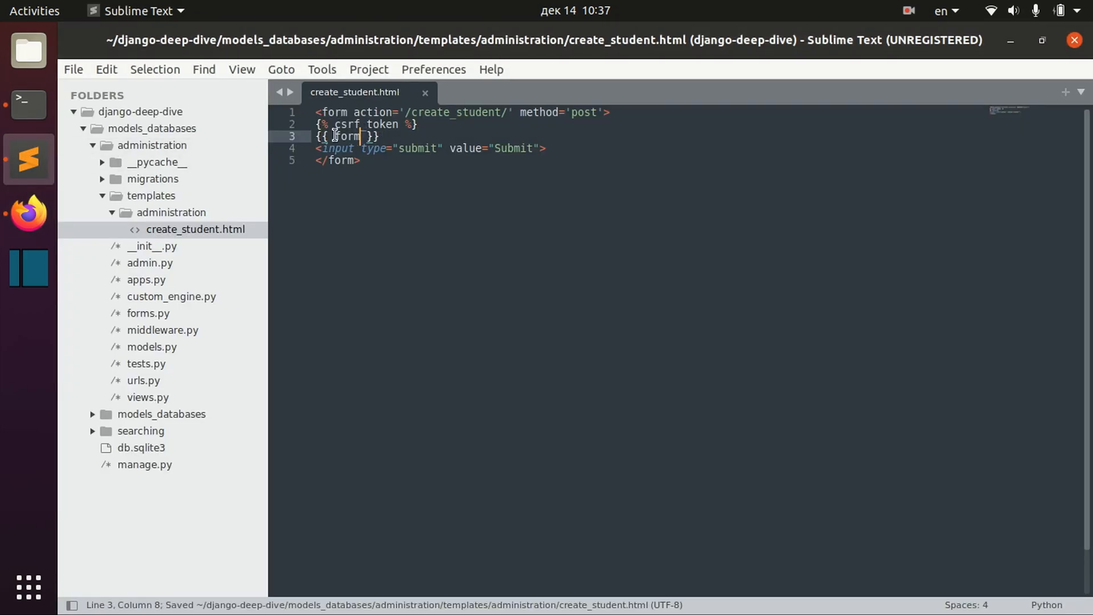
Change the tag to {{ form.as_table }} wrapped in <table></table> and check the tabular layout in Firefox
left_click(27, 213)
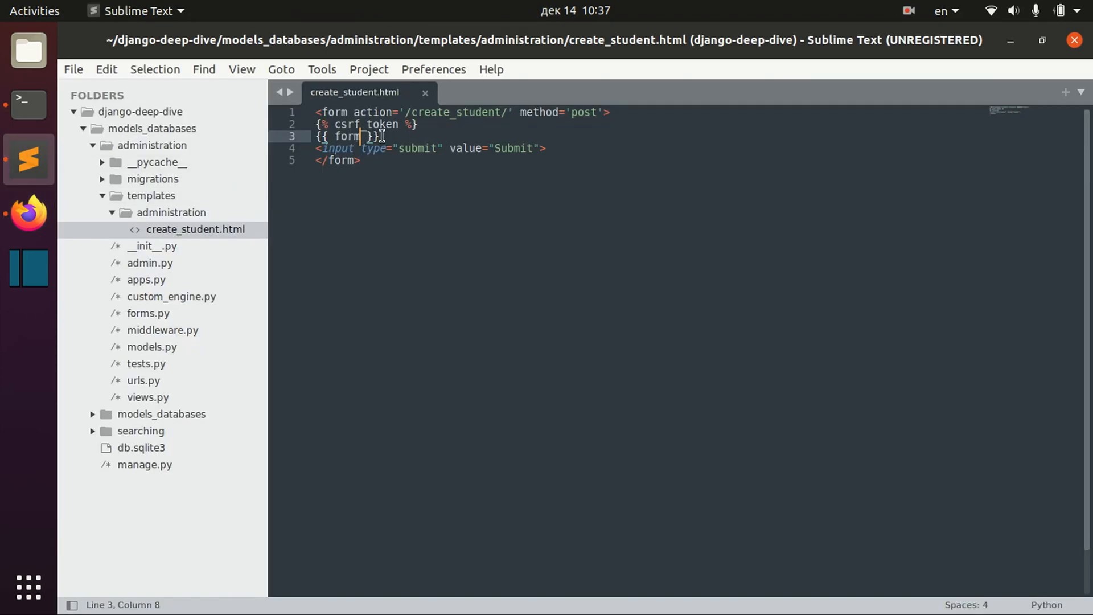
type(".as_table")
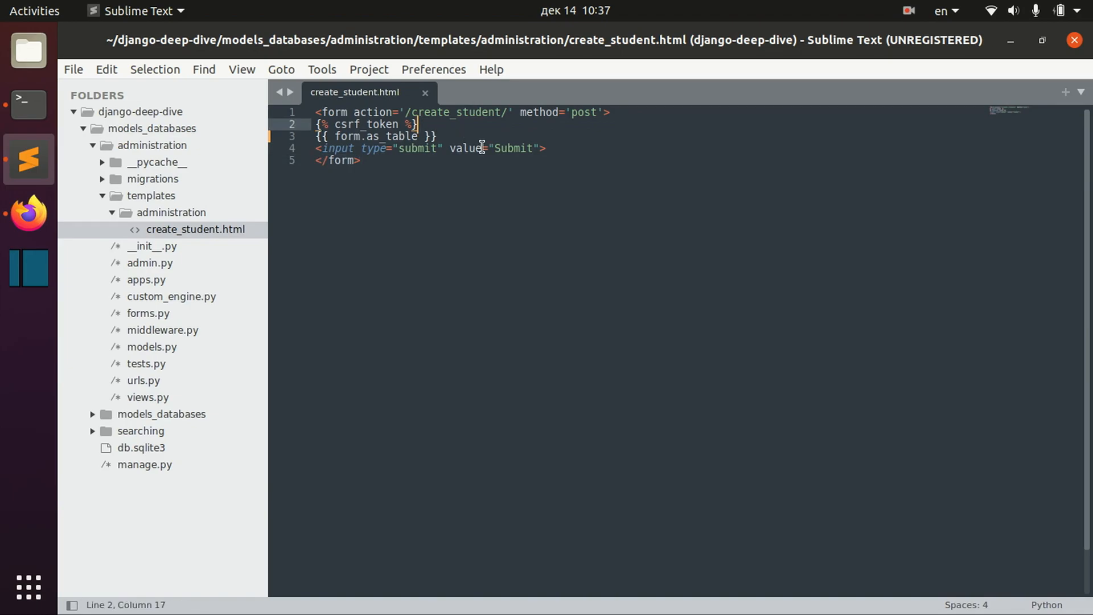
type("<table>")
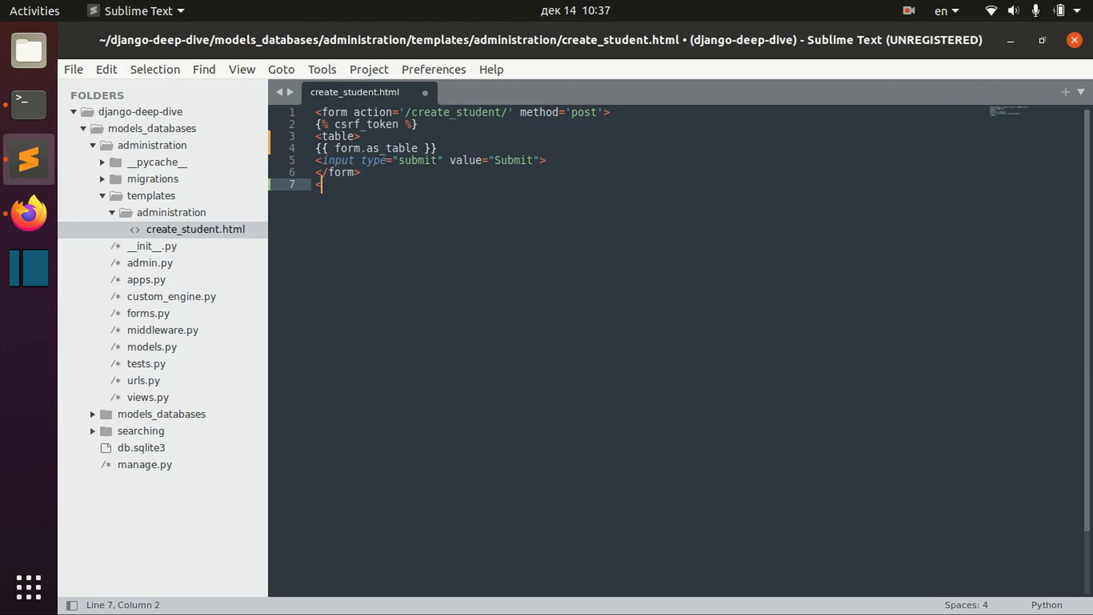
key("BackSpace")
type("</")
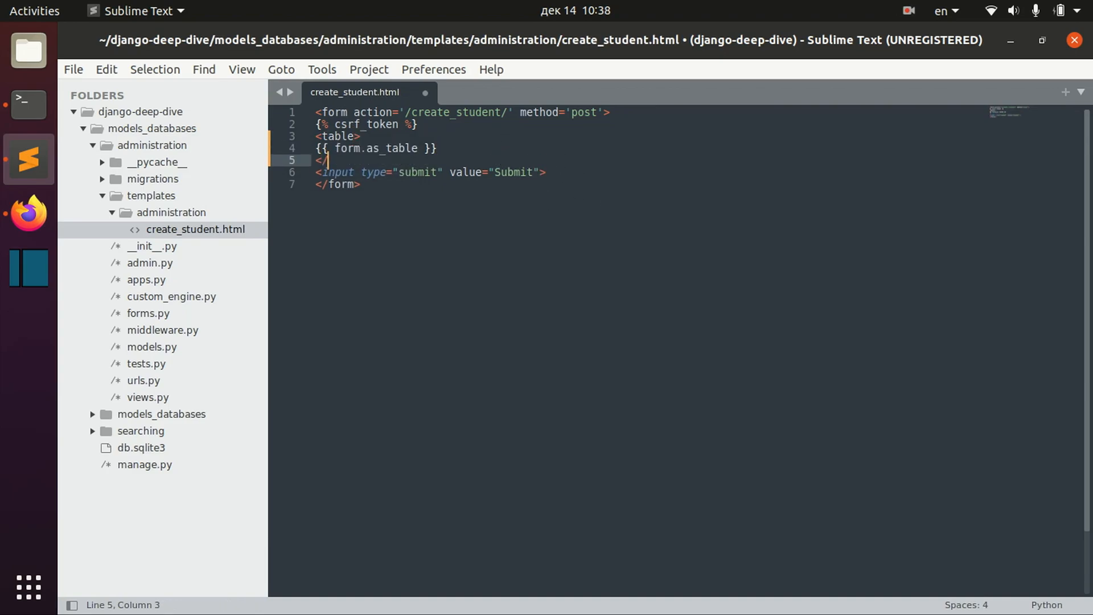
type("table>")
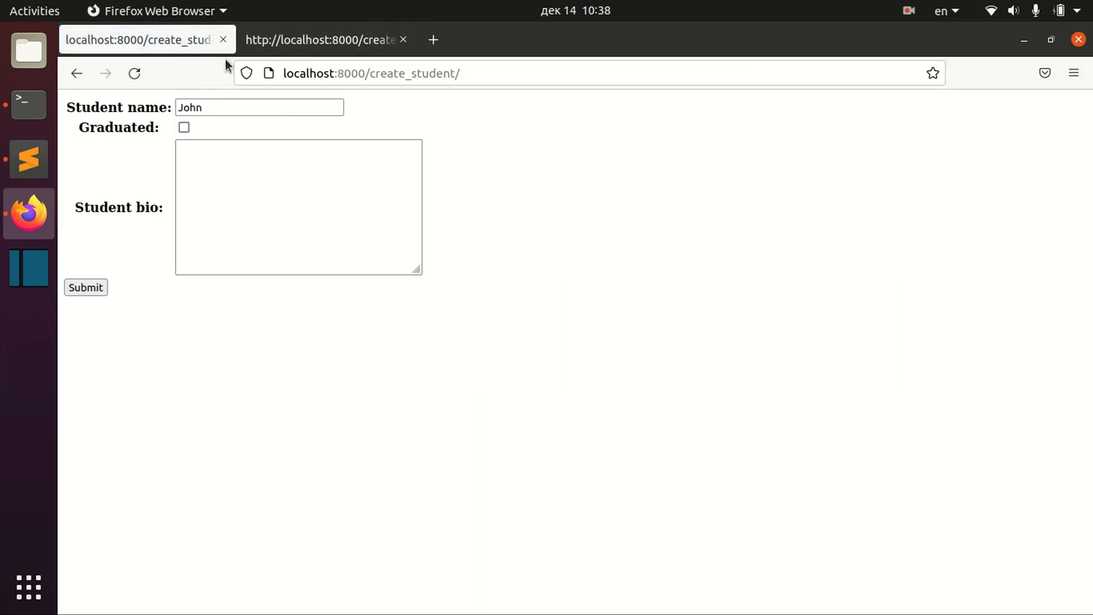
mouse_move(433, 393)
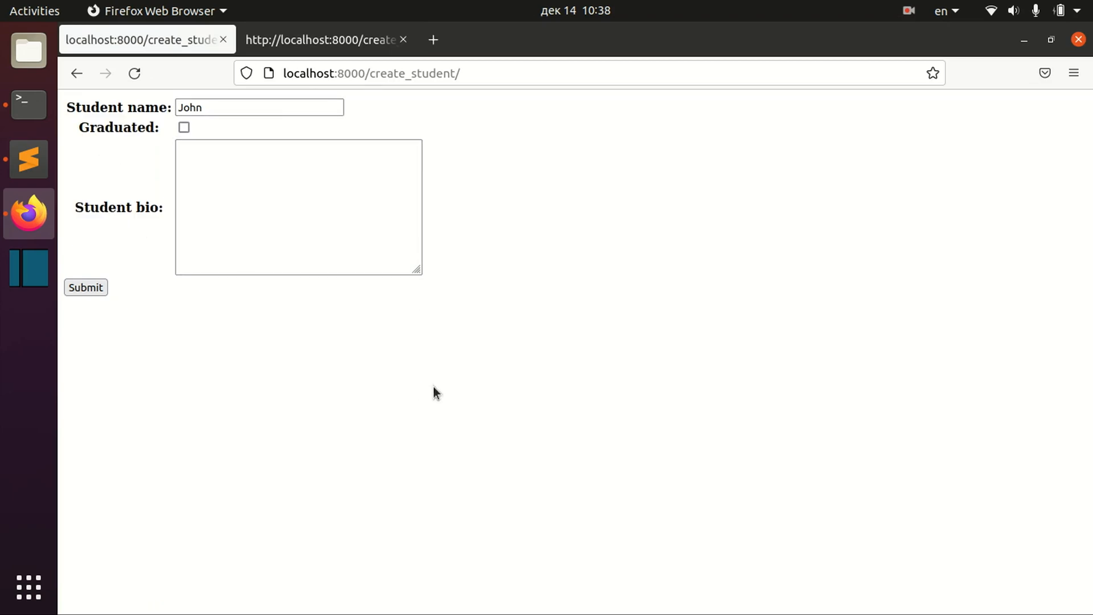
mouse_move(89, 145)
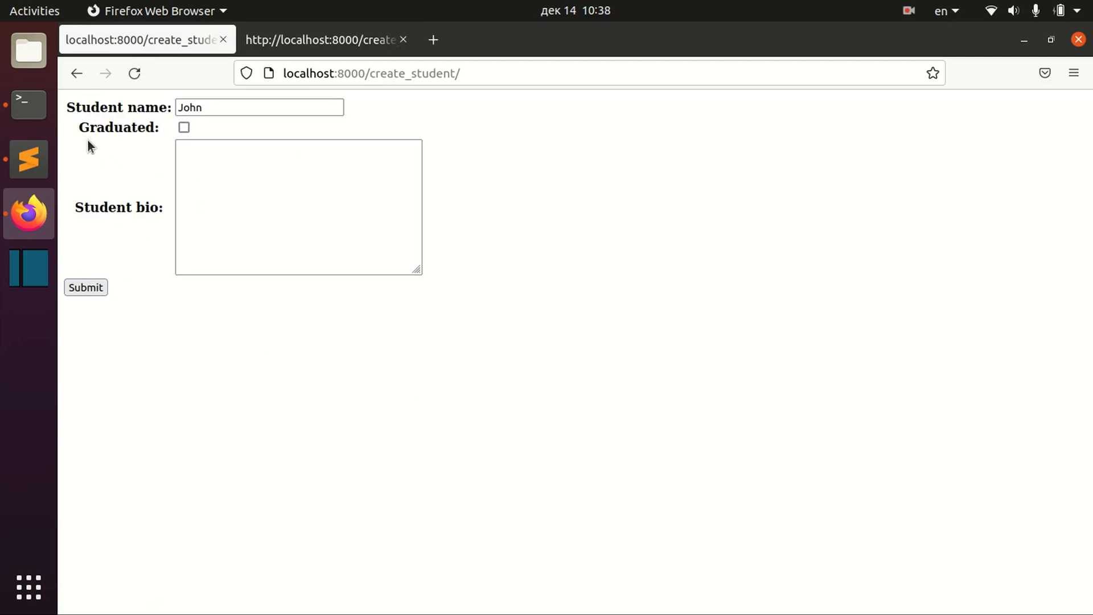
left_click(28, 160)
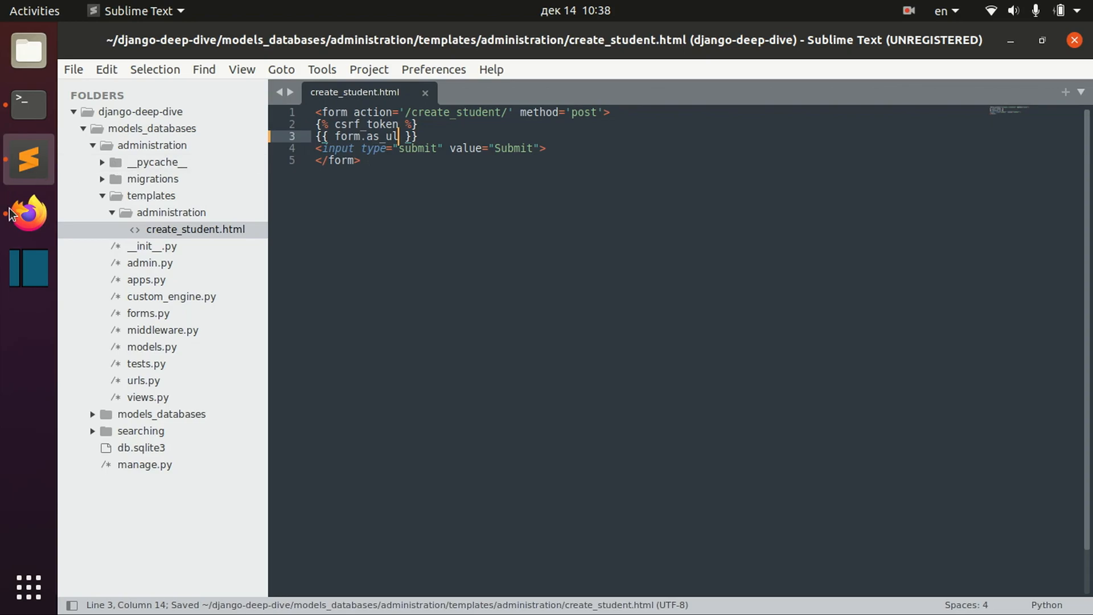
Preview the {{ form.as_ul }} bulleted-list layout in Firefox and return to the editor
left_click(28, 213)
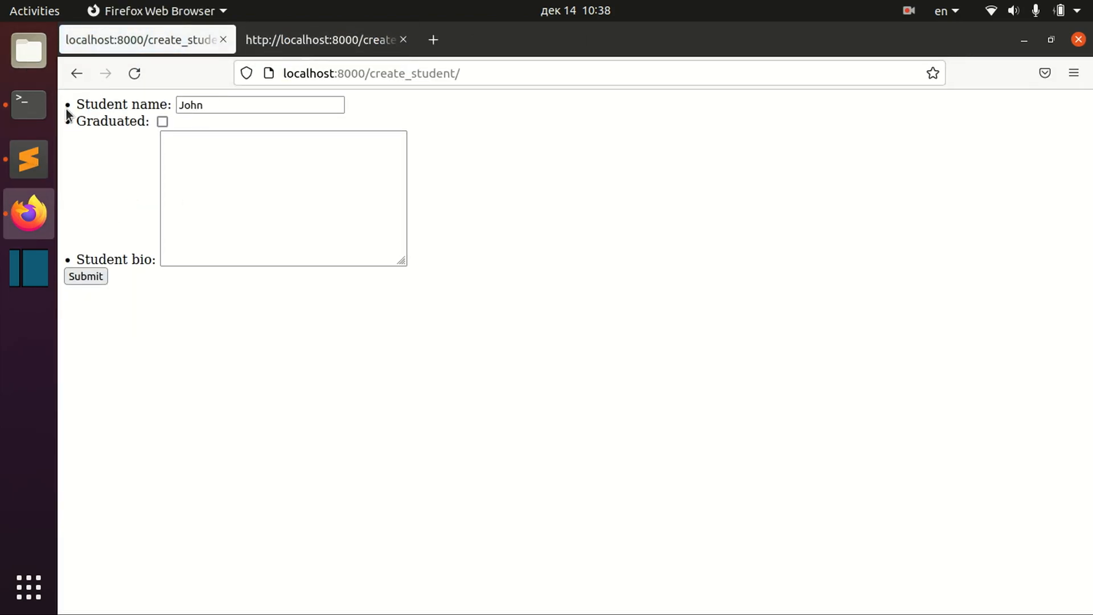
left_click(27, 159)
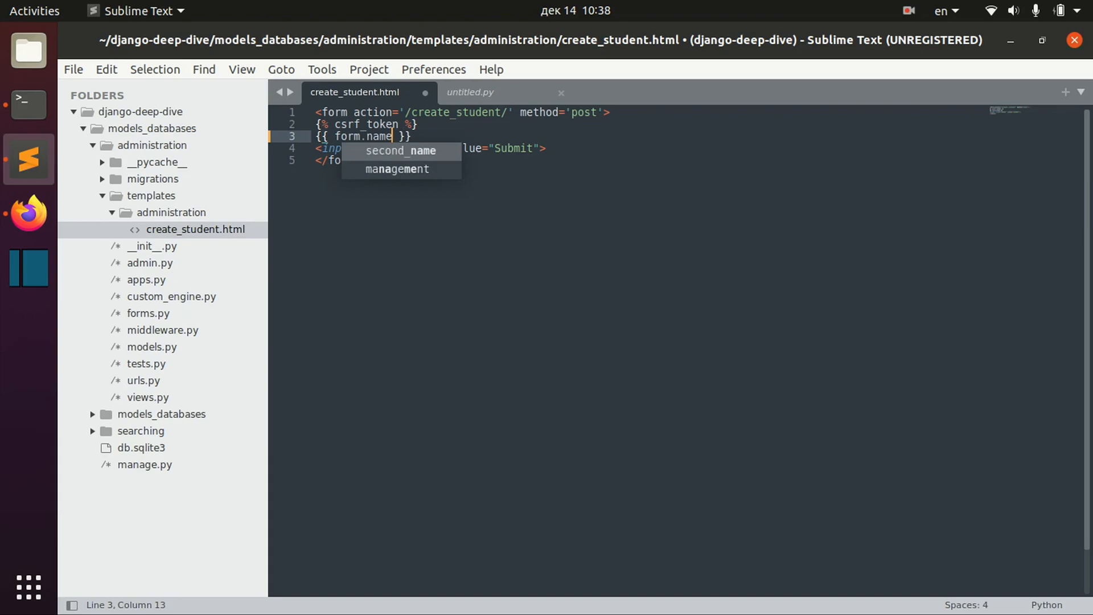
Save the template with {{ form.name }}, preview it, then change it to form.name.label
key("ctrl+s")
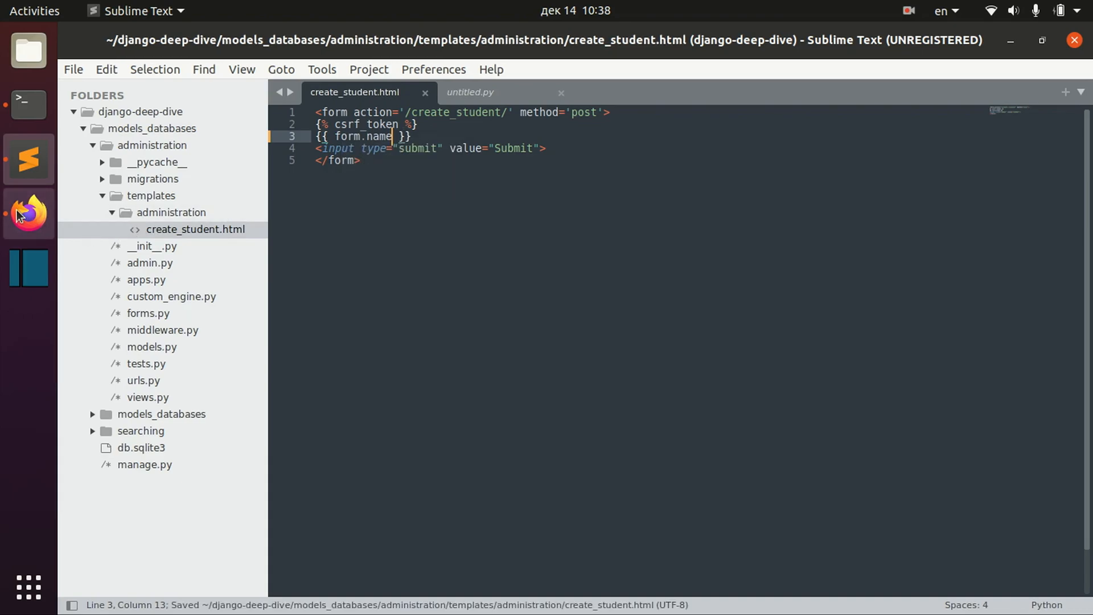
left_click(28, 214)
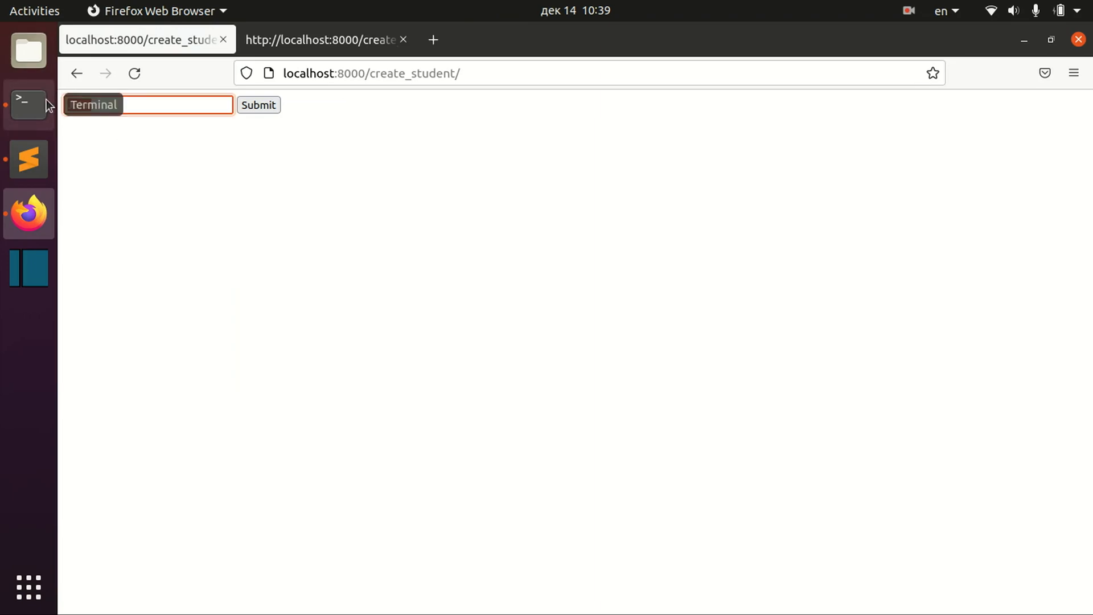
left_click(27, 159)
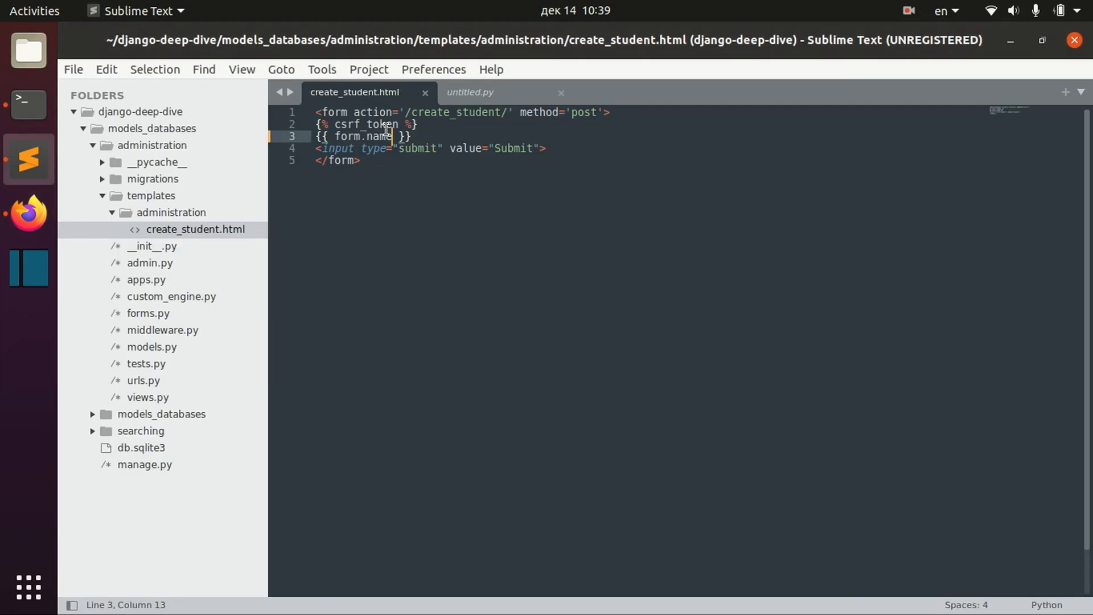
type(".label")
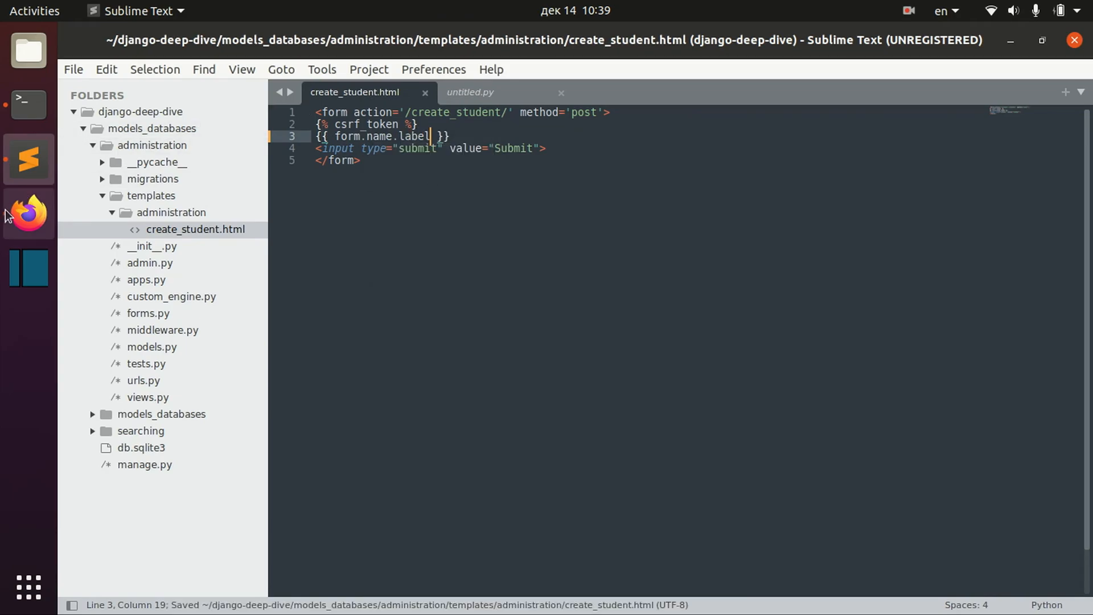
left_click(27, 214)
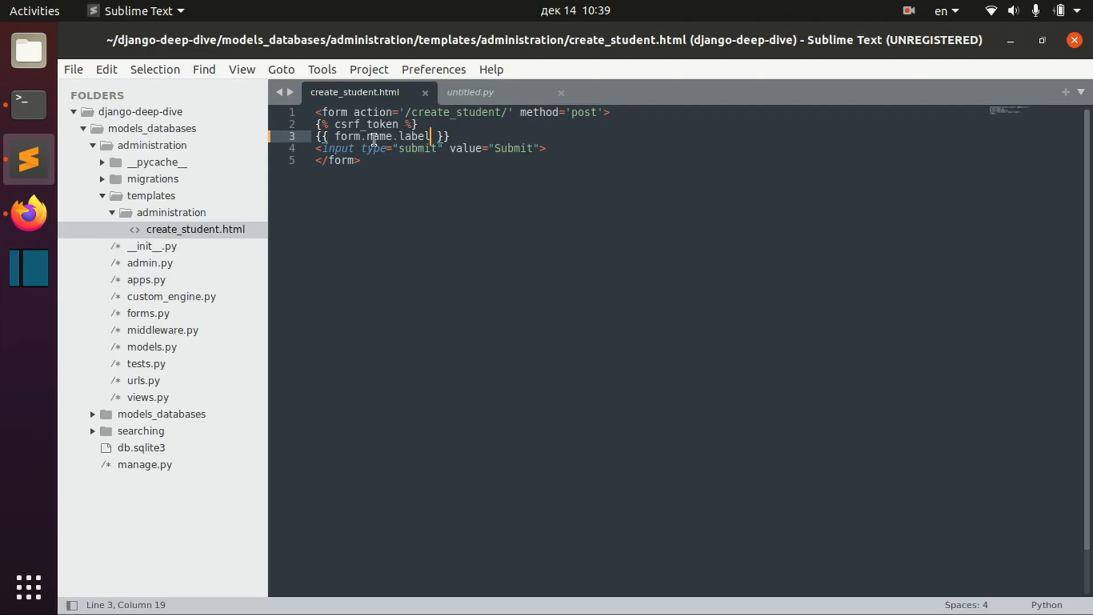
Switch the output to form.name.label_tag, preview it, then to form.name.id_for_label
double_click(416, 135)
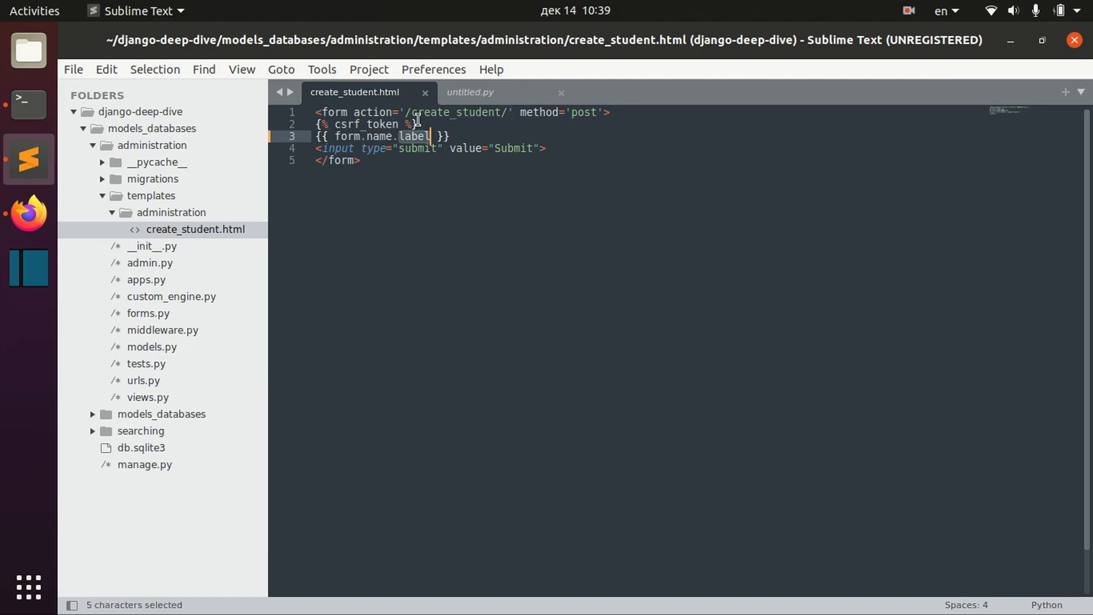
type("t")
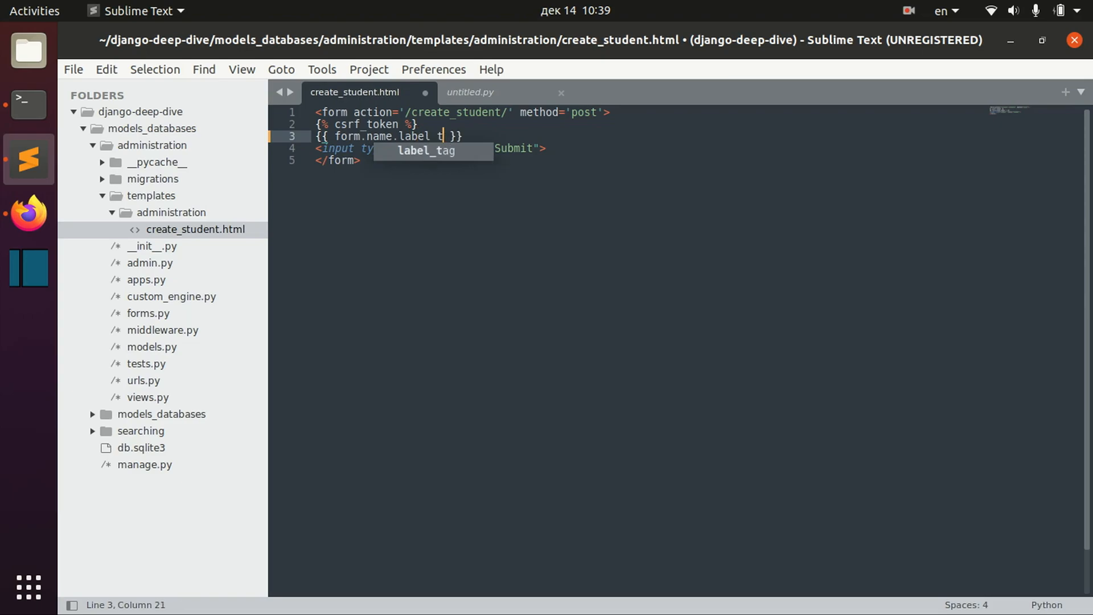
left_click(27, 213)
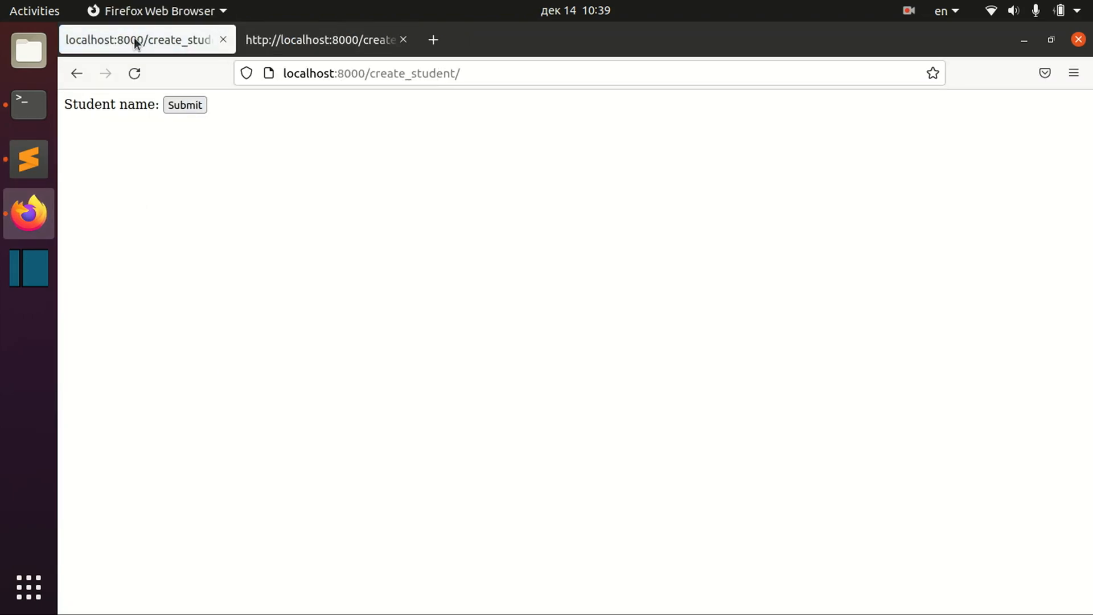
left_click(29, 159)
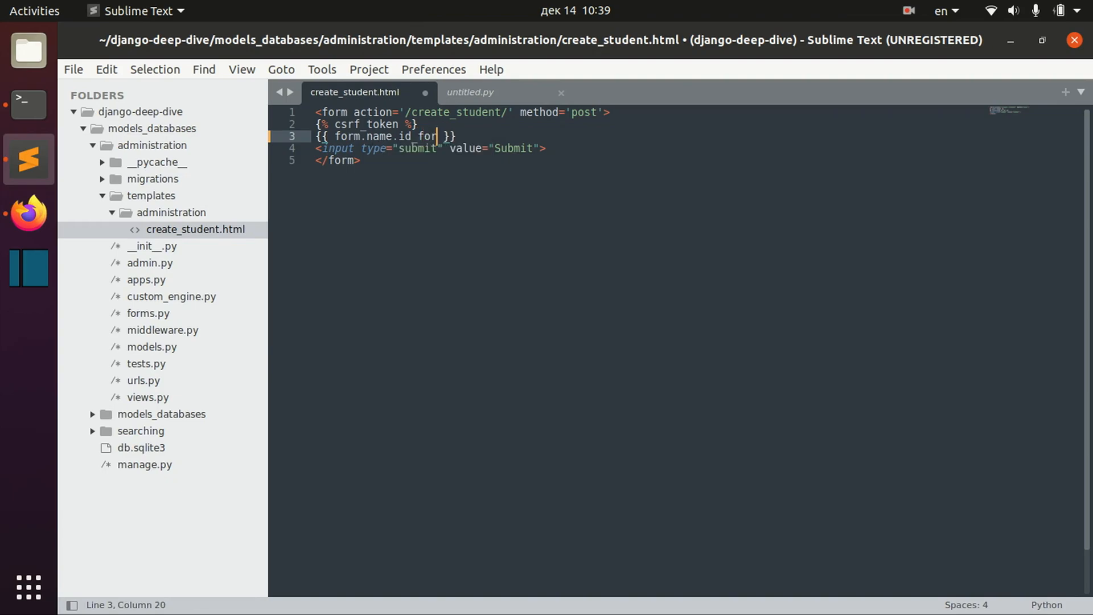
type("lable")
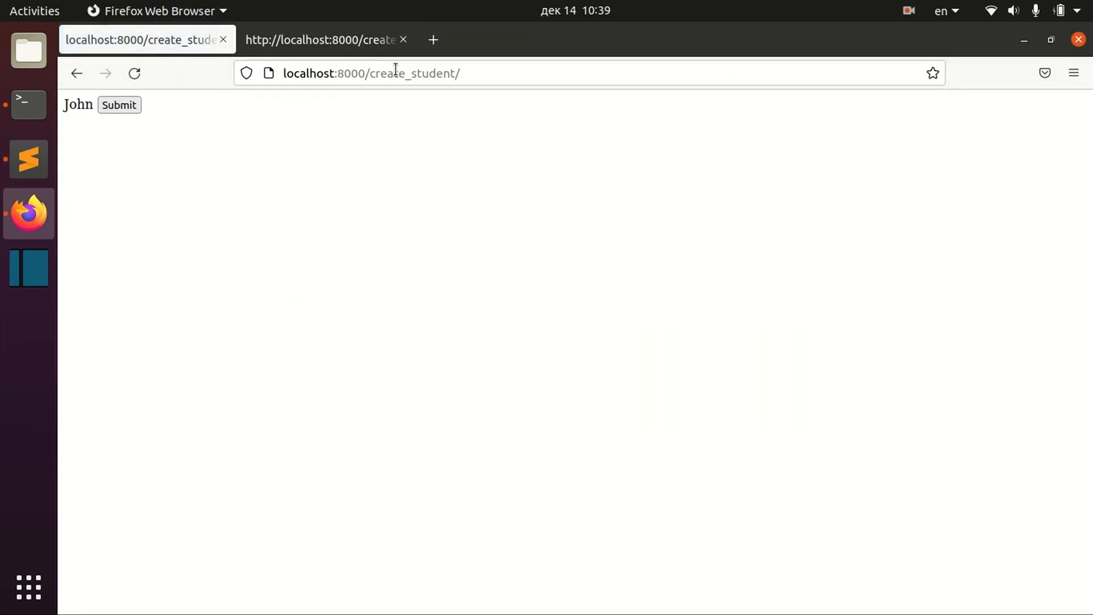
Try form.name.value and form.name.html_name, checking each in Firefox
left_click(29, 160)
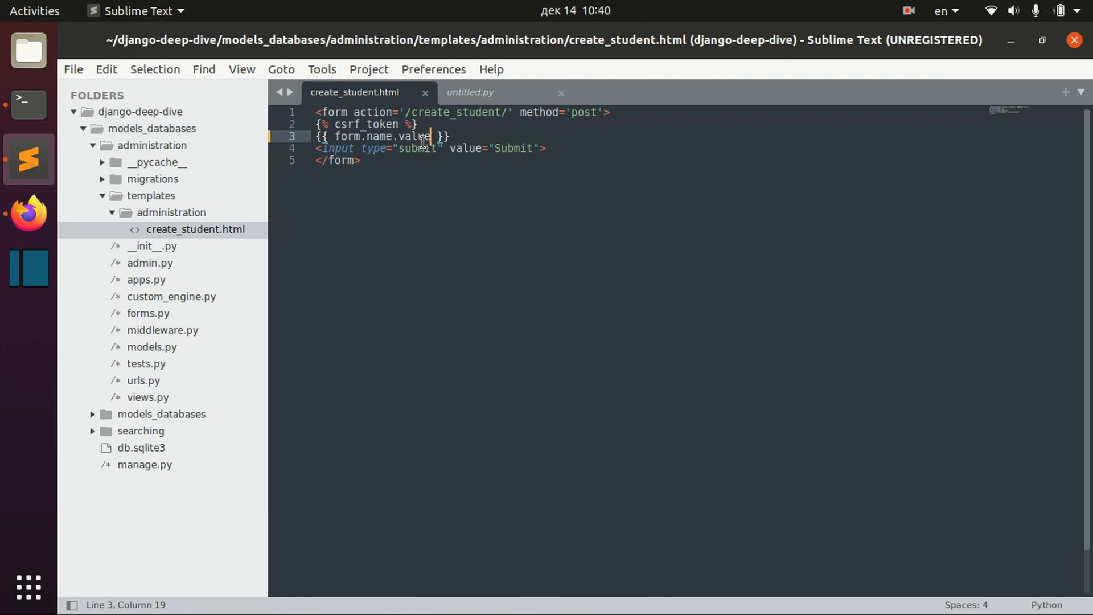
double_click(413, 136)
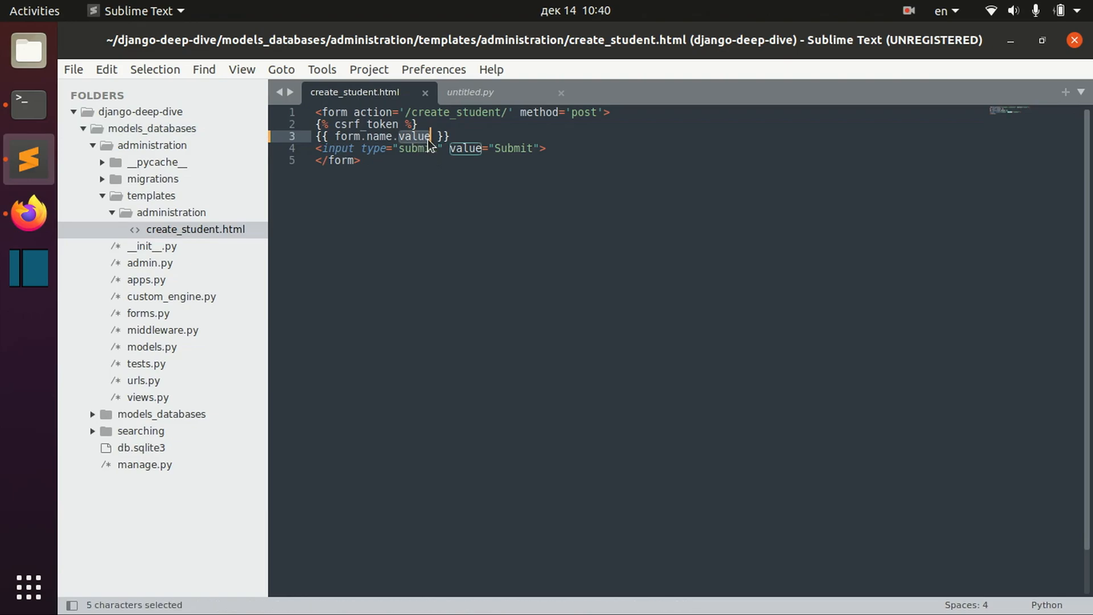
type("html")
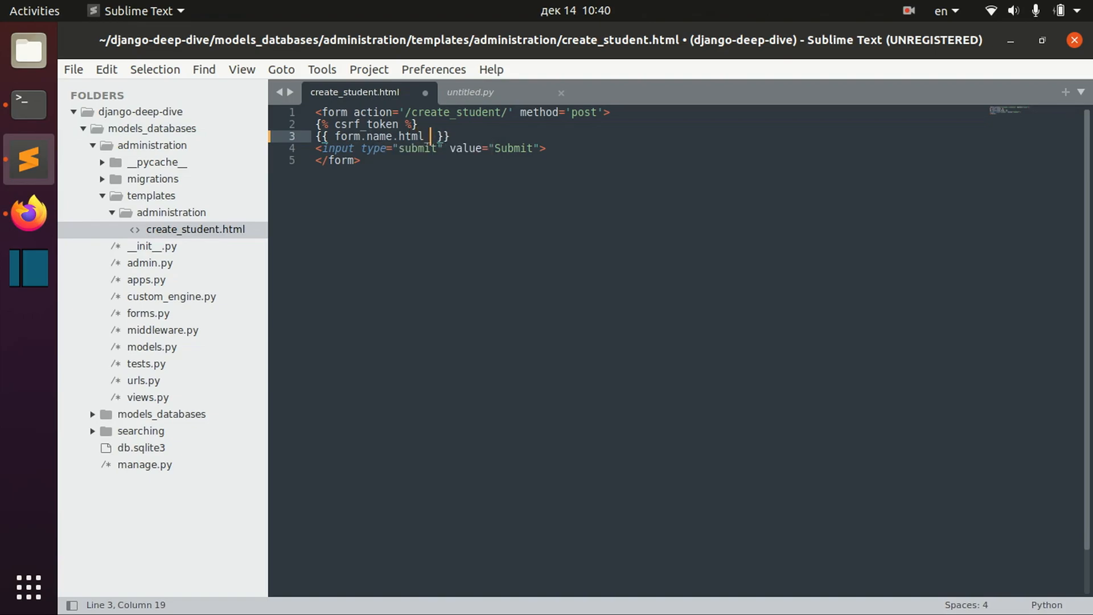
type("_name")
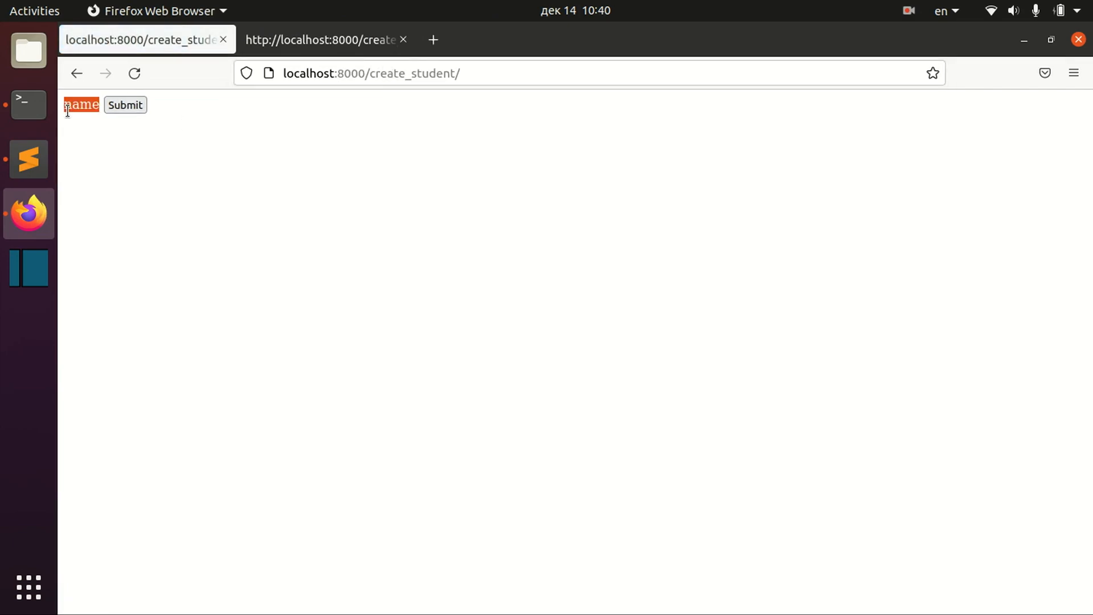
left_click(27, 159)
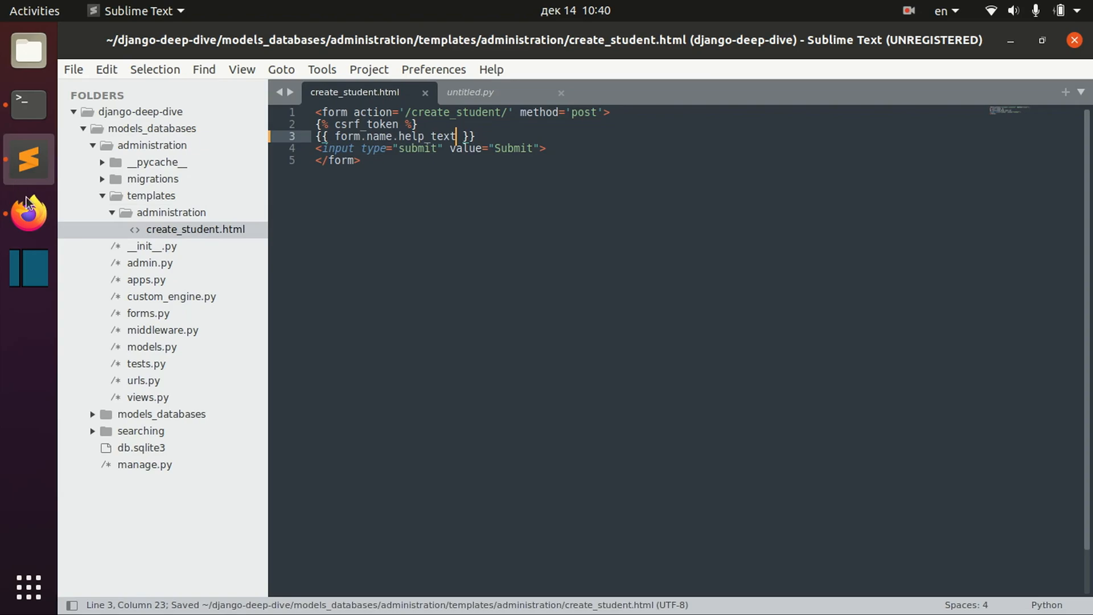
left_click(28, 214)
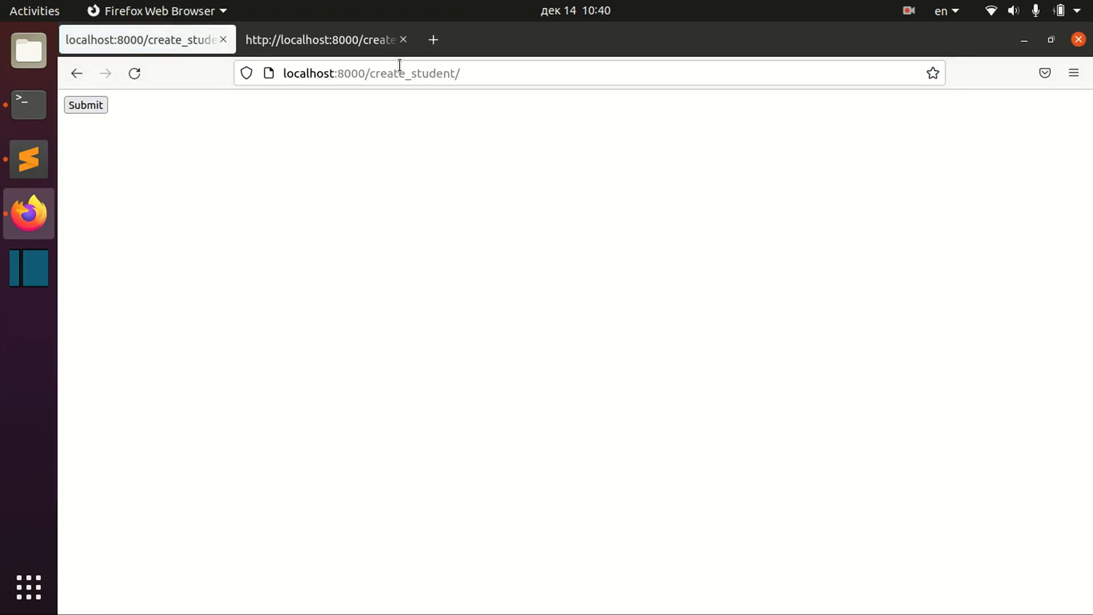
Try form.name.errors and form.name.is_hidden in Firefox, then revert to {{ form.name }}
left_click(28, 160)
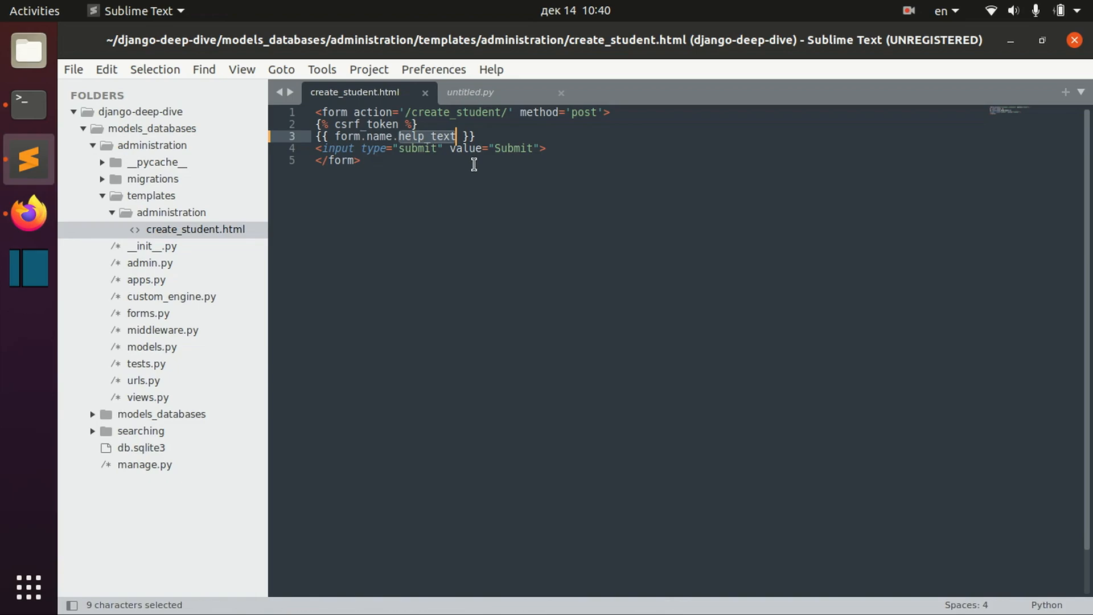
type("errors")
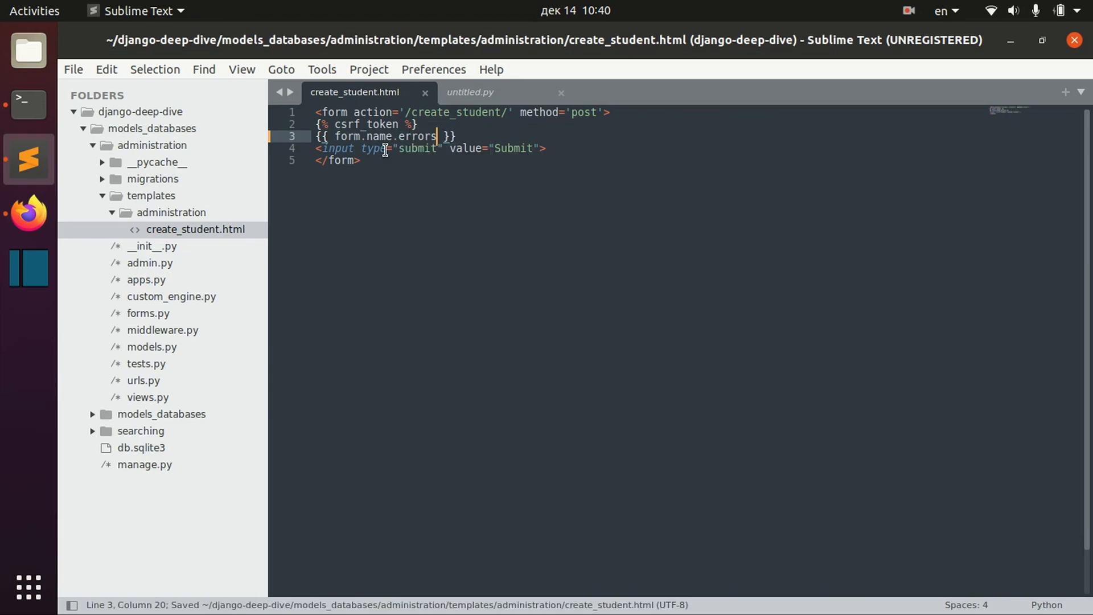
left_click(27, 213)
type("i")
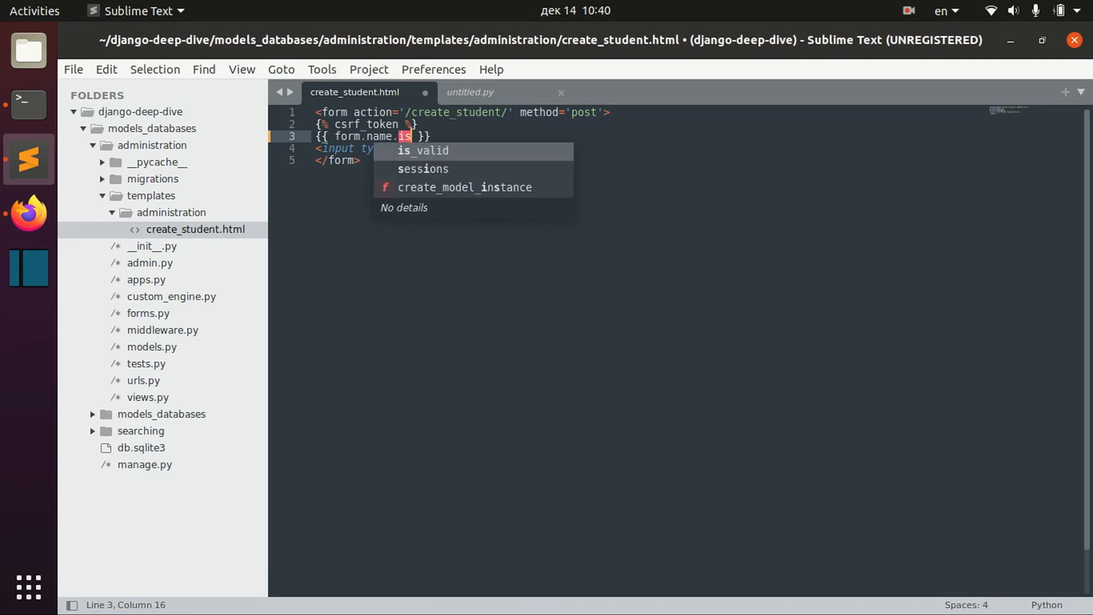
type("_hidden")
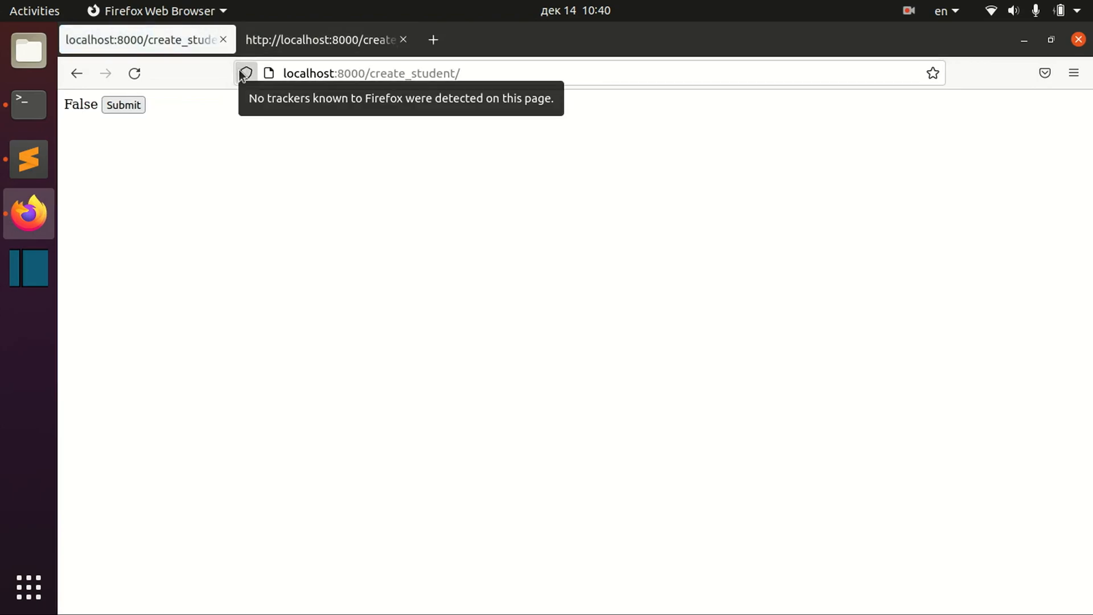
left_click(27, 160)
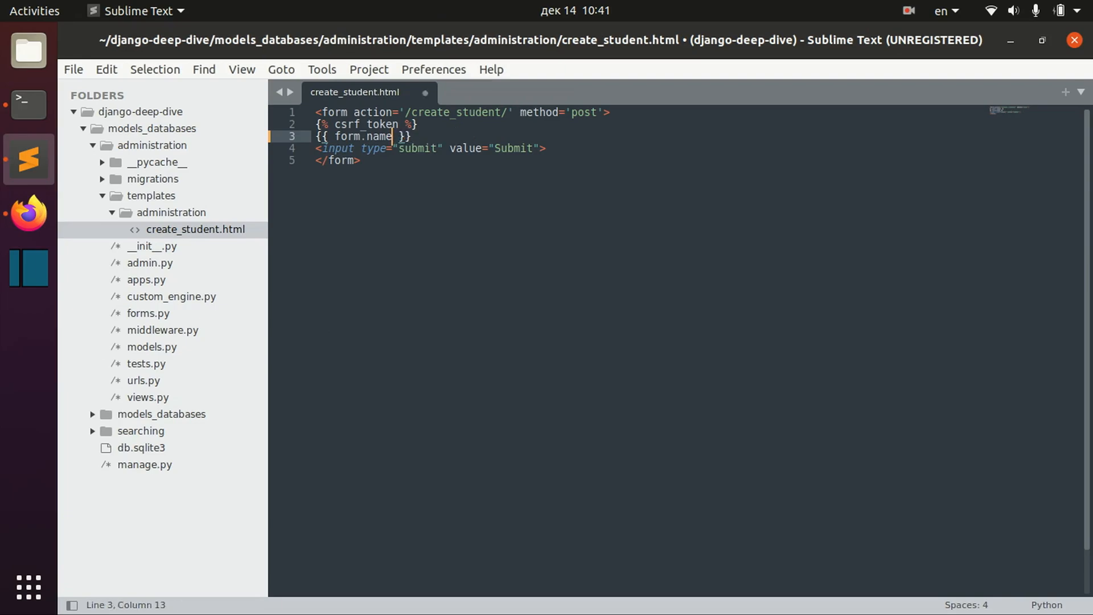
Save the {% for field in form %} fieldWrapper loop and view name, Graduated and bio fields in Firefox
key("ctrl+s")
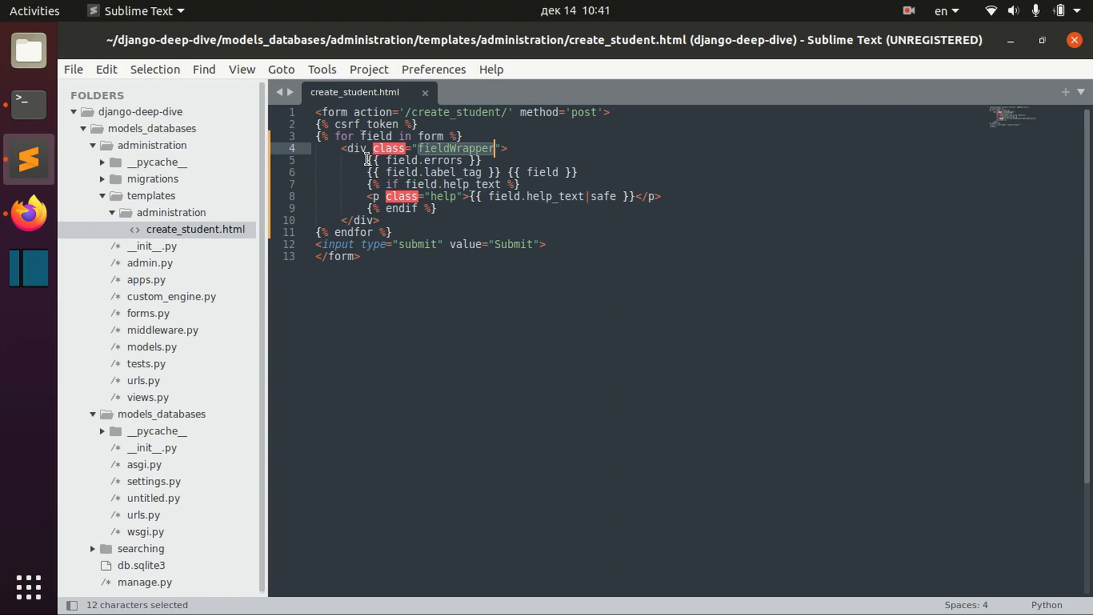
left_click(481, 160)
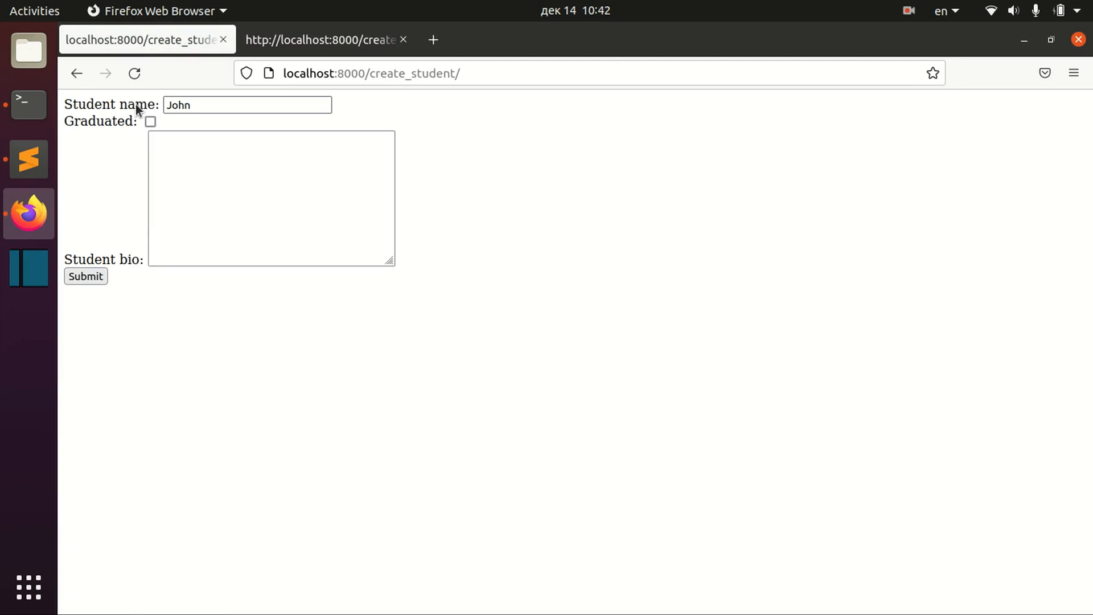
Compare forms.py field definitions against the rendered Student name, Graduated and Student bio fields
left_click(28, 159)
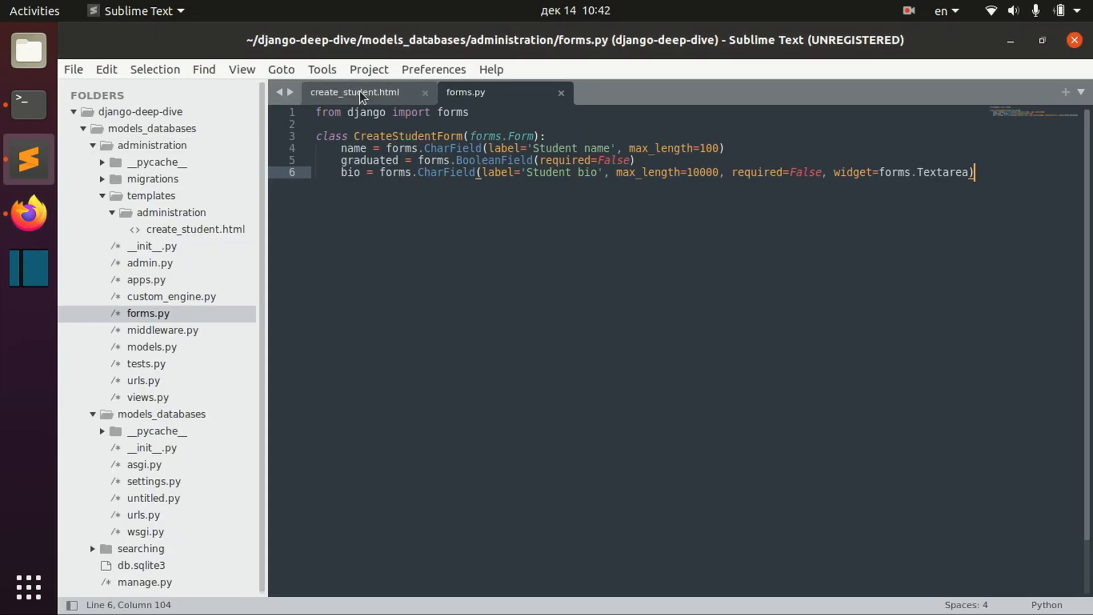
left_click(356, 91)
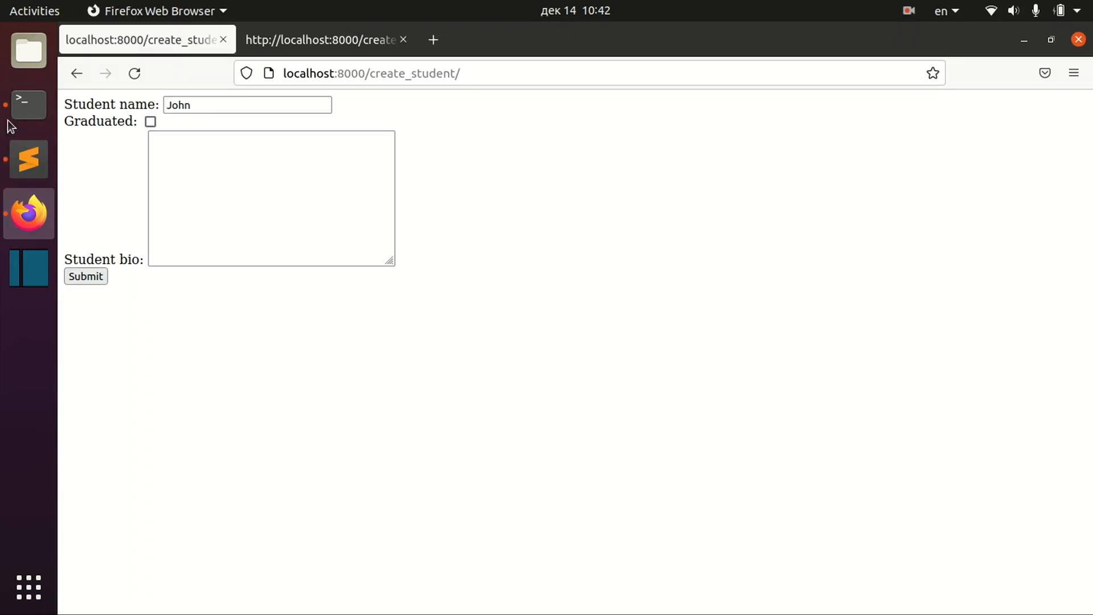
left_click(28, 160)
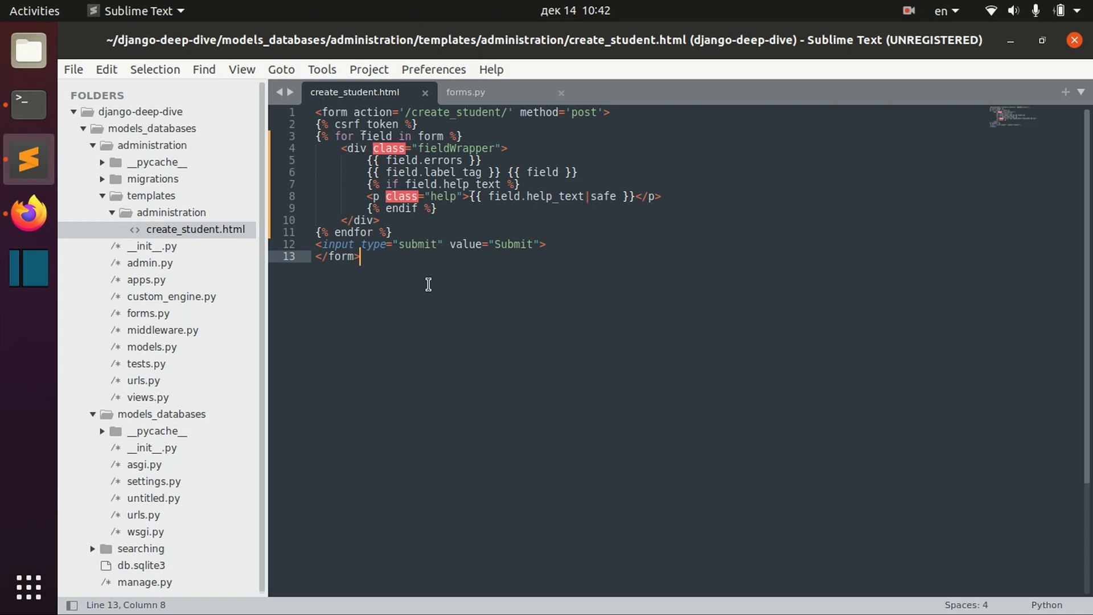
mouse_move(411, 333)
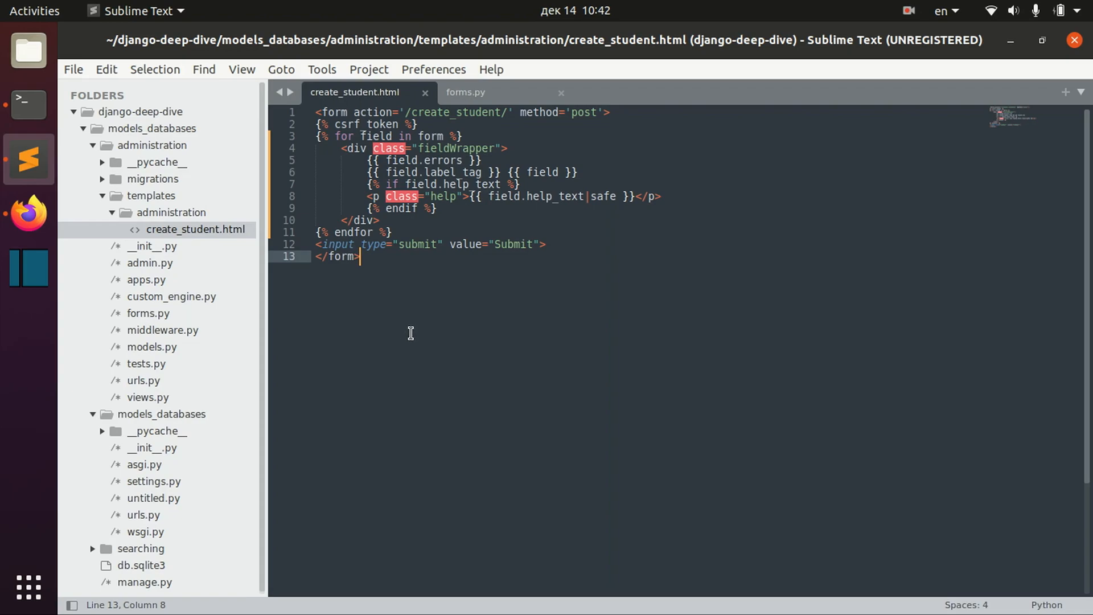
mouse_move(328, 319)
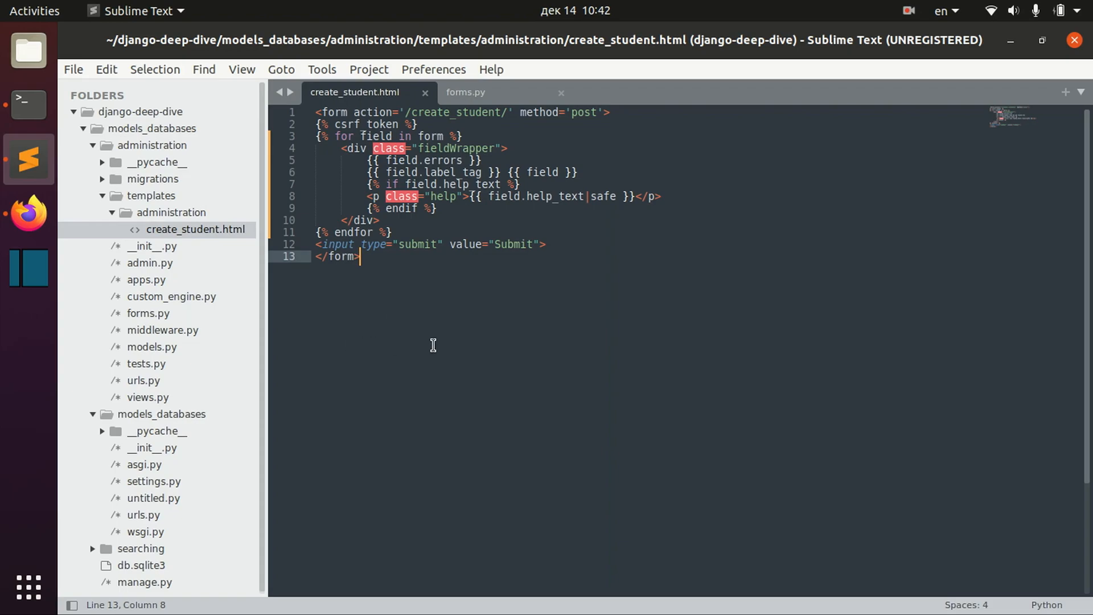
mouse_move(593, 344)
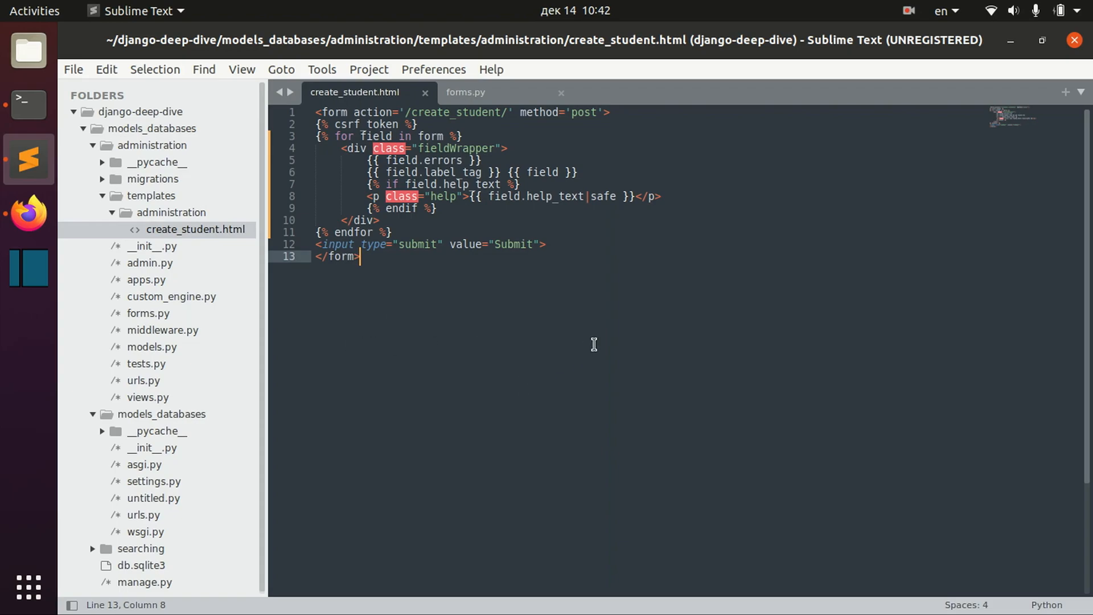